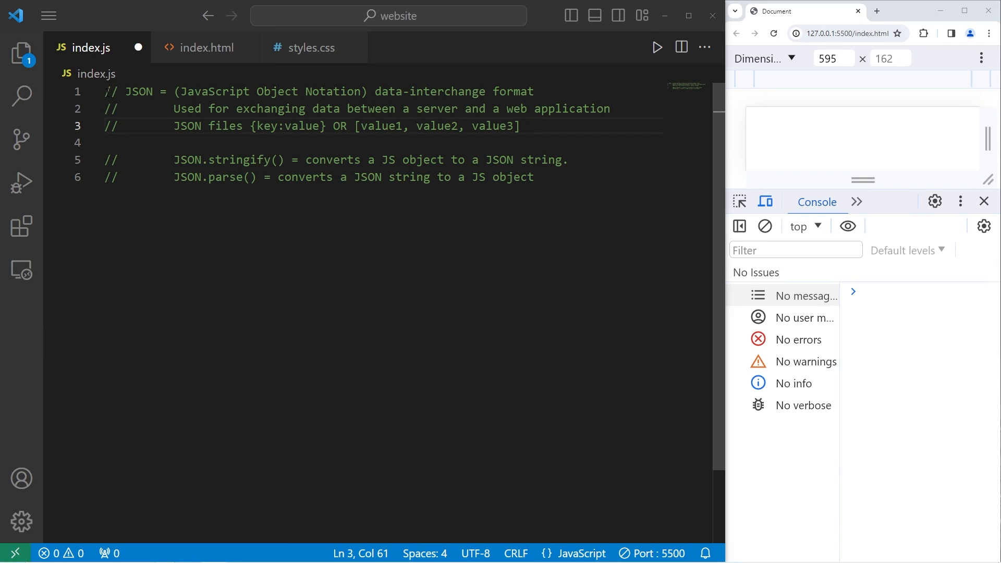
- Review the JSON comment notes in index.js, highlighting terms like JSON and value
double_click(139, 92)
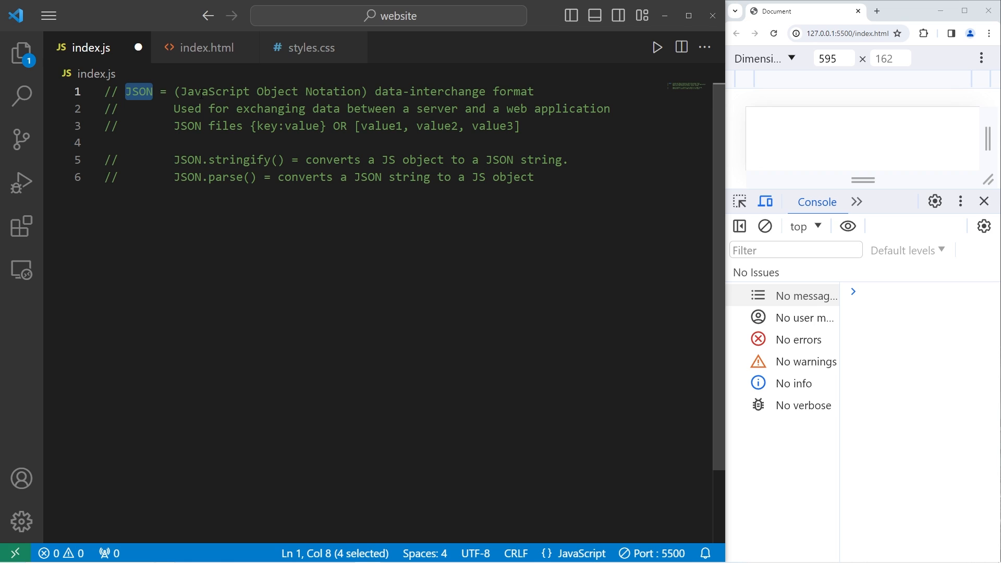
double_click(331, 92)
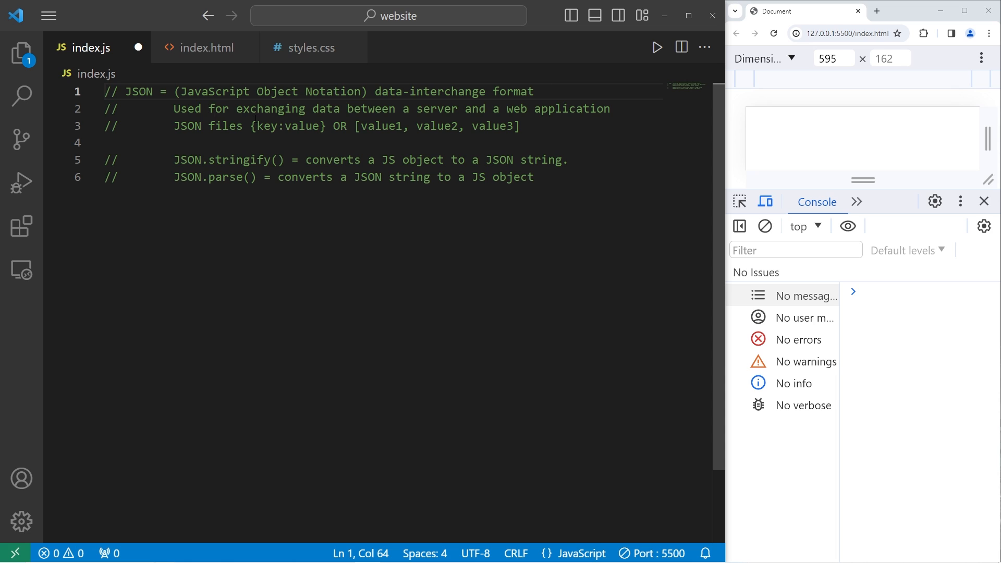
double_click(436, 109)
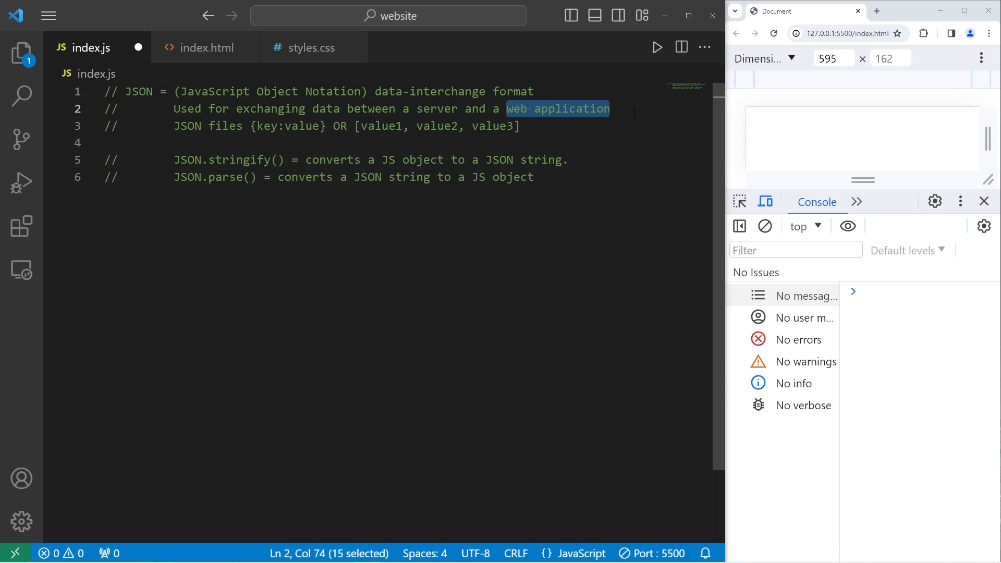
left_click(632, 112)
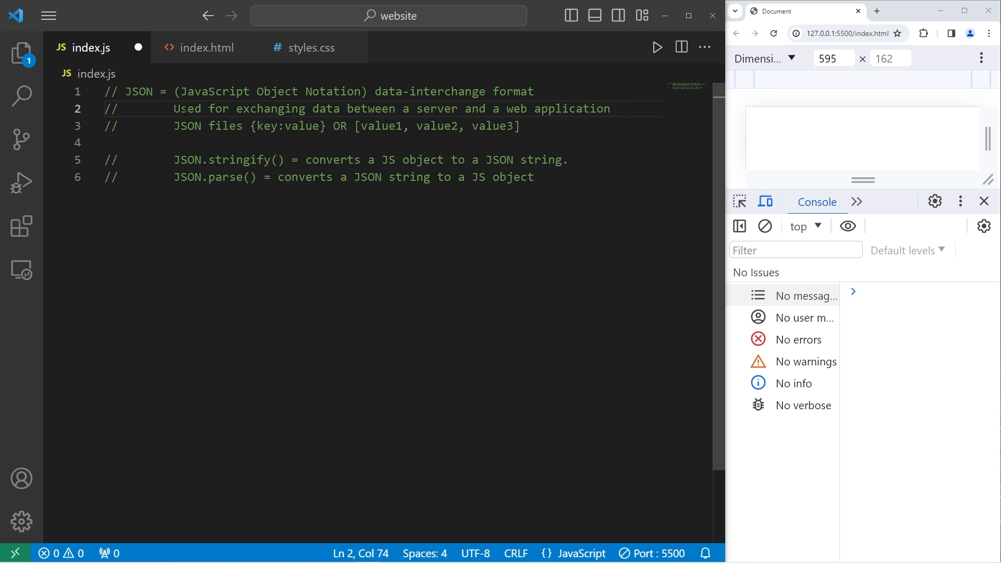
left_click(250, 126)
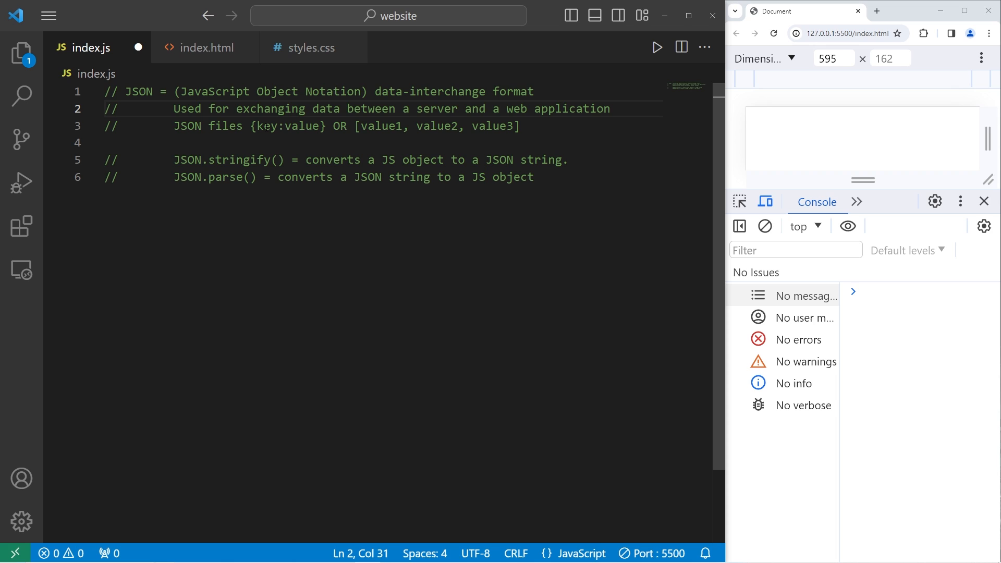
double_click(301, 126)
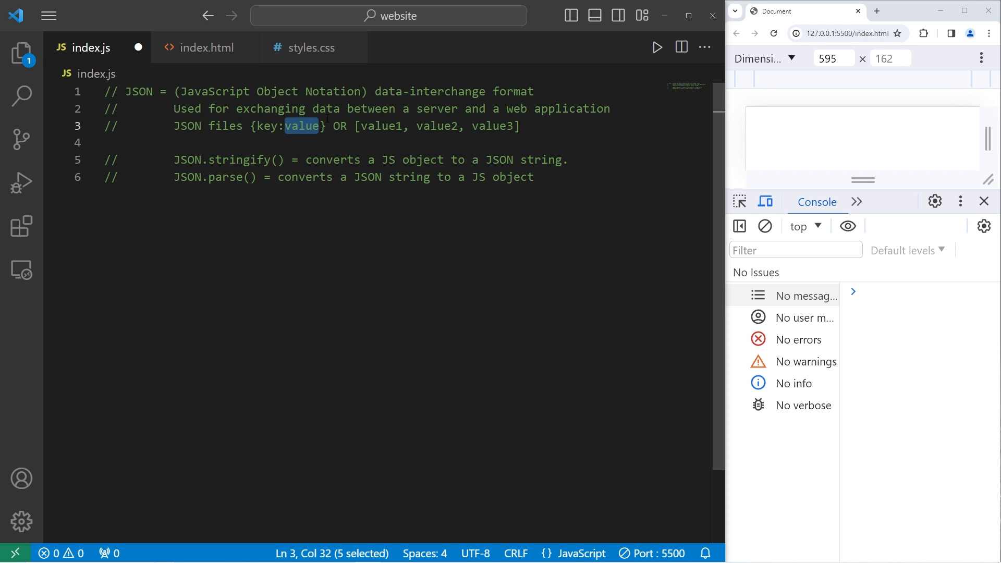
left_click(522, 127)
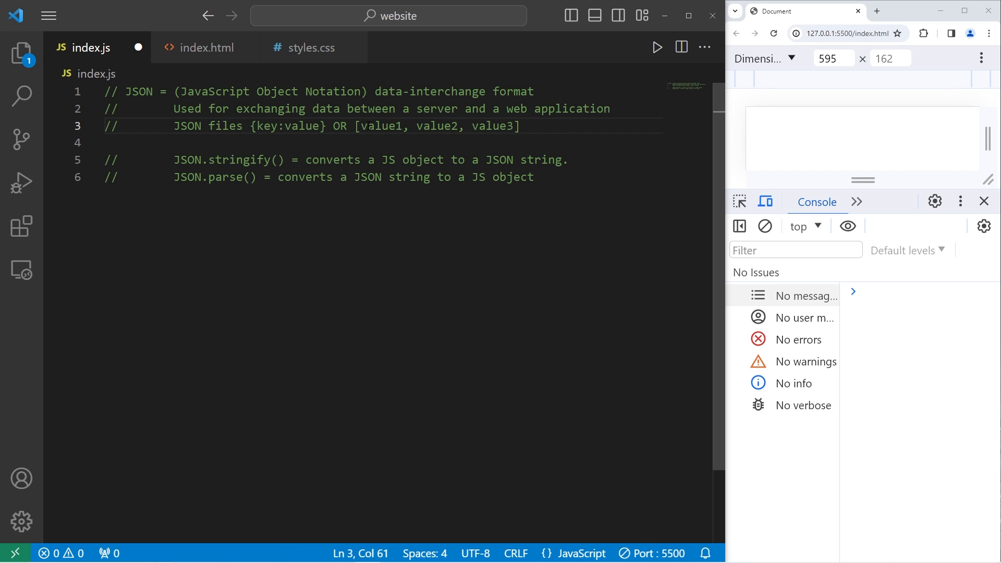
mouse_move(557, 131)
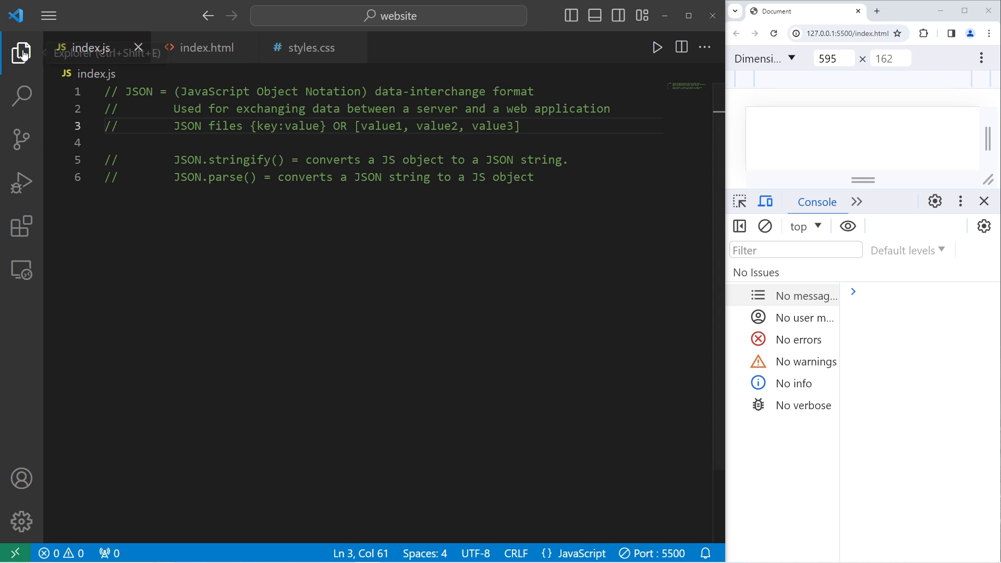
- Create names.json holding ["Spongebob", "Patrick", "Squidward", "Sandy"]
left_click(128, 73)
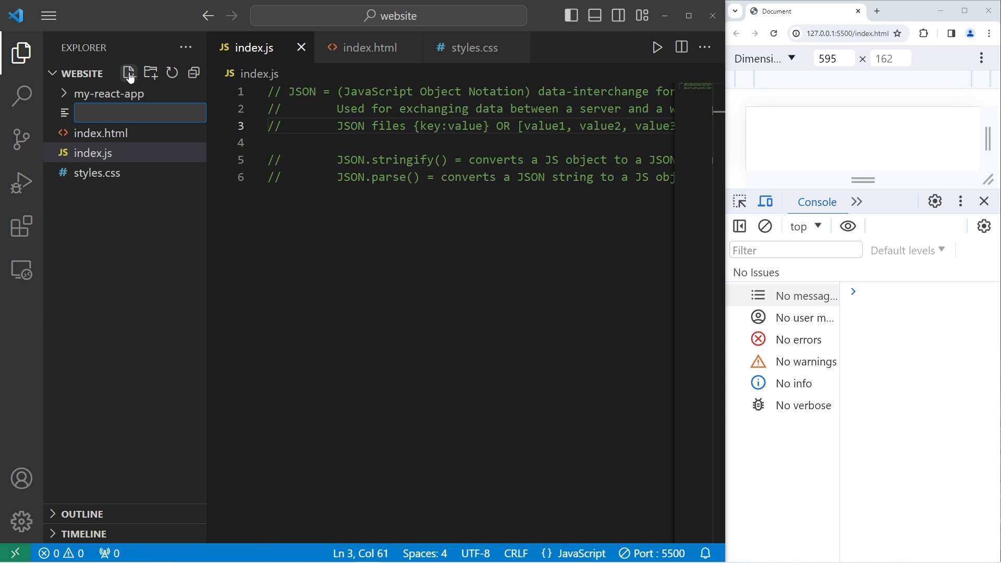
type("na")
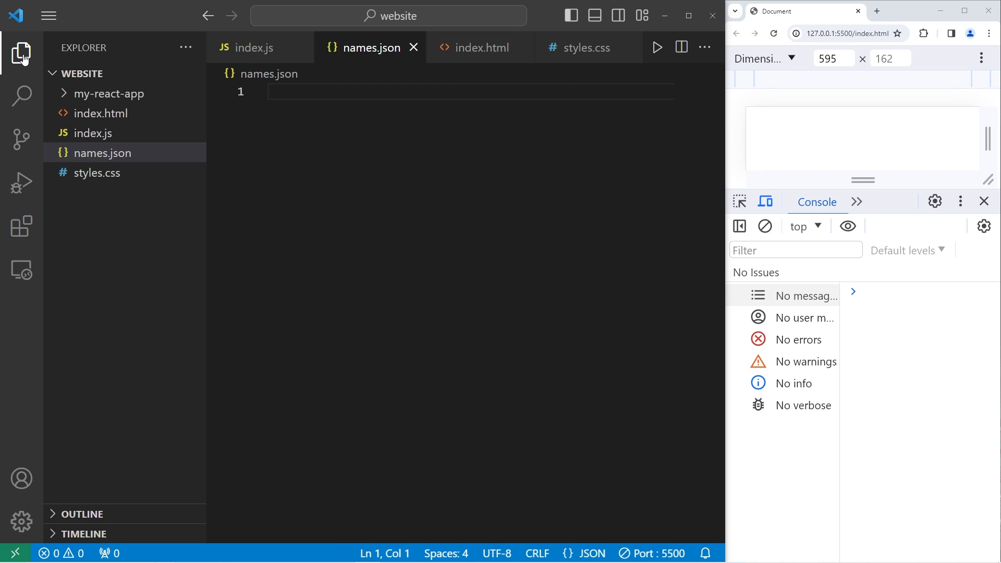
type("[]")
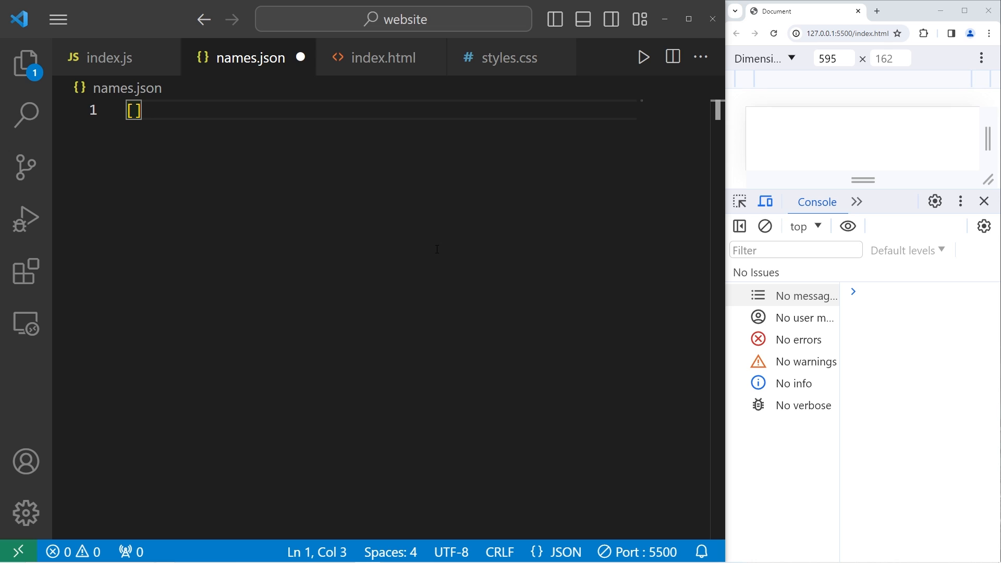
type("\"\"")
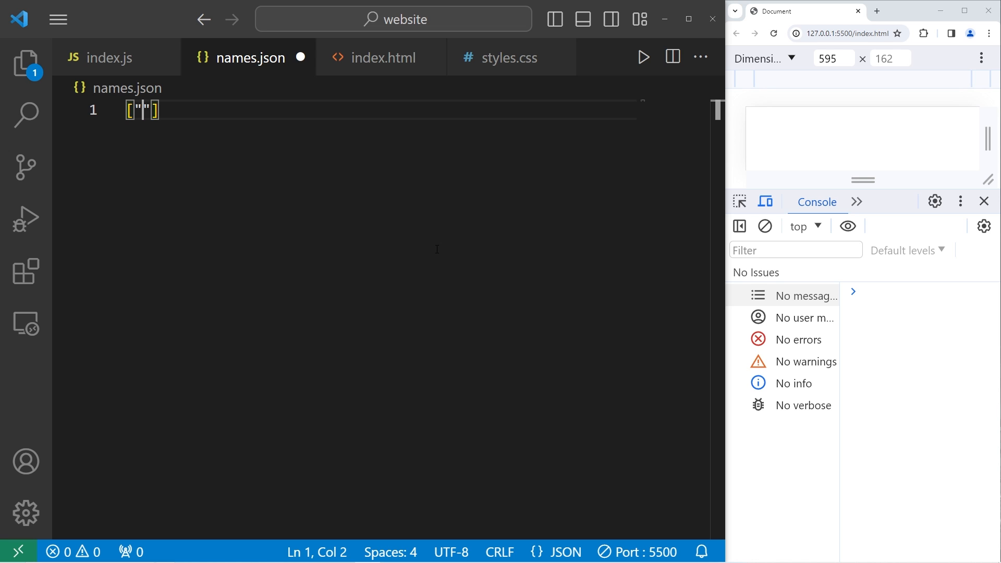
type("Spongebob")
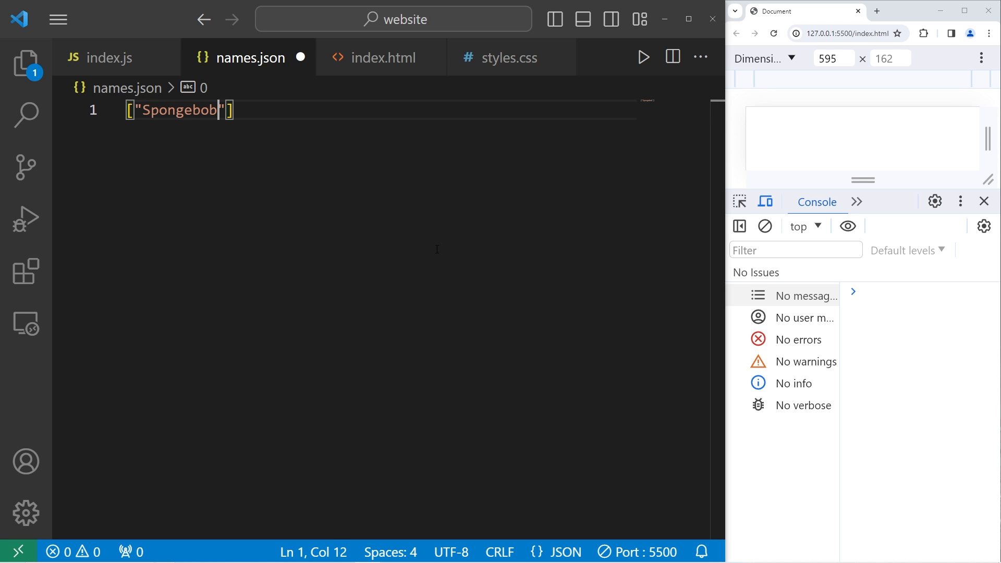
type(", \"\"")
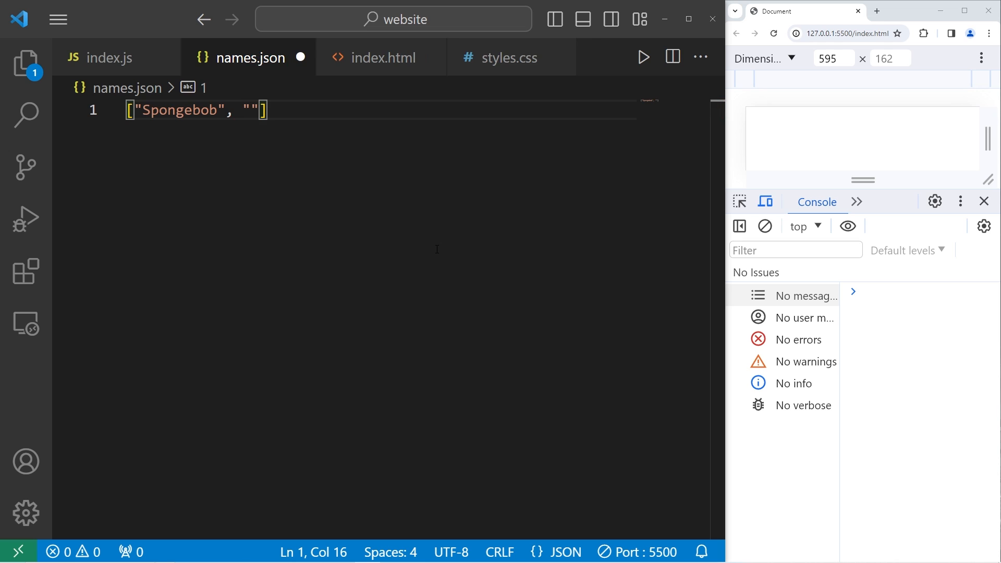
type("Patrick")
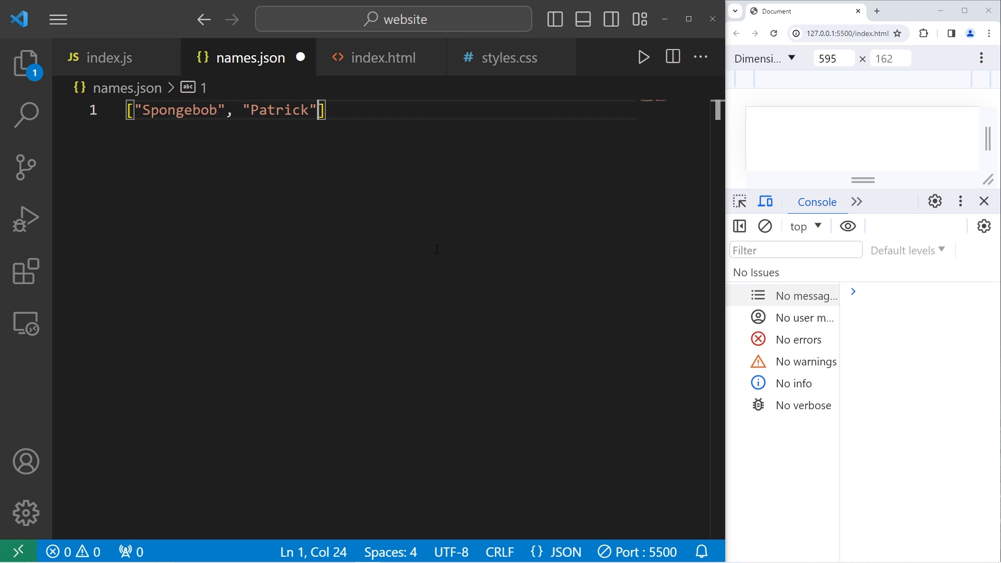
type(", \"Squidwar\"")
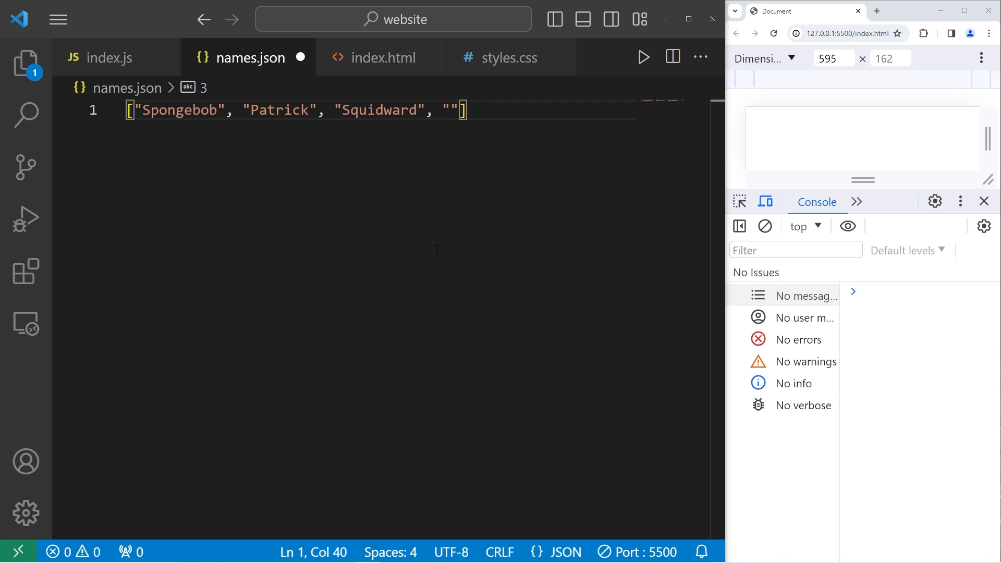
type("Sandy")
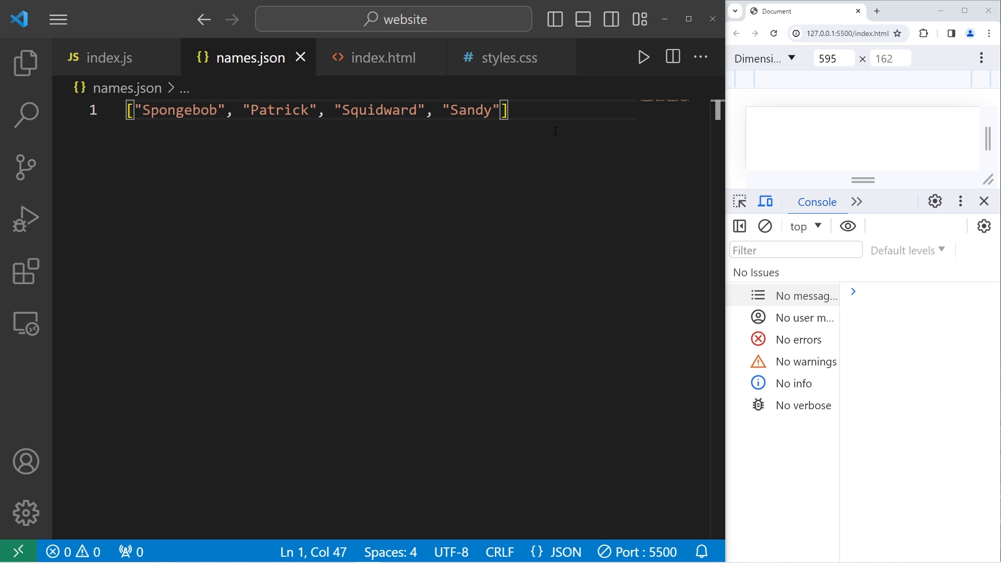
- Create person.json in the website folder with an object whose name is "Spongebob"
left_click(25, 63)
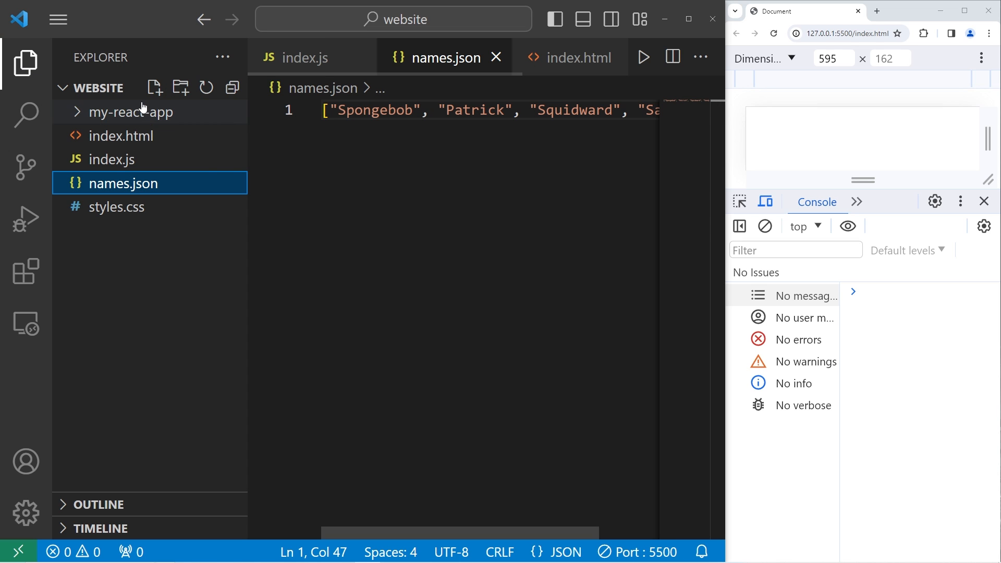
mouse_move(153, 88)
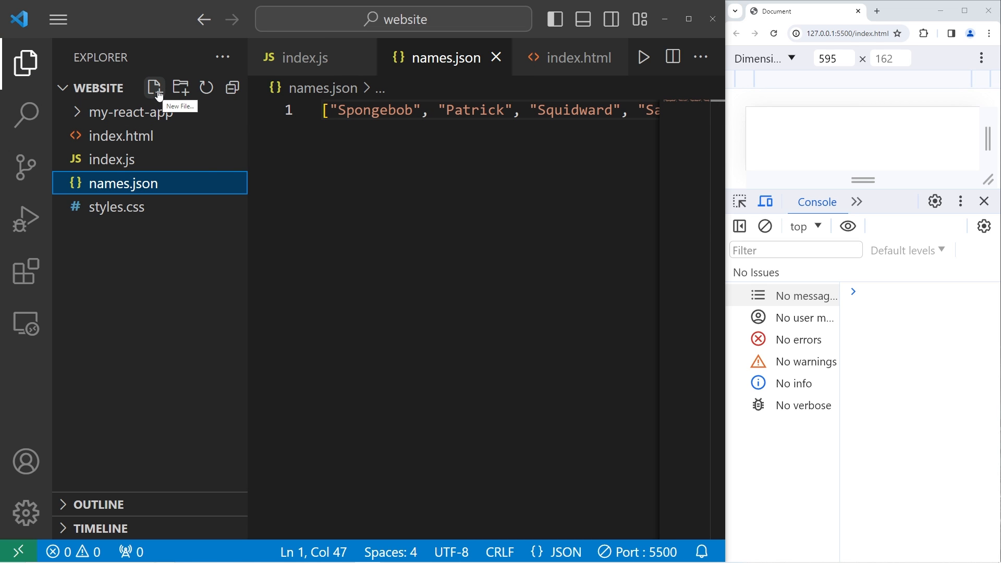
left_click(155, 87)
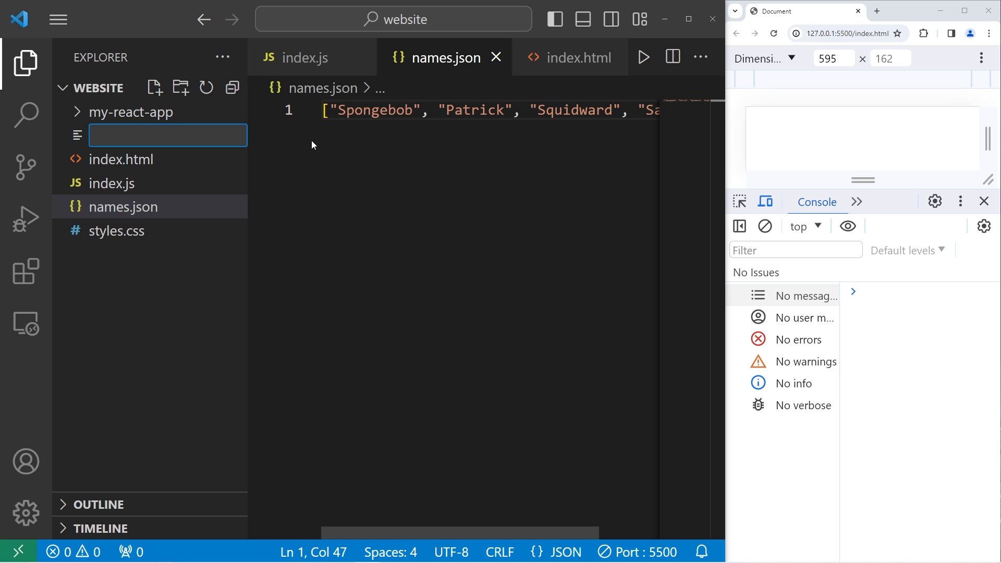
type("person.jso")
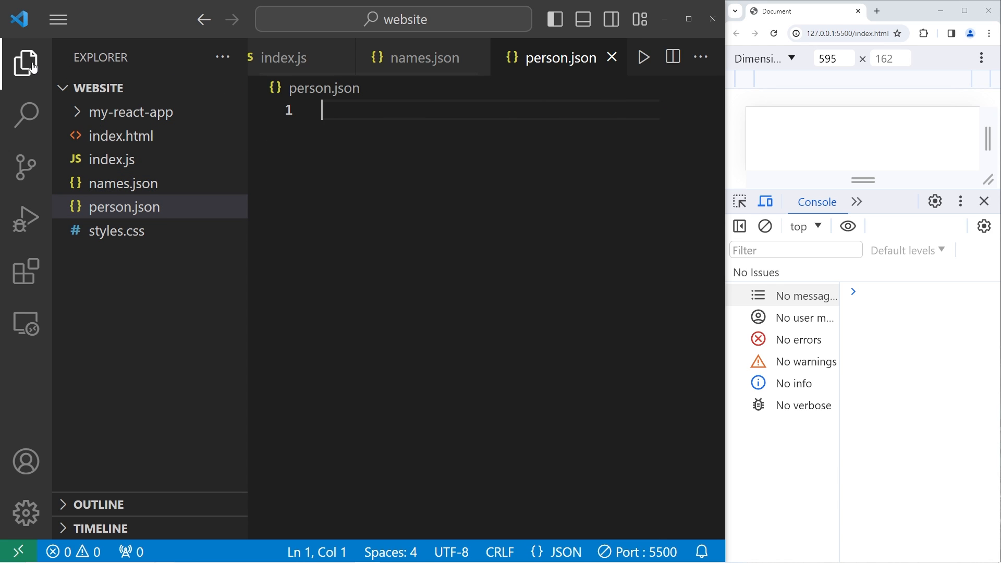
type("{")
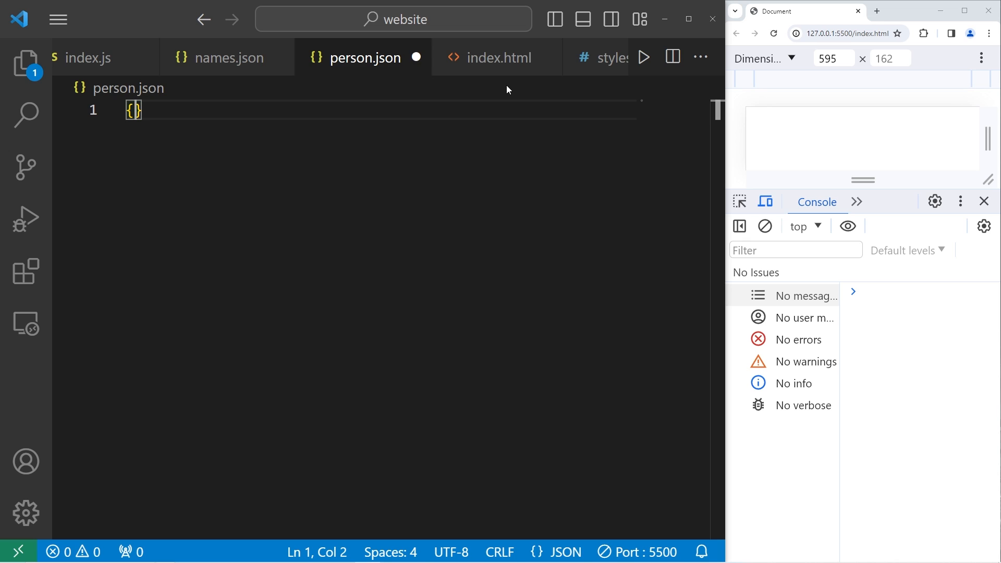
key("Enter")
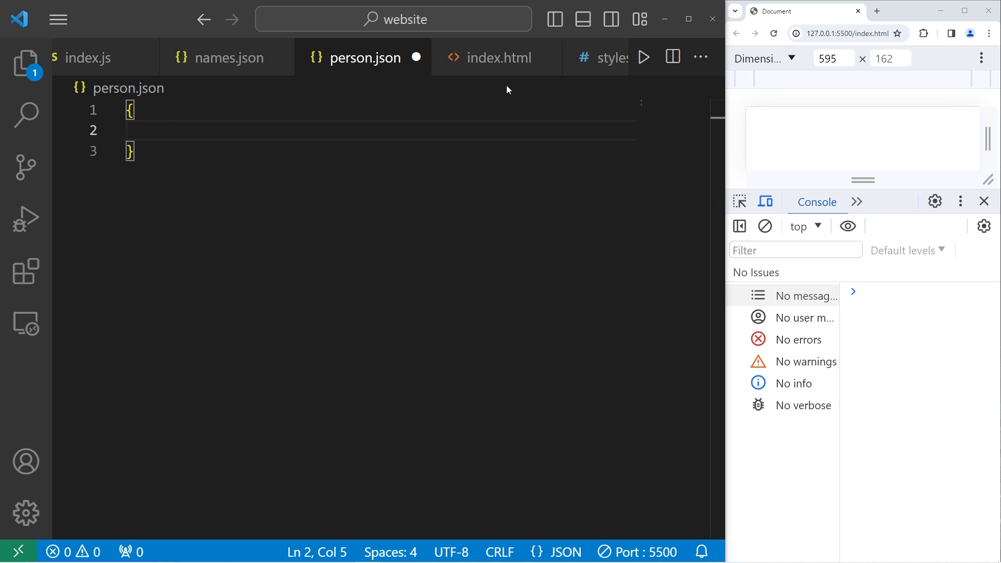
type("\"\"")
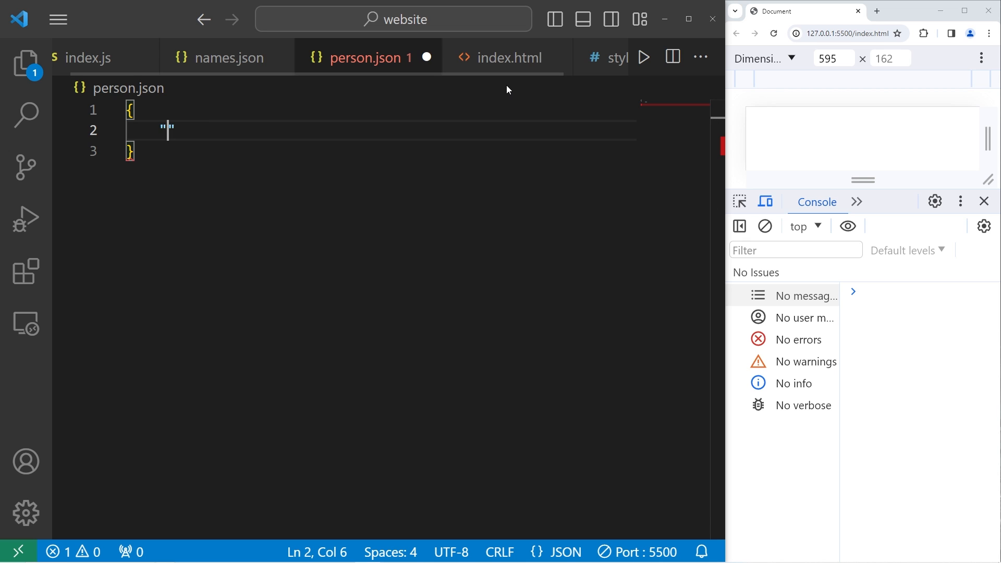
type("\"name\":")
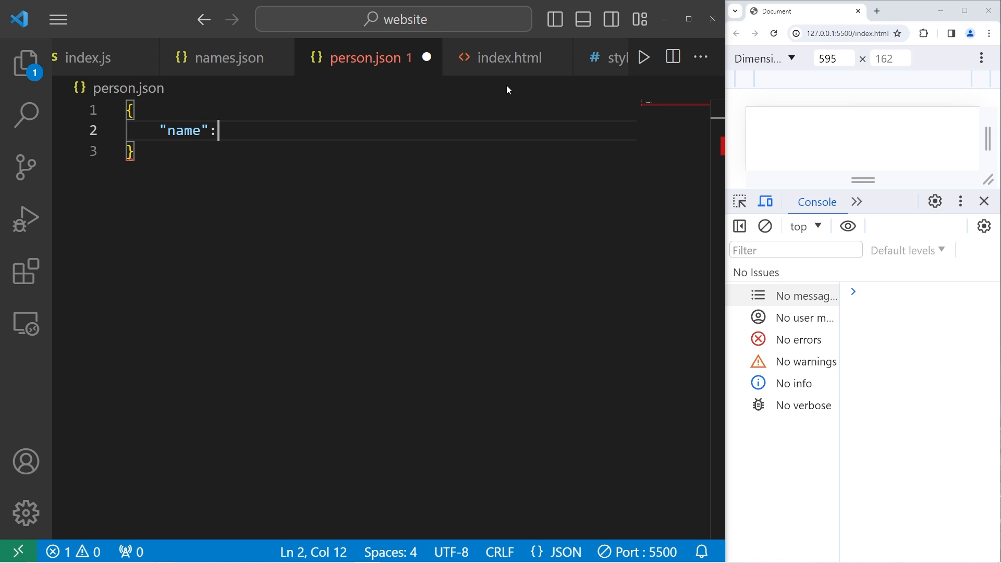
type("\"\"")
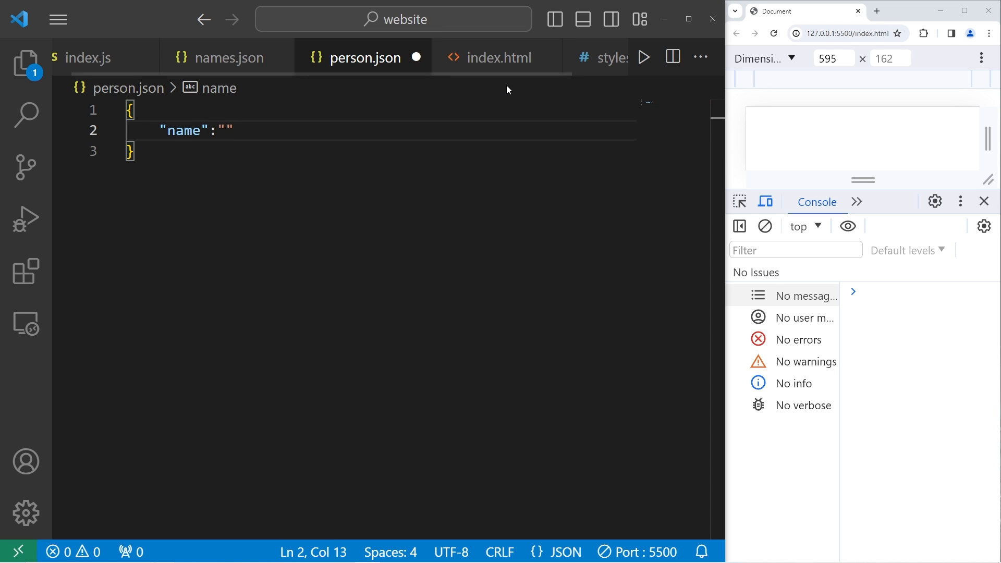
type("Spongebob")
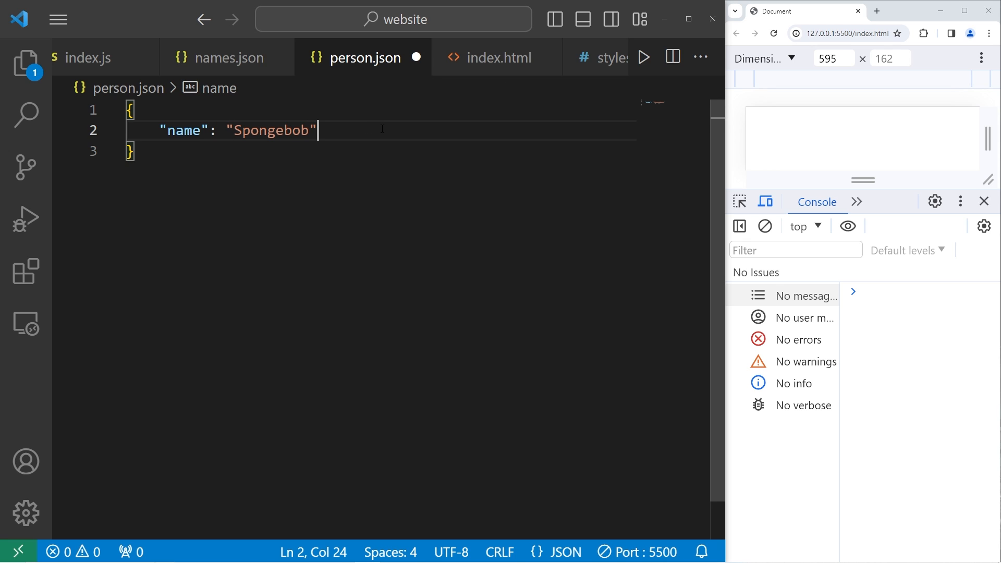
- Add "age": 30 and "isEmployed": true to the person object
key("Enter")
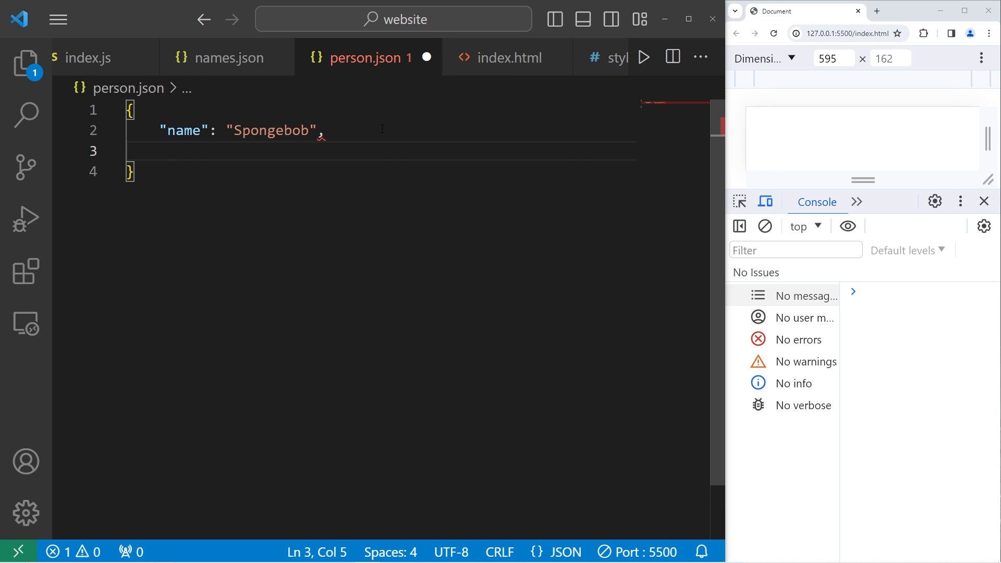
type("\"age\"")
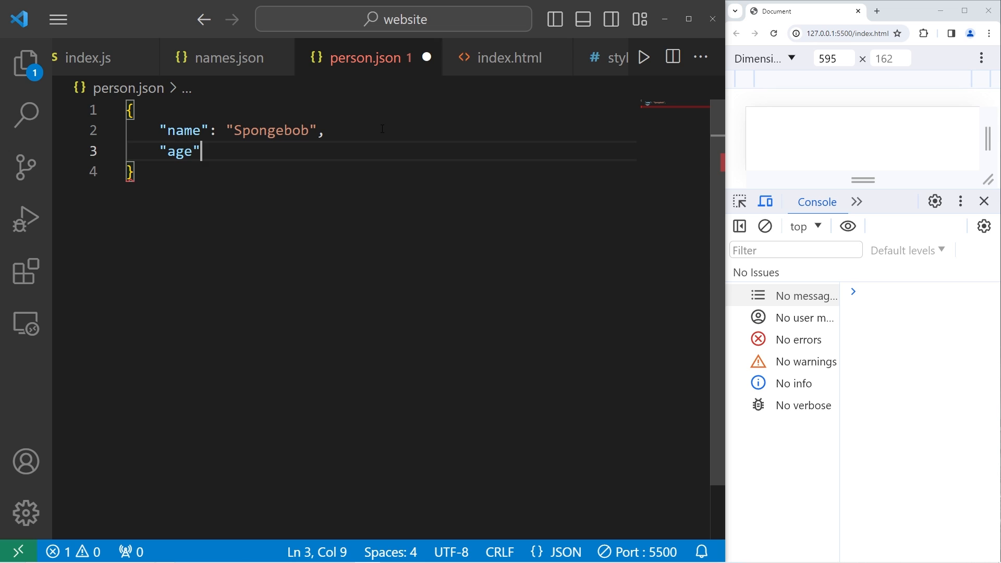
type(": 3")
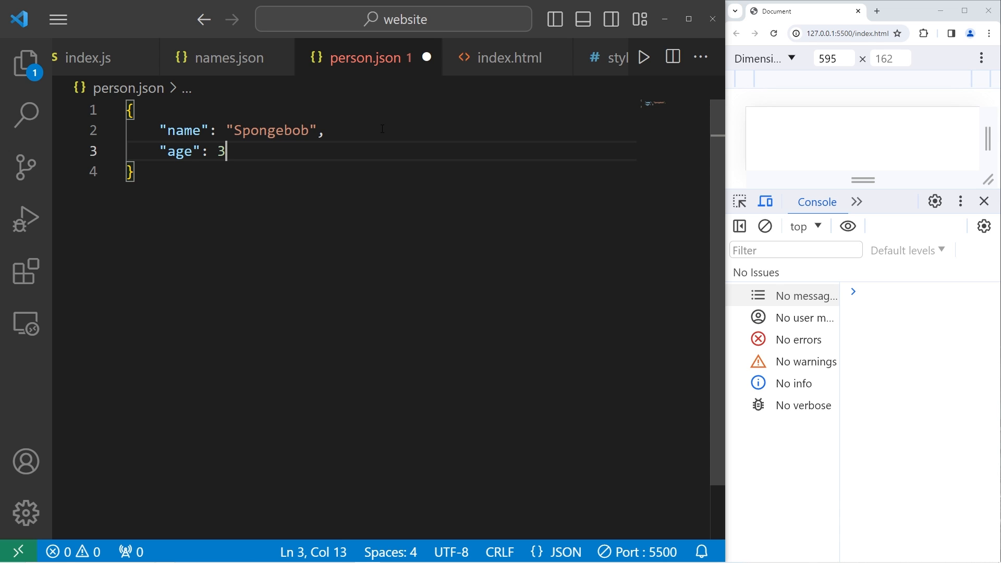
type("0,")
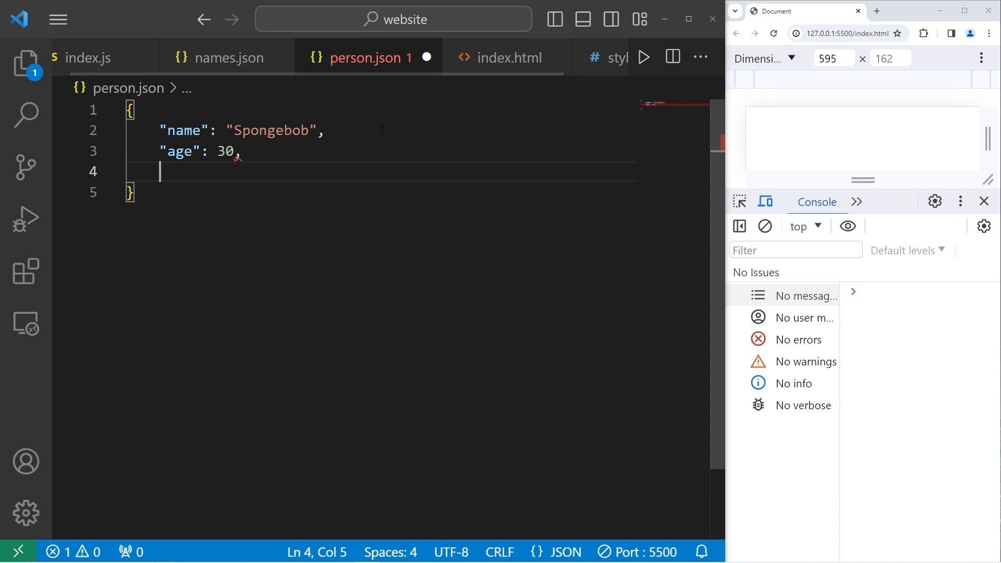
type("\"is\"")
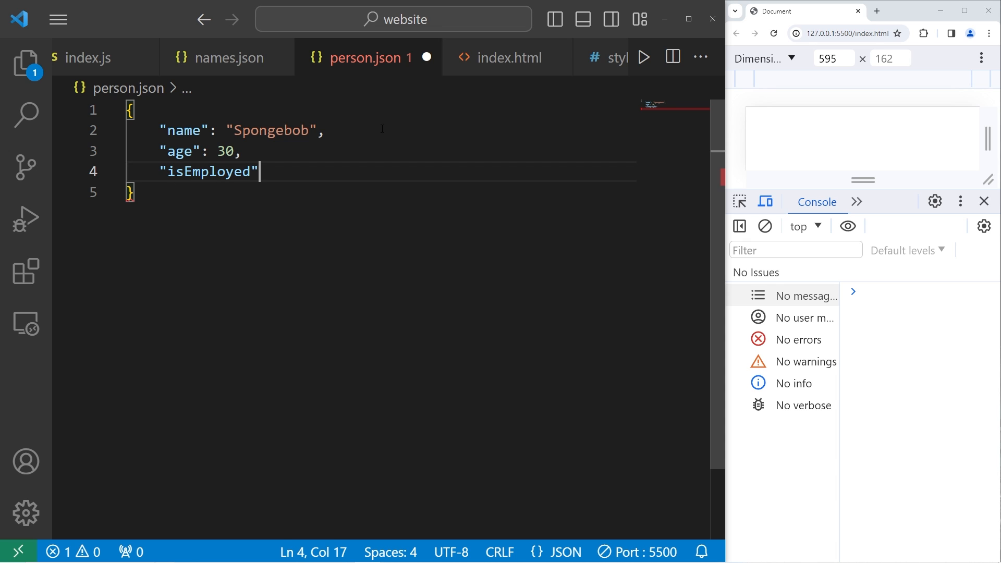
type(": t")
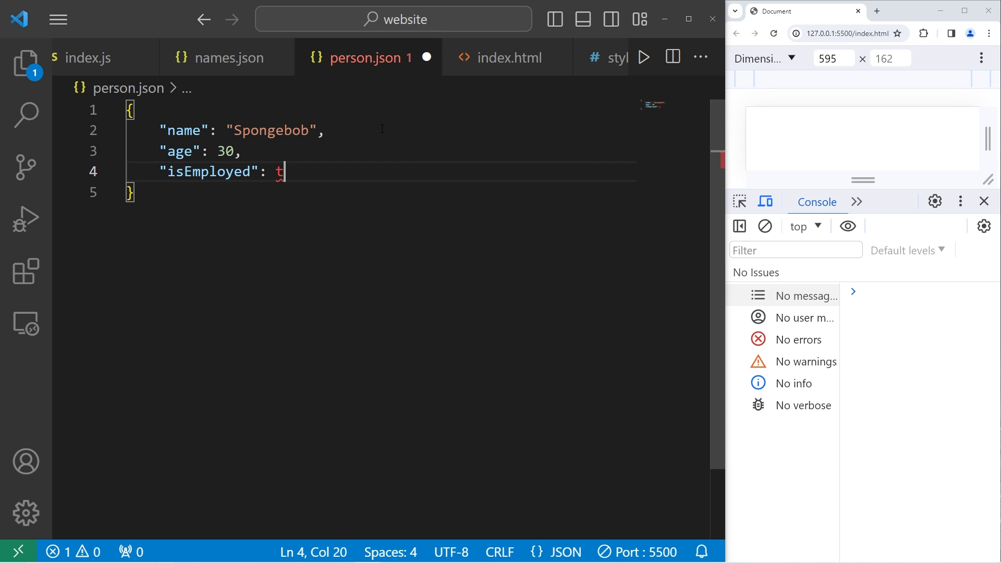
type("rue")
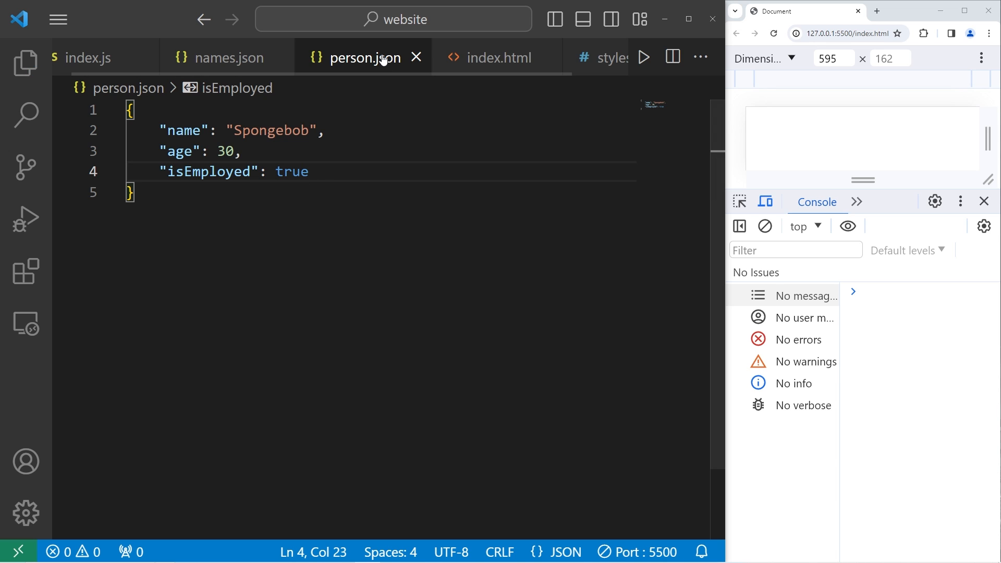
- Save person.json, then add a hobbies array with "Jellyfishing", "karate" and "cook…"
key("ctrl+a")
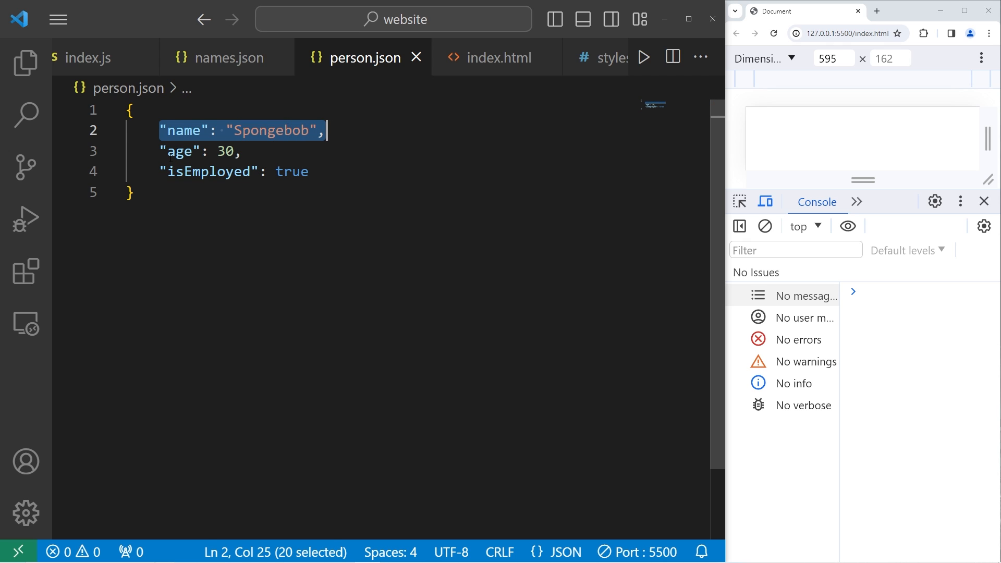
left_click(308, 171)
type(",")
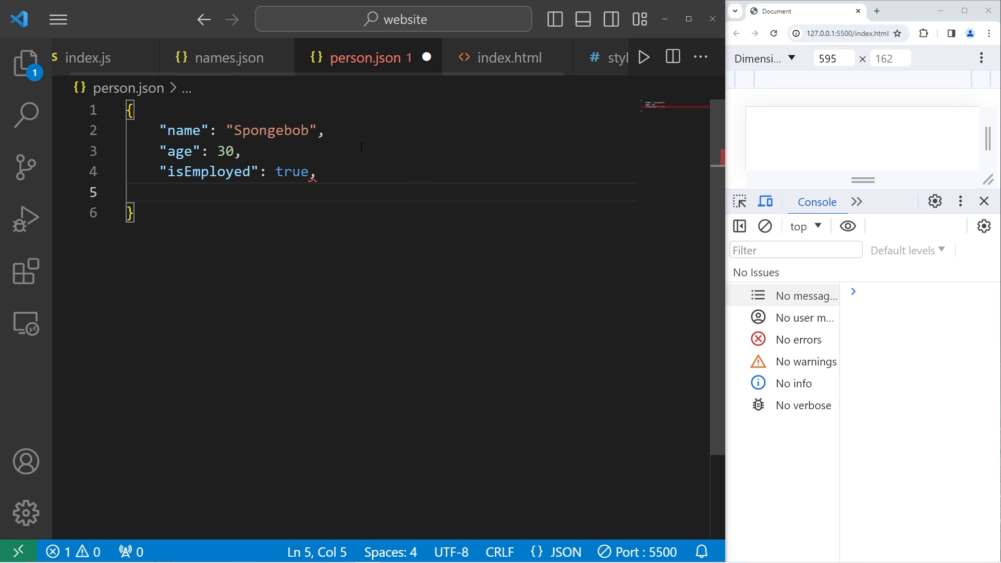
type("\"hobb\"")
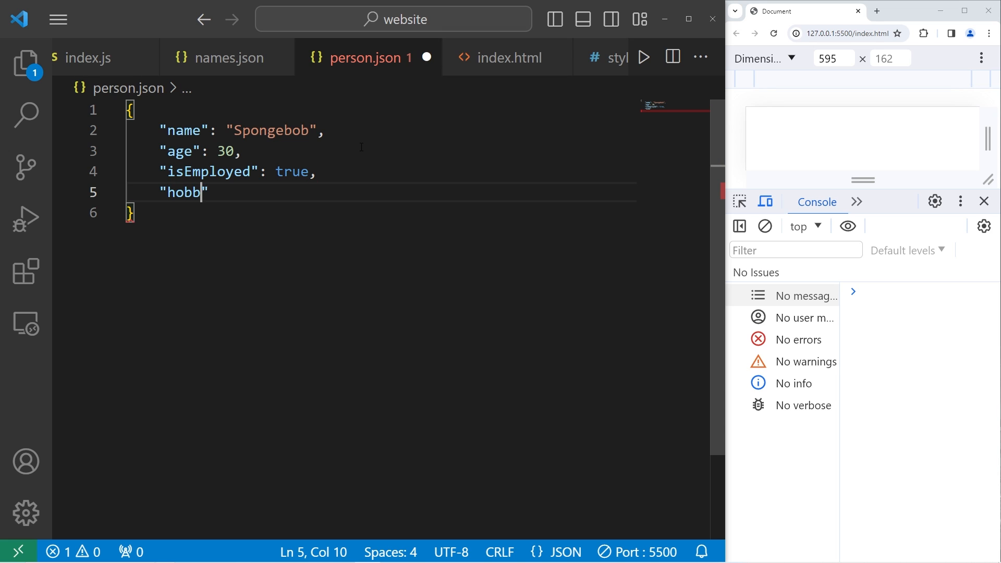
type("ies\":")
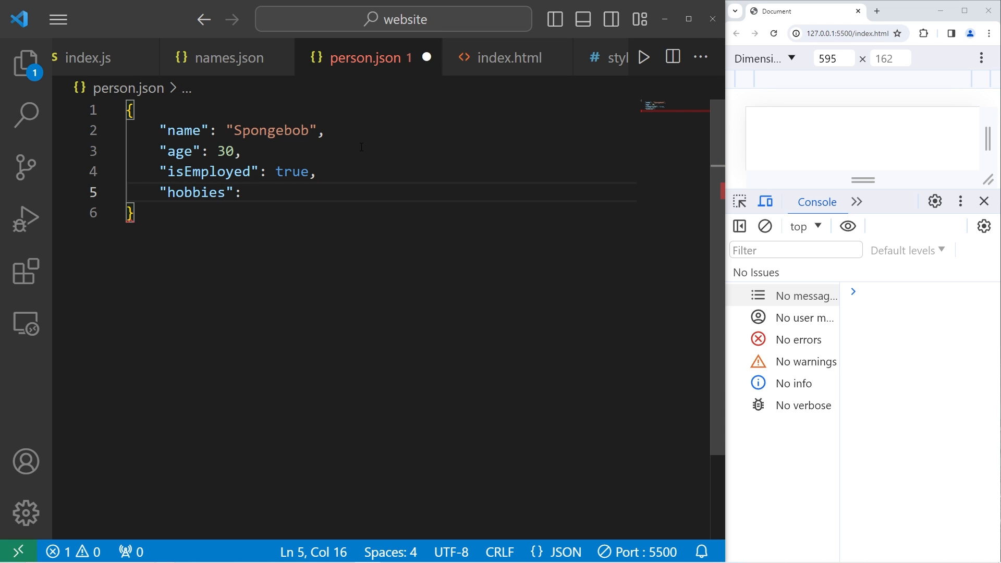
type("[]")
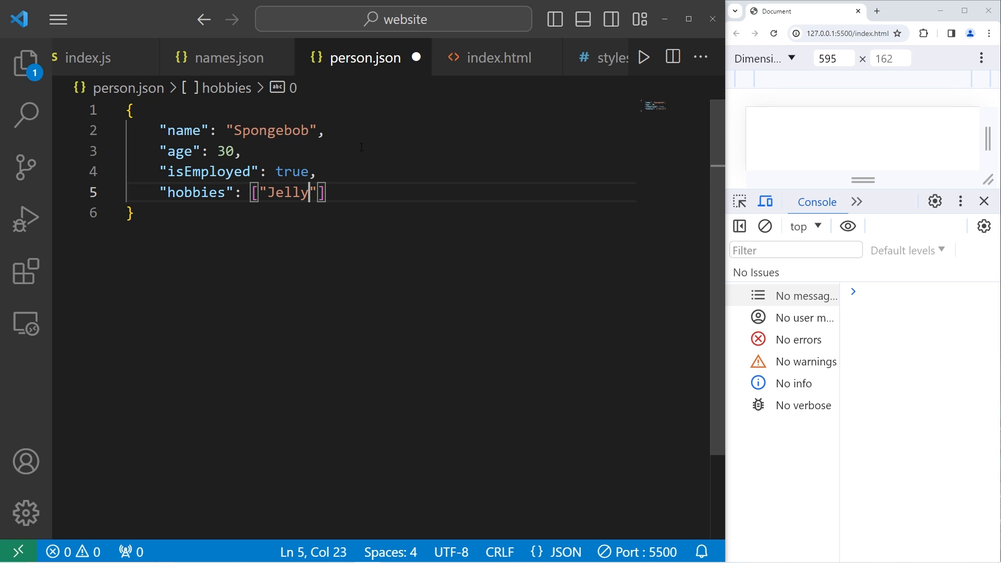
type("fishing")
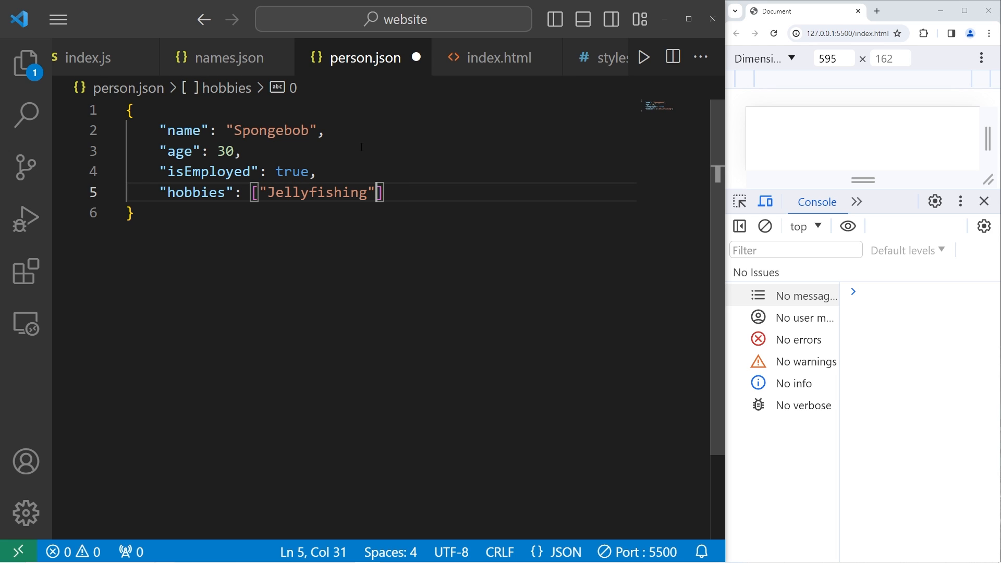
type(", \"karate\"")
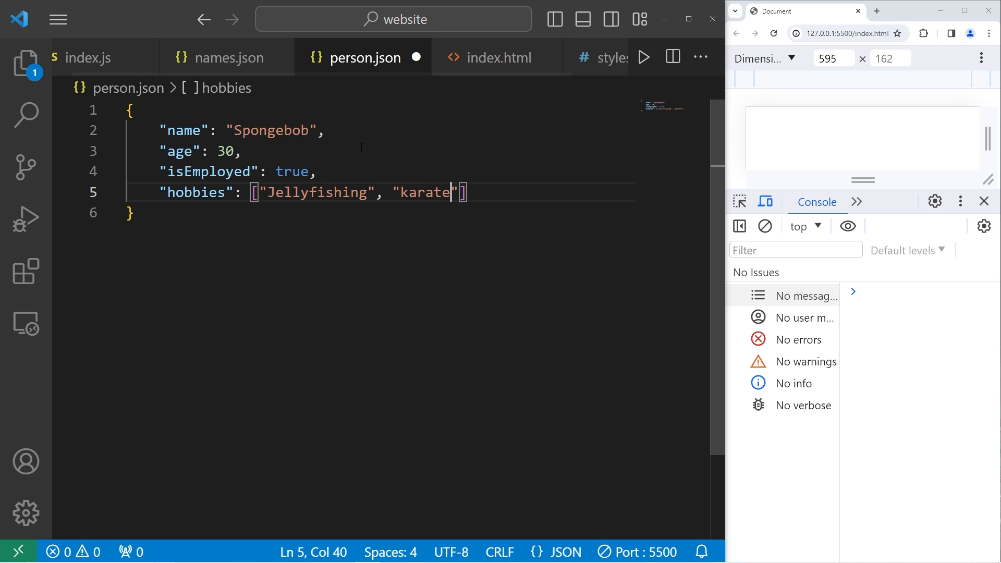
type(", \"cook\"")
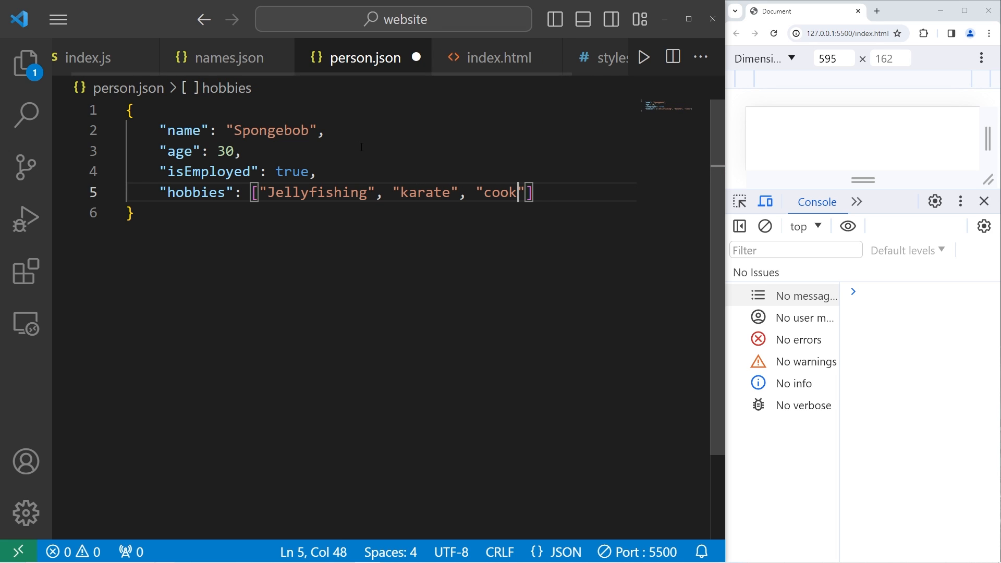
- Finish "Cooking" in hobbies and create an empty people.json in the website folder
type("ing")
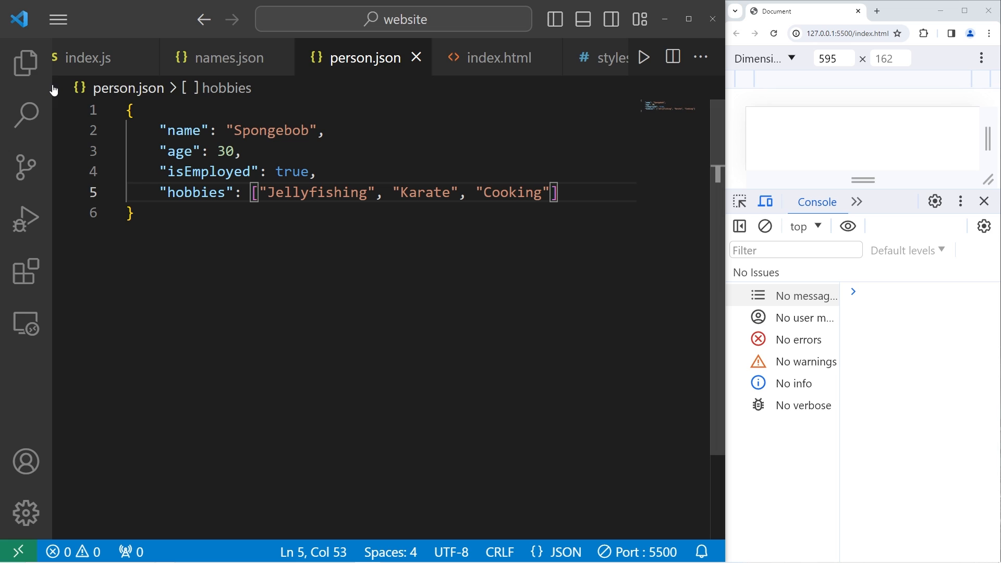
left_click(26, 63)
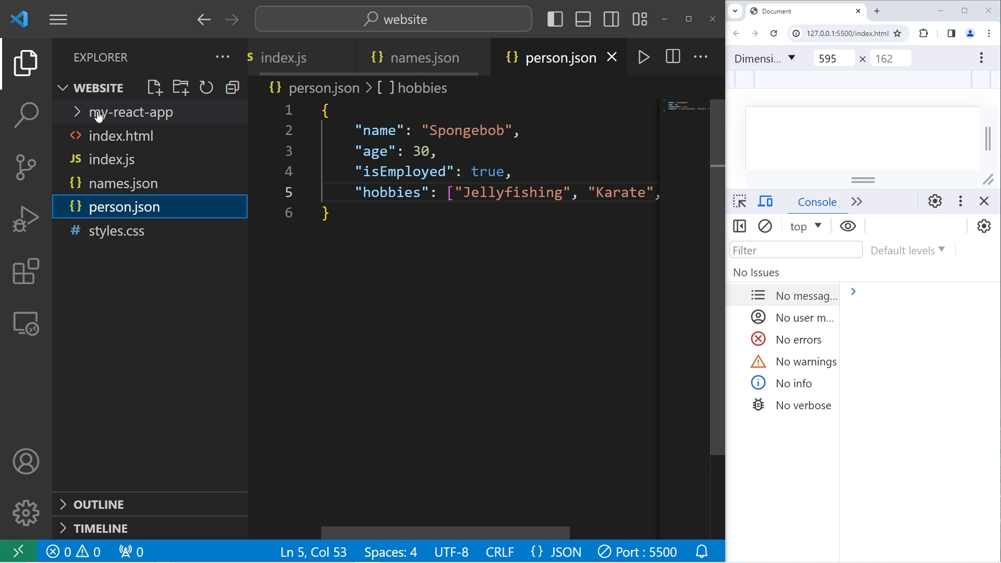
left_click(155, 88)
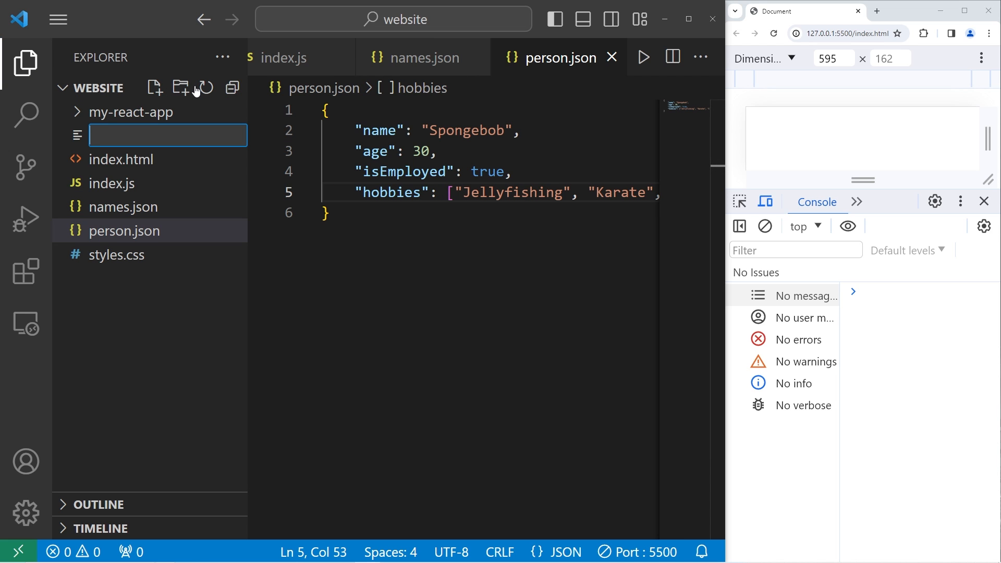
type("people")
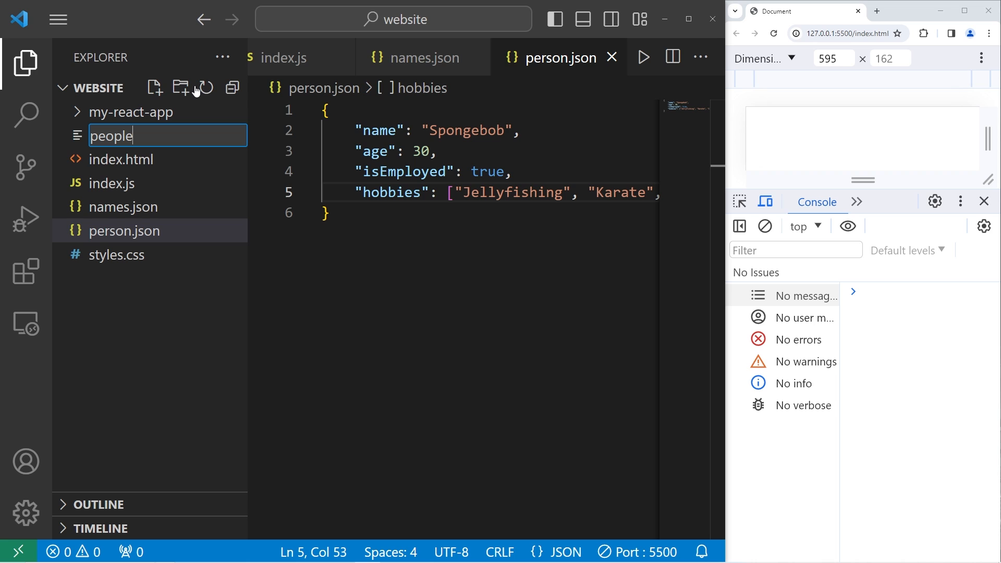
type(".json")
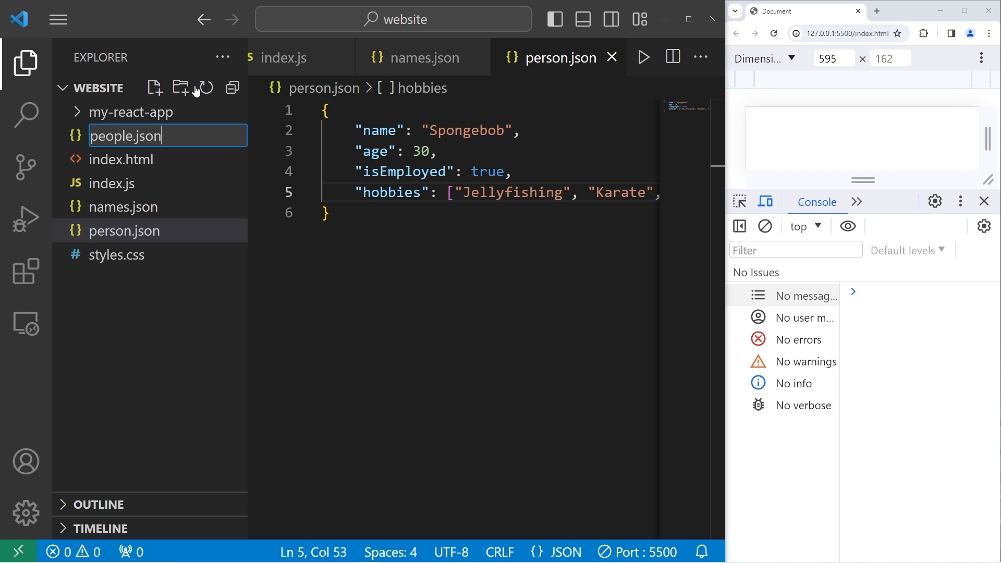
key("Enter")
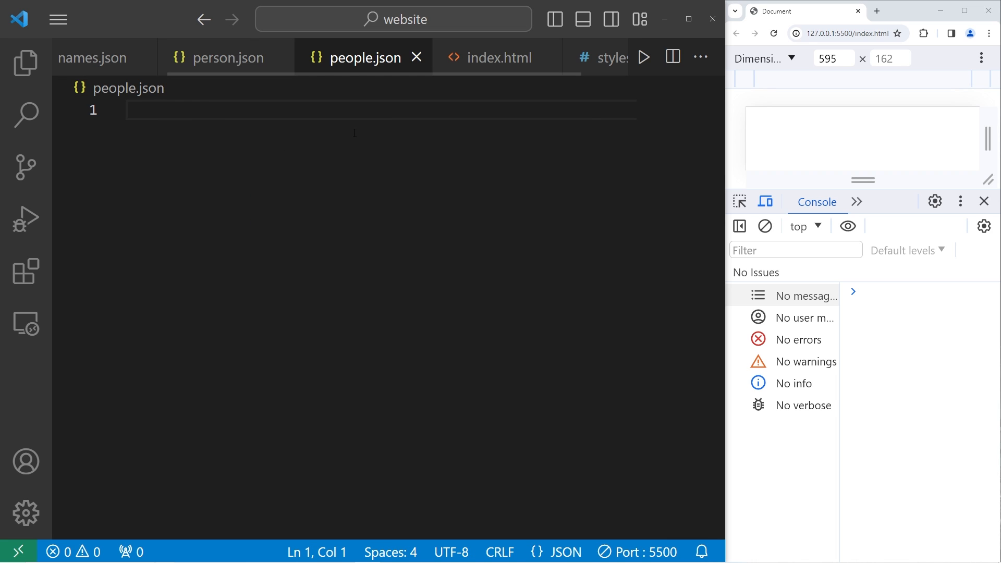
- Start people.json as an array of objects, pasting properties copied from person.json
type("[]")
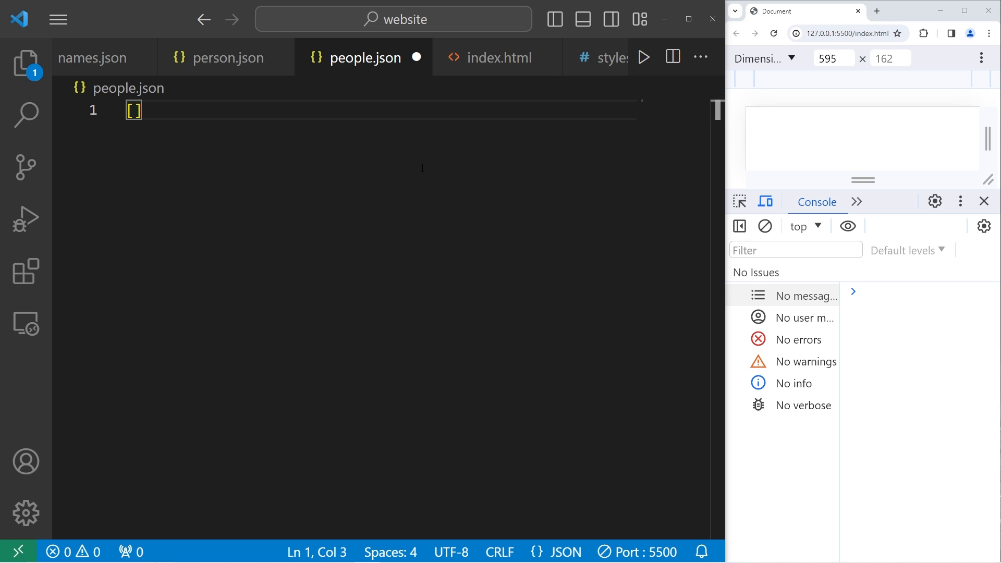
type("{}")
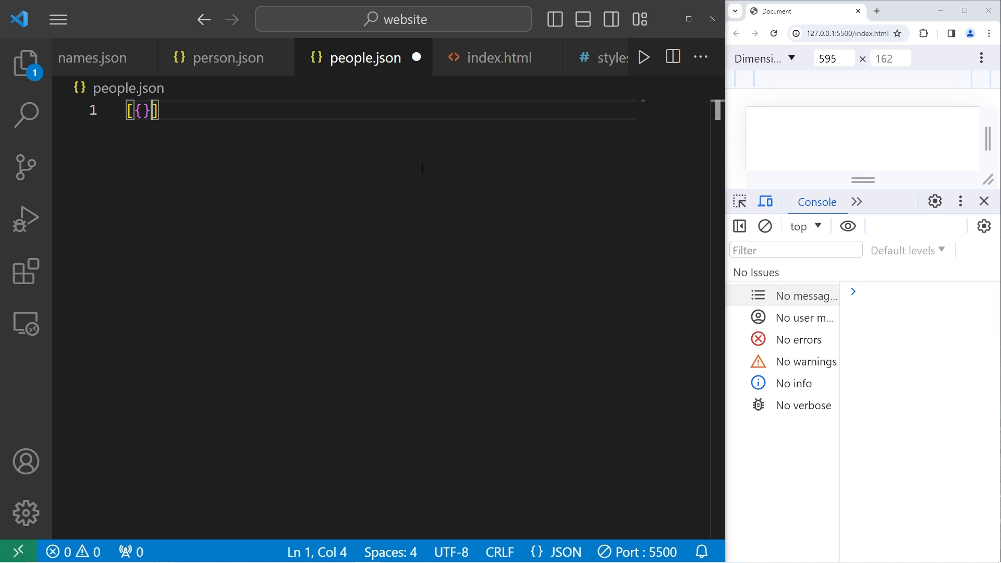
key("Return")
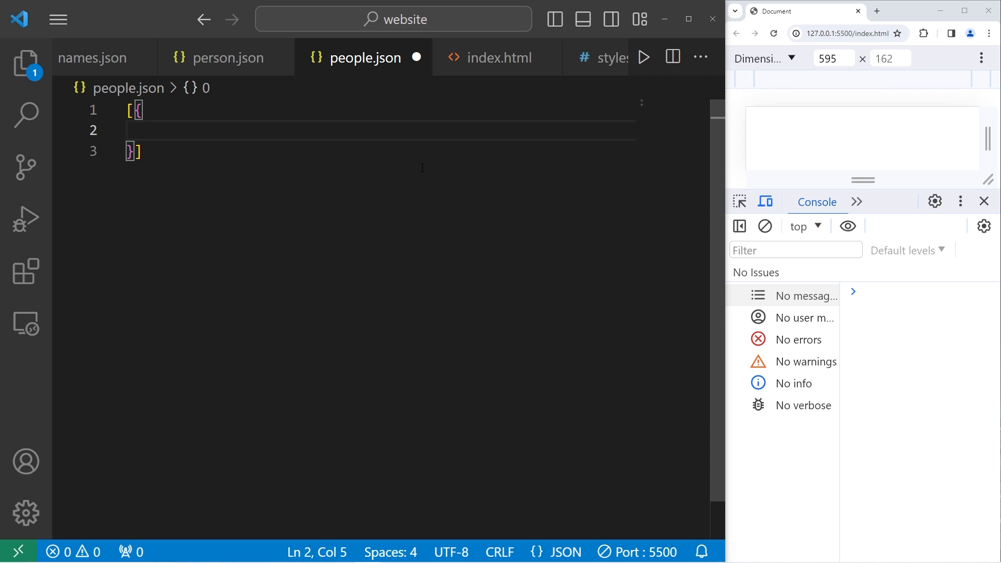
left_click(225, 57)
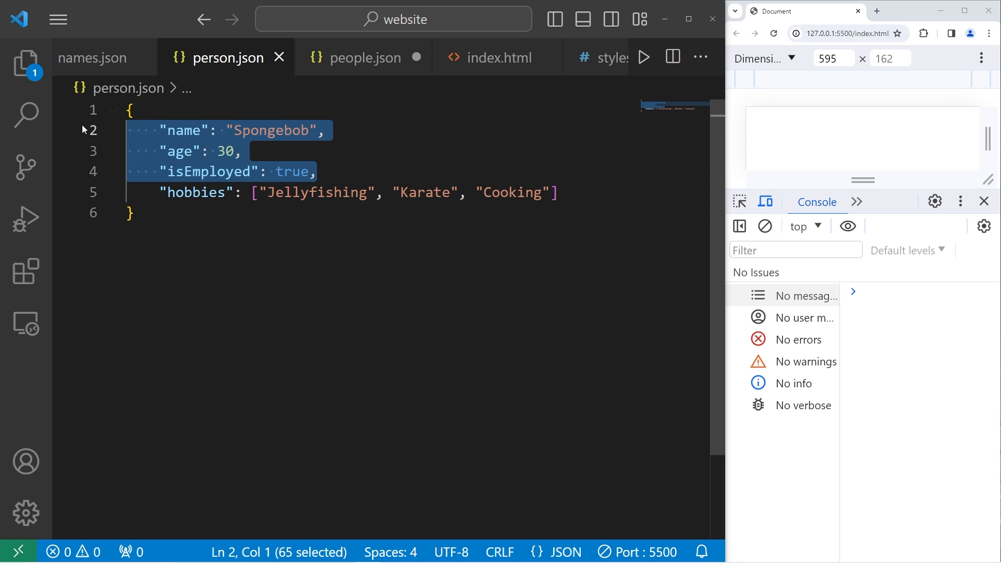
left_click(364, 57)
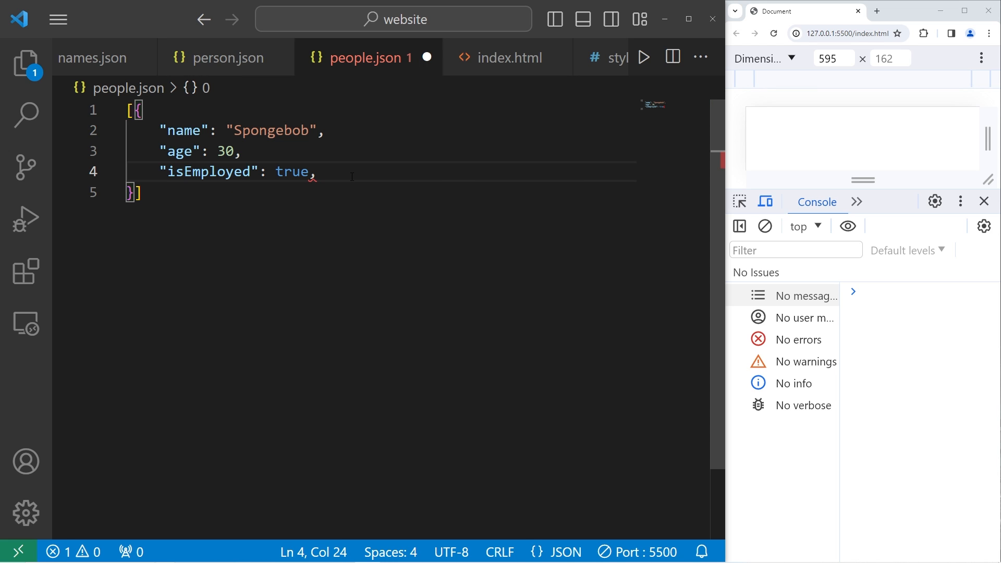
key("Backspace")
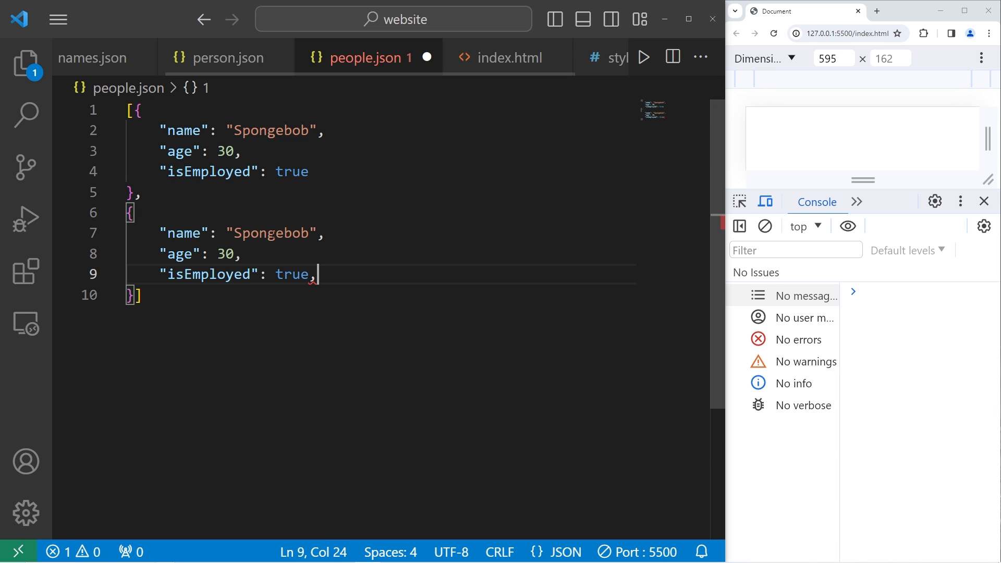
- Fill entries for Patrick (unemployed), Squidward (employed) and Sandy, age 27, unemployed
type("Patrick")
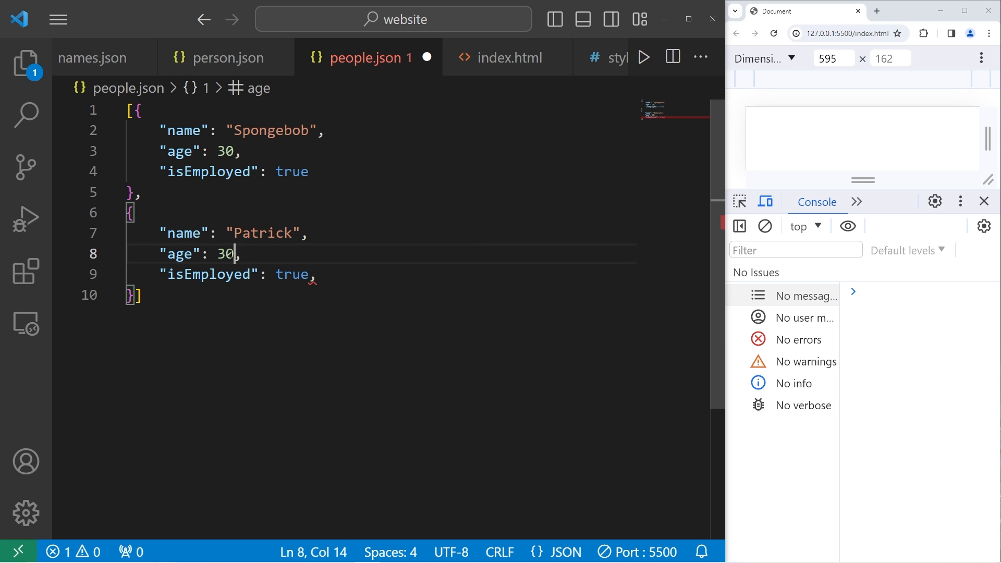
double_click(292, 274)
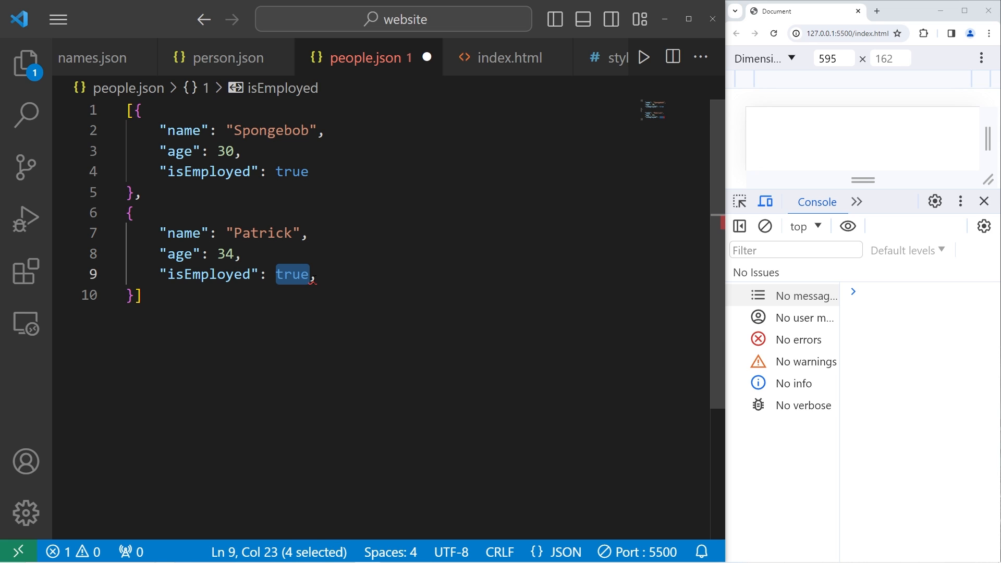
type("false")
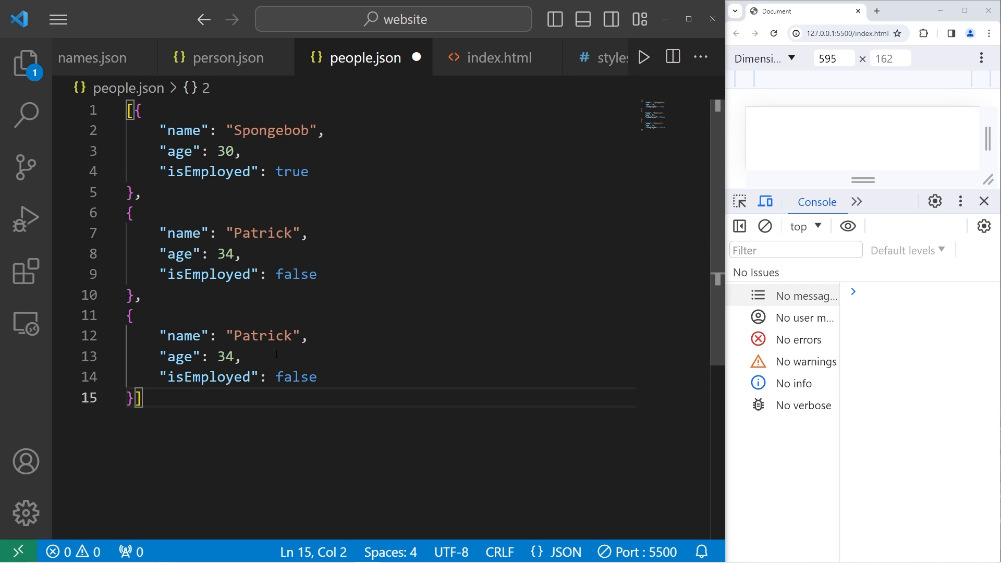
type("Squidward")
left_click(226, 356)
type("50")
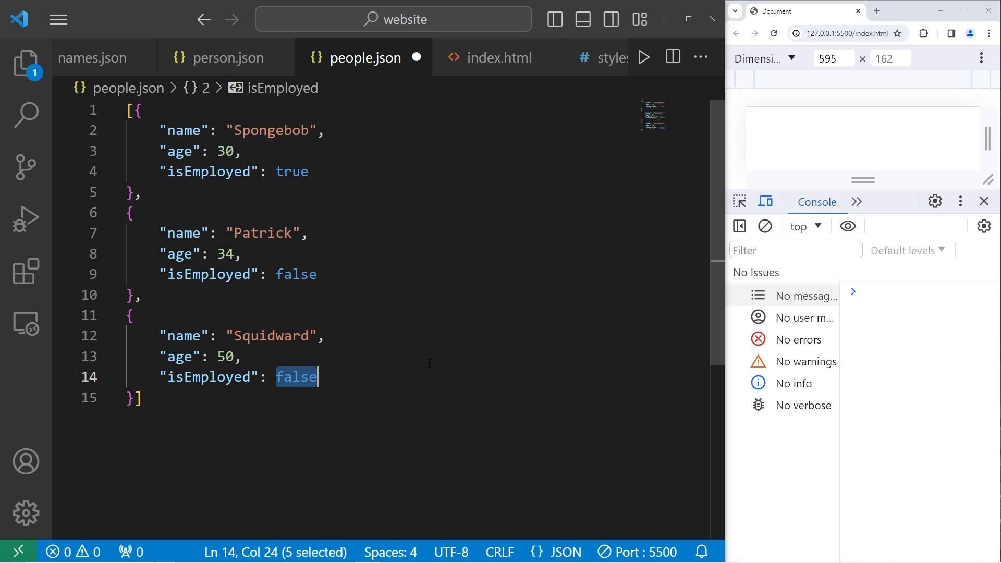
type("true")
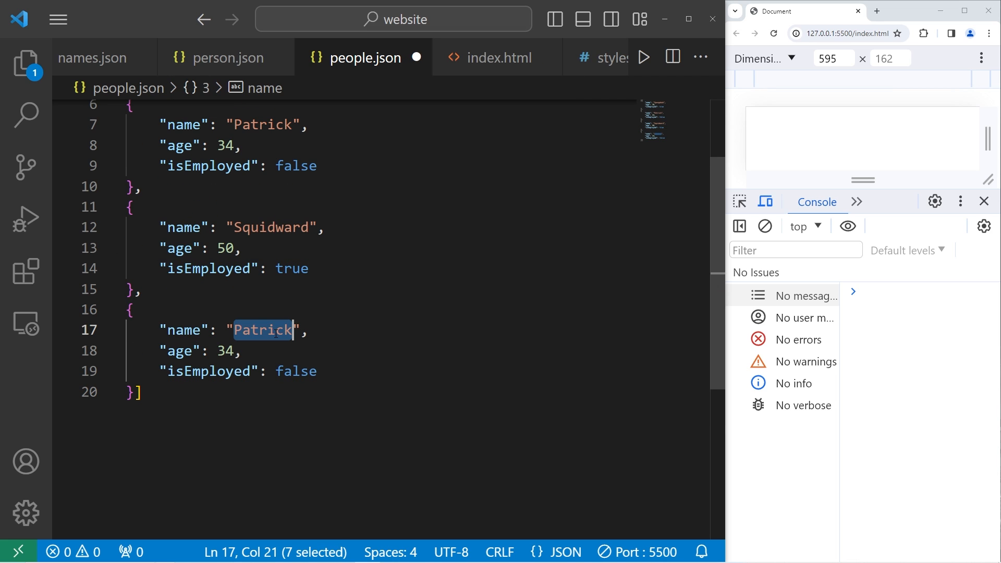
type("Sandy")
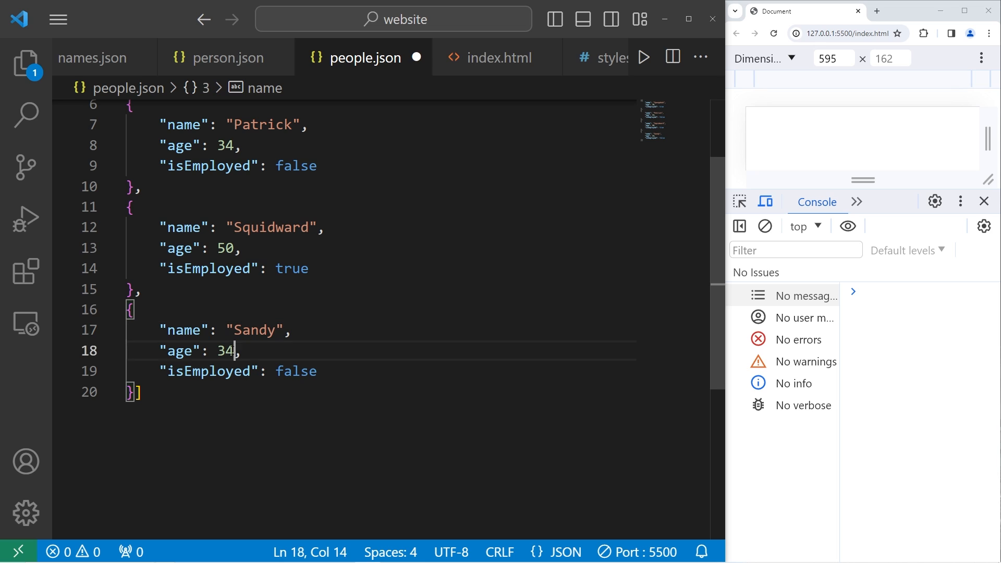
type("27")
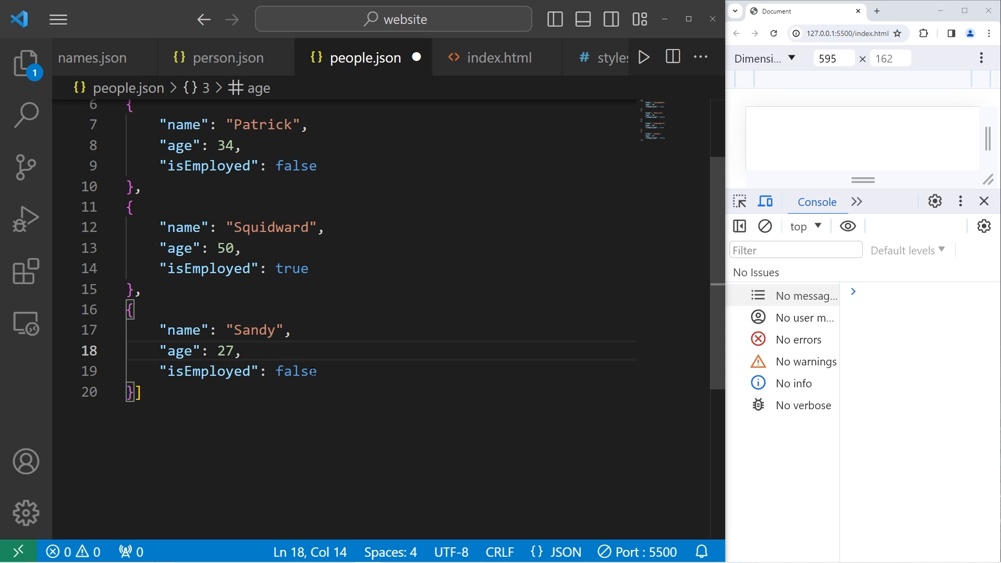
double_click(295, 371)
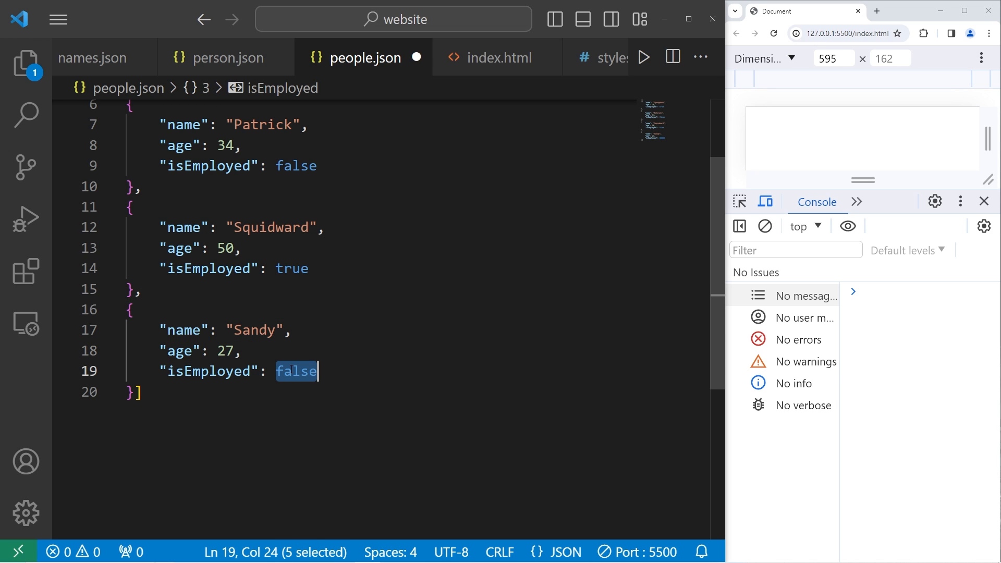
scroll("up", 3)
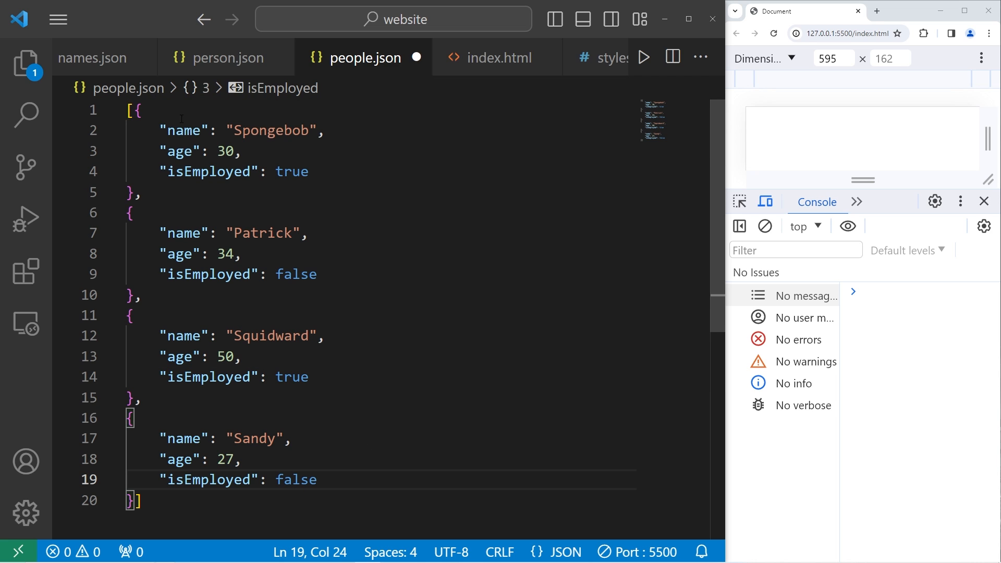
- Close the people.json and names.json tabs so index.js is back in front
left_click(326, 130)
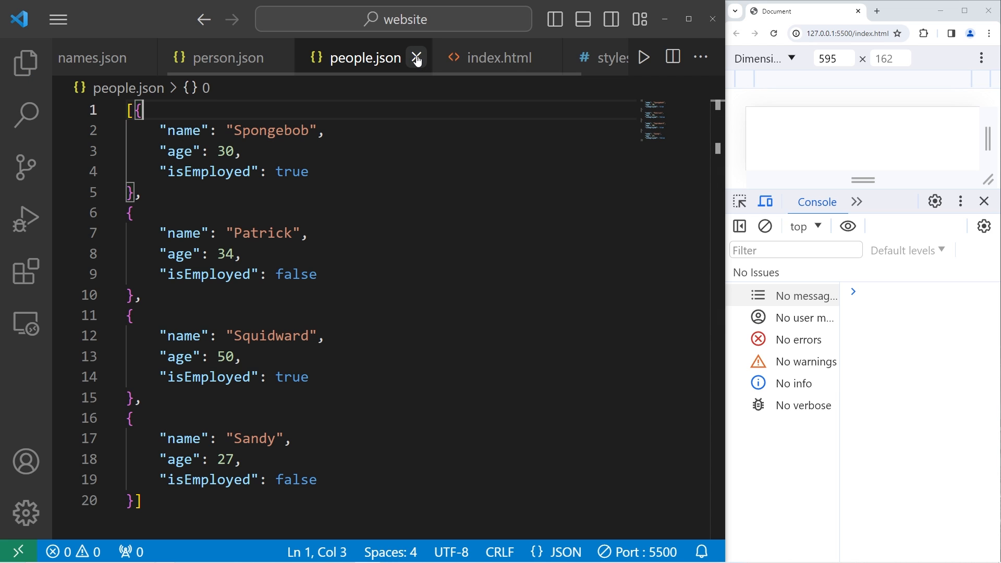
left_click(417, 57)
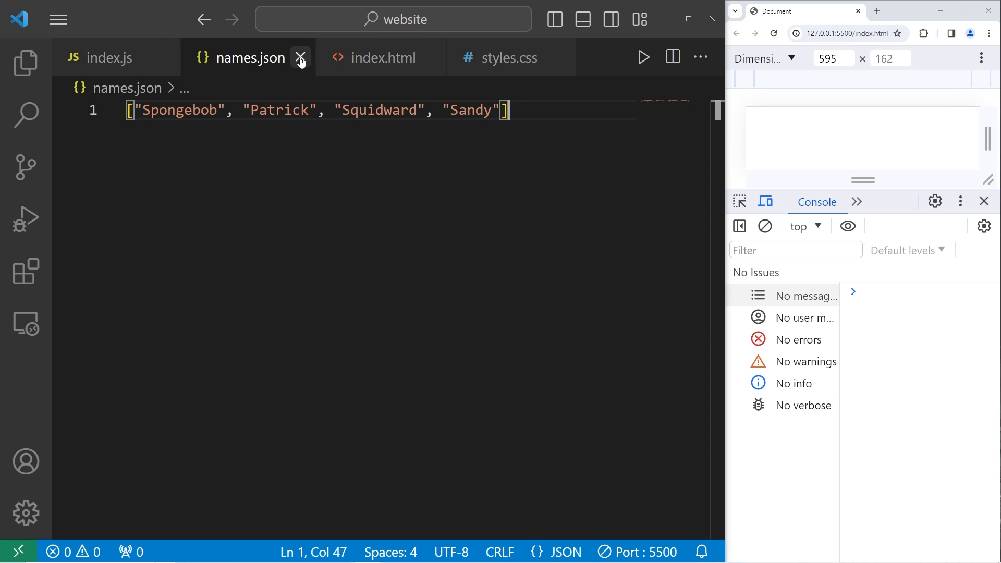
left_click(301, 58)
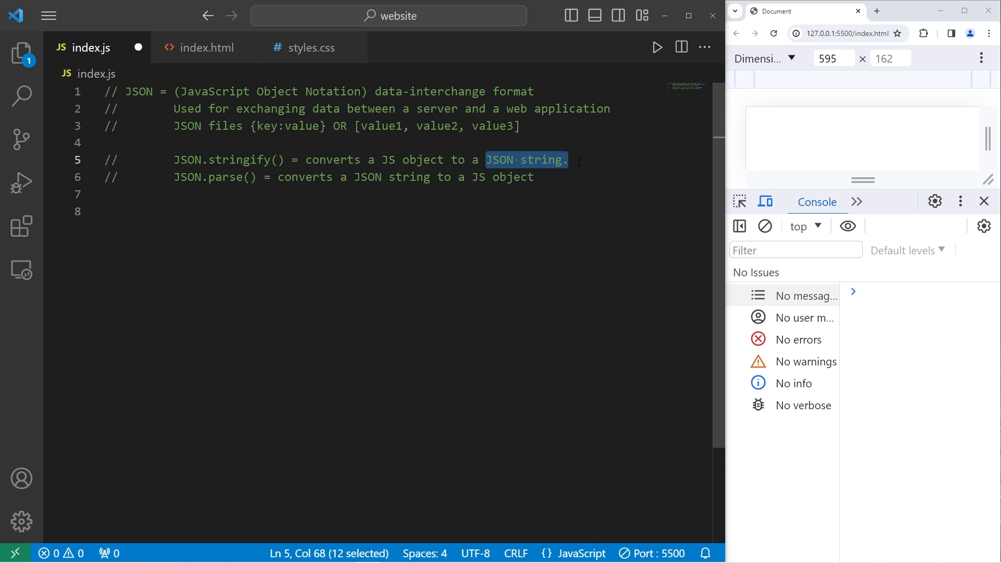
left_click(487, 159)
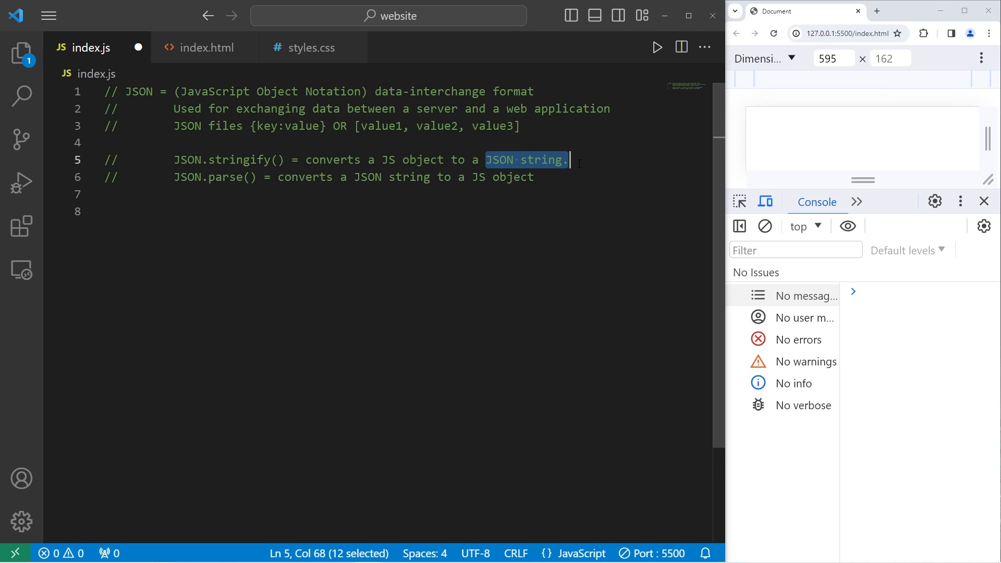
left_click(568, 160)
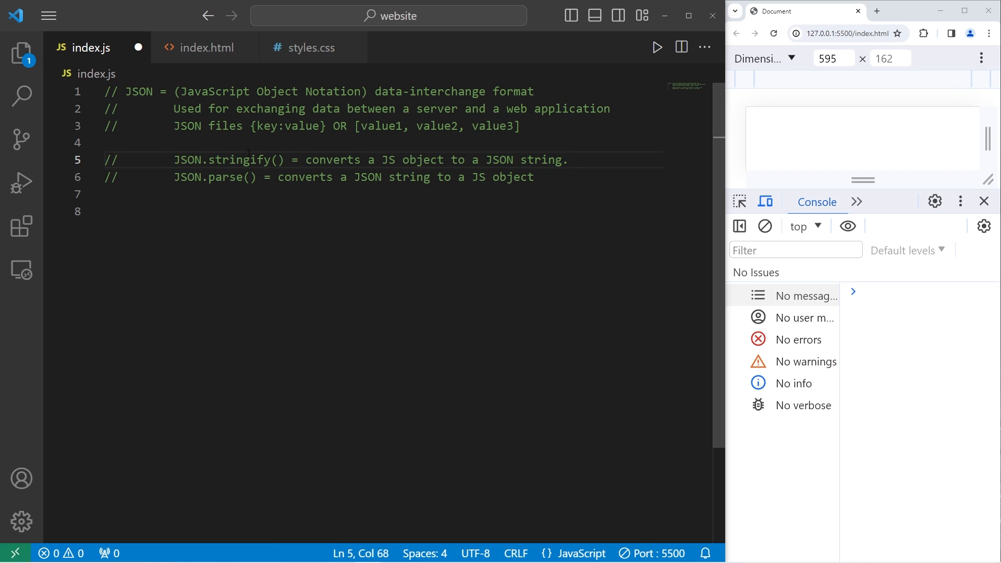
double_click(187, 160)
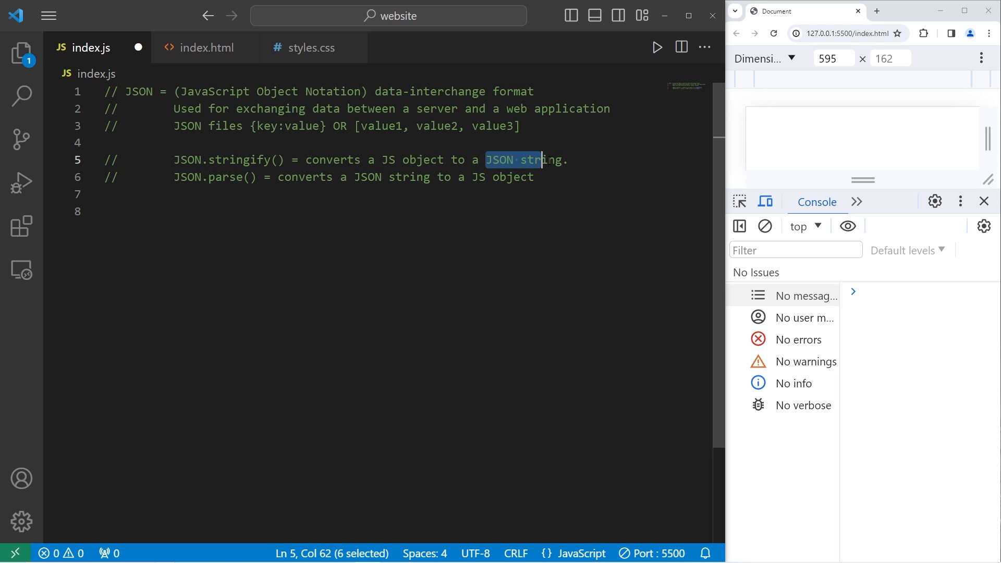
left_click(22, 53)
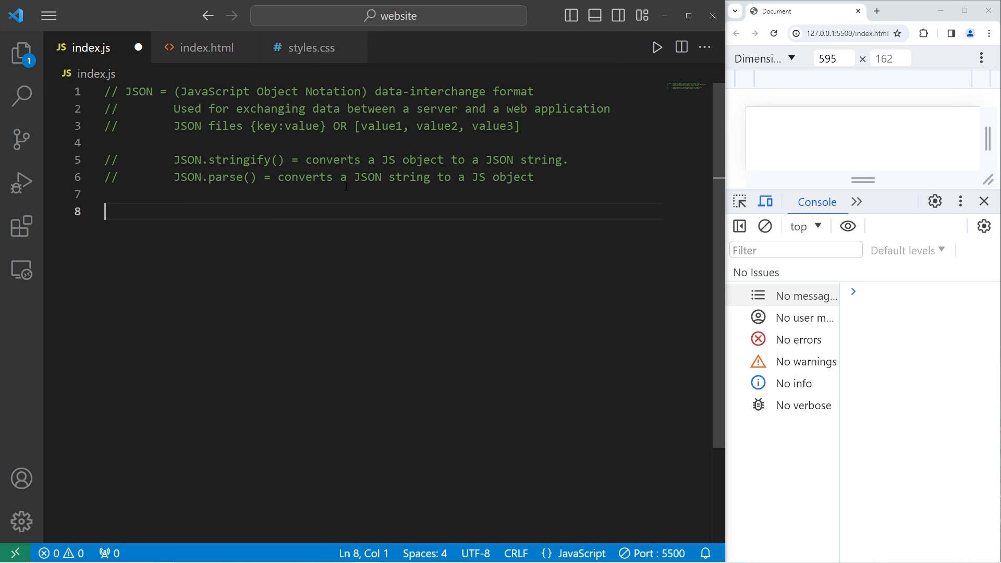
- Declare const names with the four characters and const jsonString = JSON.stringify(names);
type("const n")
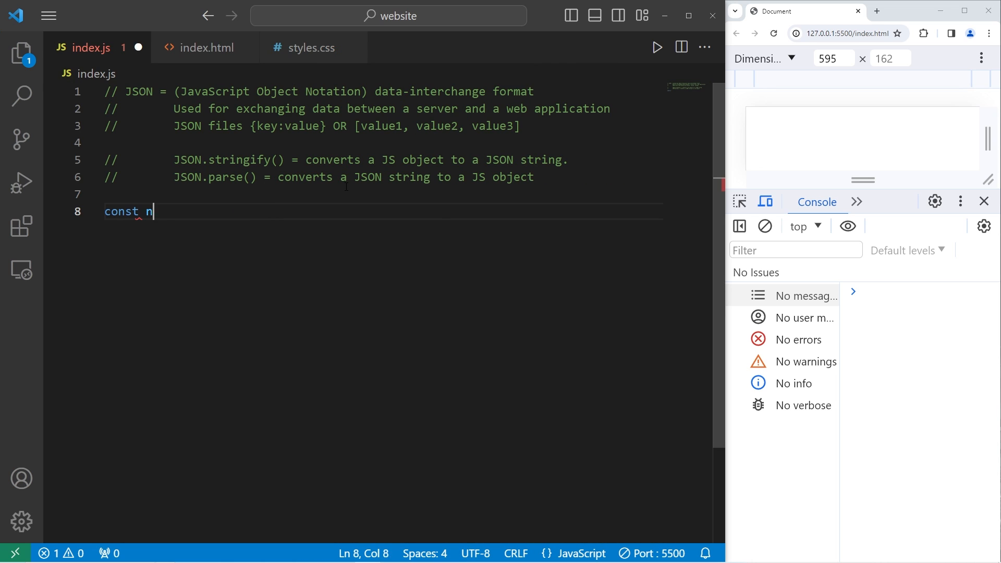
type("ames = [\"Spongebob\", \"Patrick\", \"Squidward\", \"Sandy\"];")
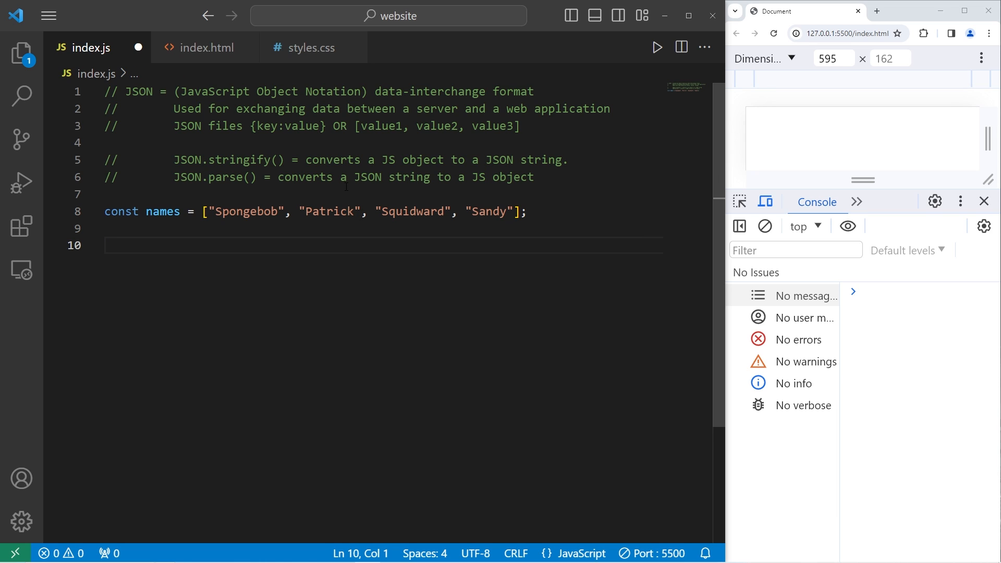
type("const")
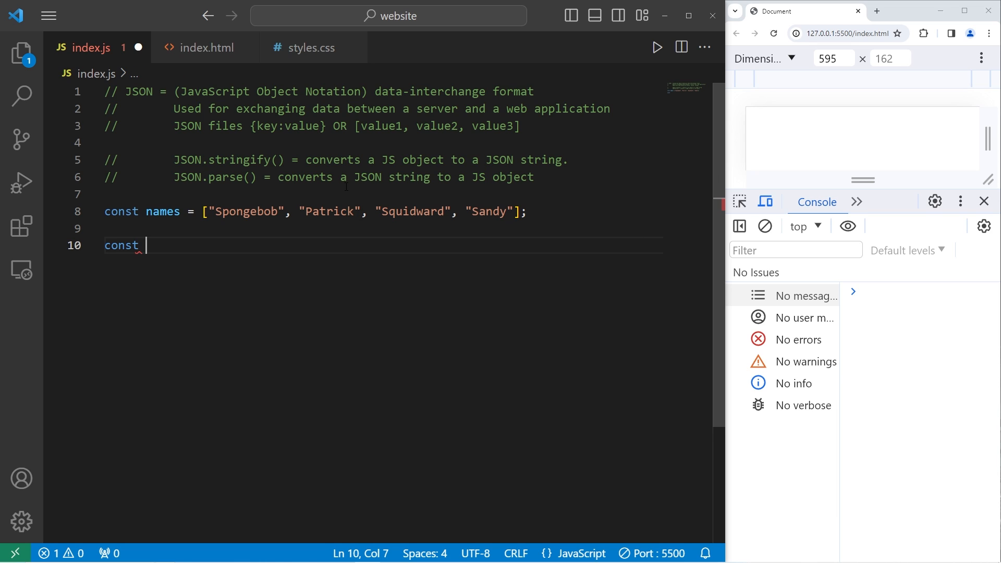
type("jsonSt")
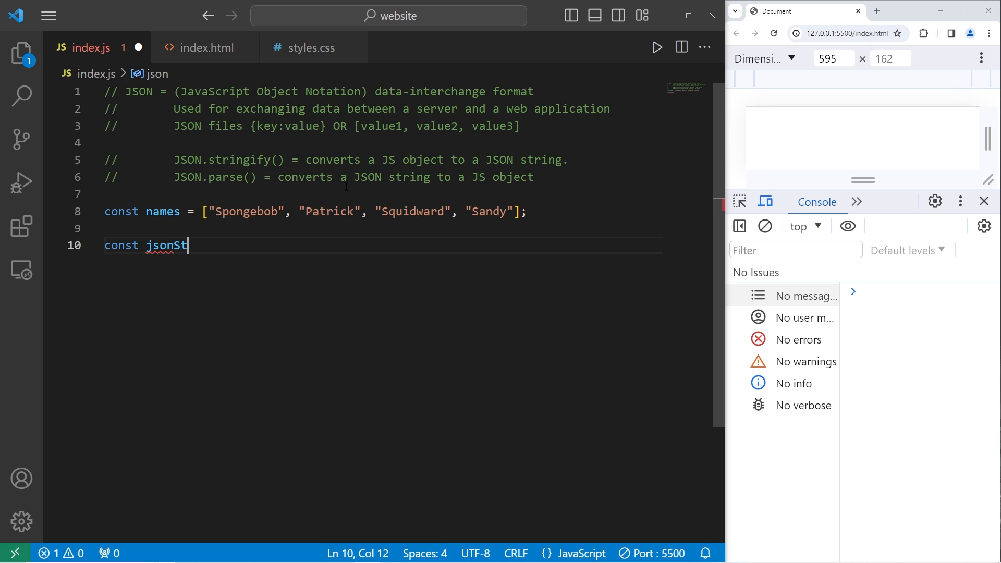
type("ring =")
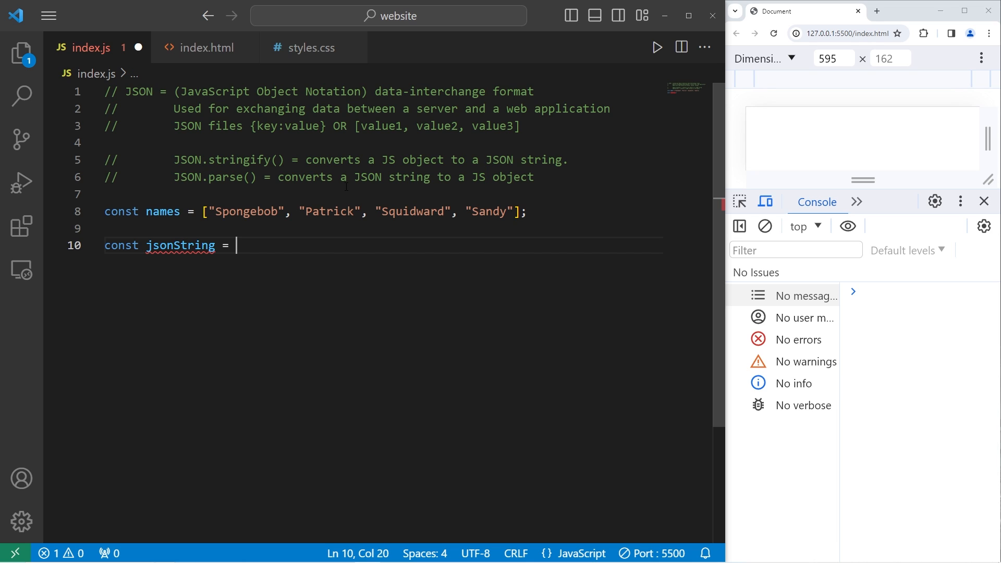
type("JSON.")
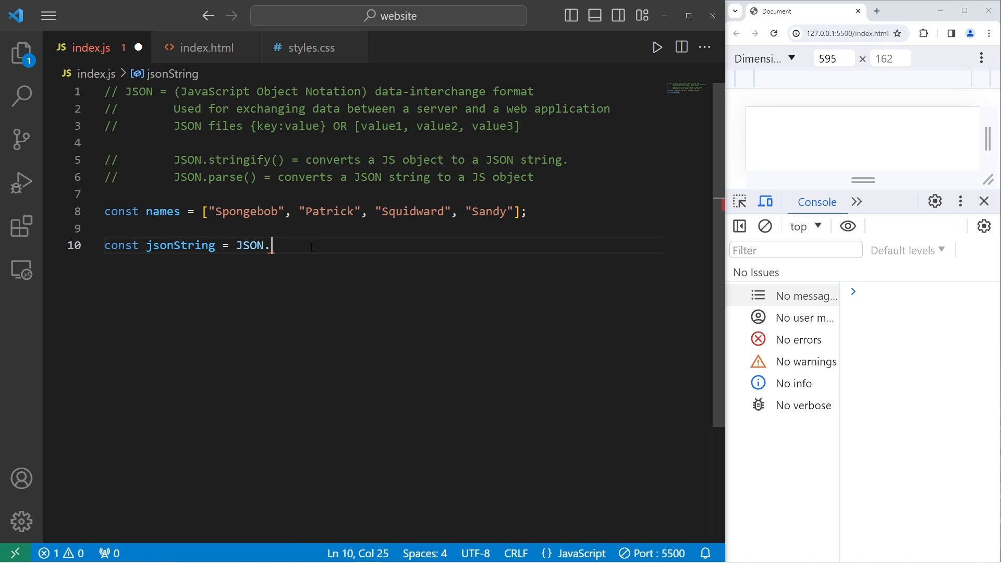
mouse_move(367, 243)
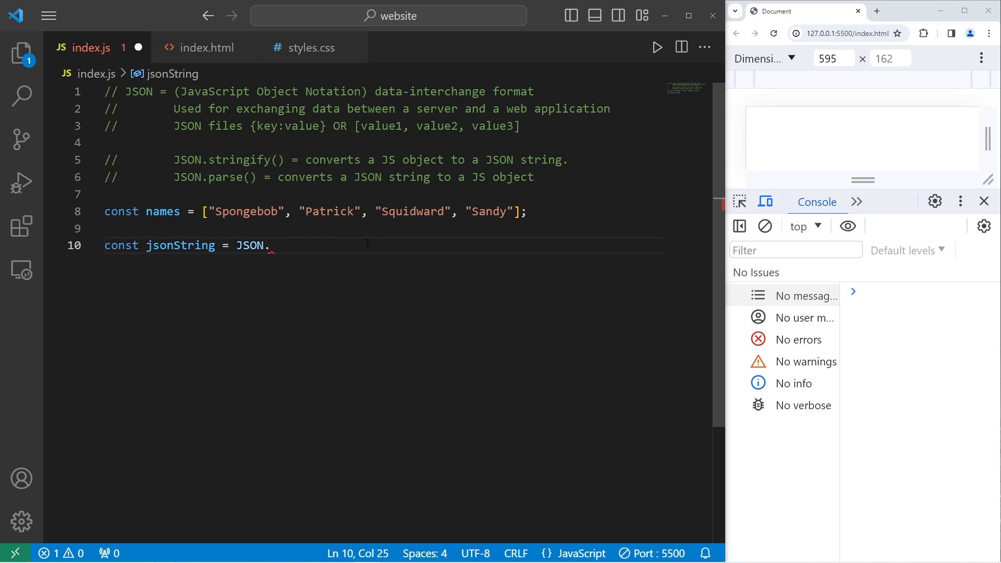
type("str")
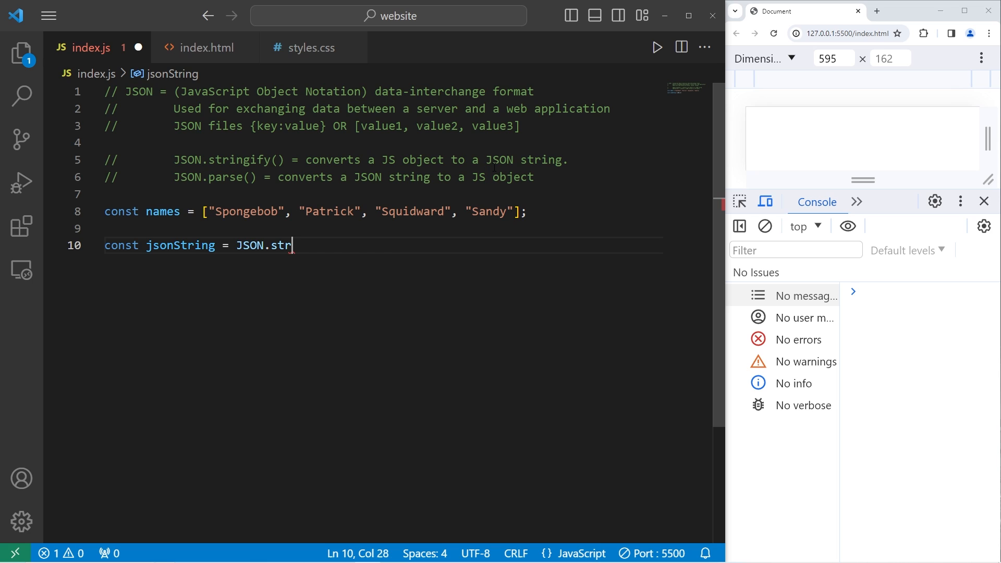
type("ingify();")
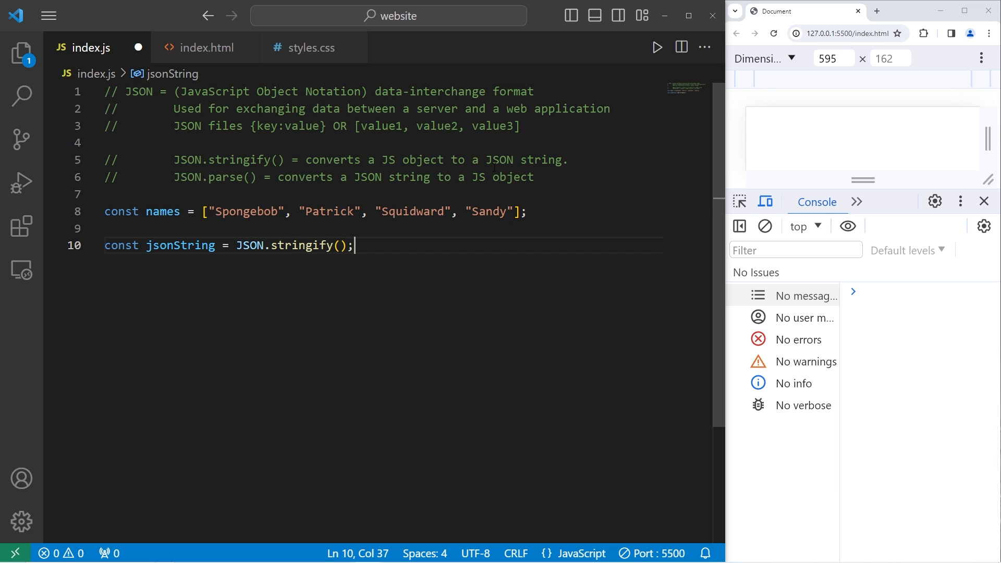
double_click(162, 212)
type("co")
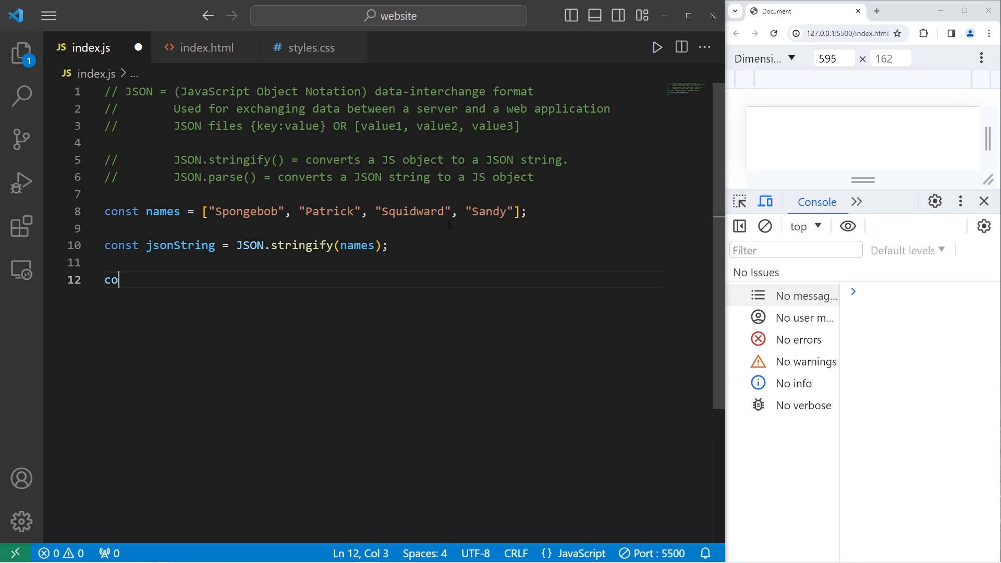
- Add console.log(names) and switch it to log jsonString, checking the browser console
type("nsole.log();")
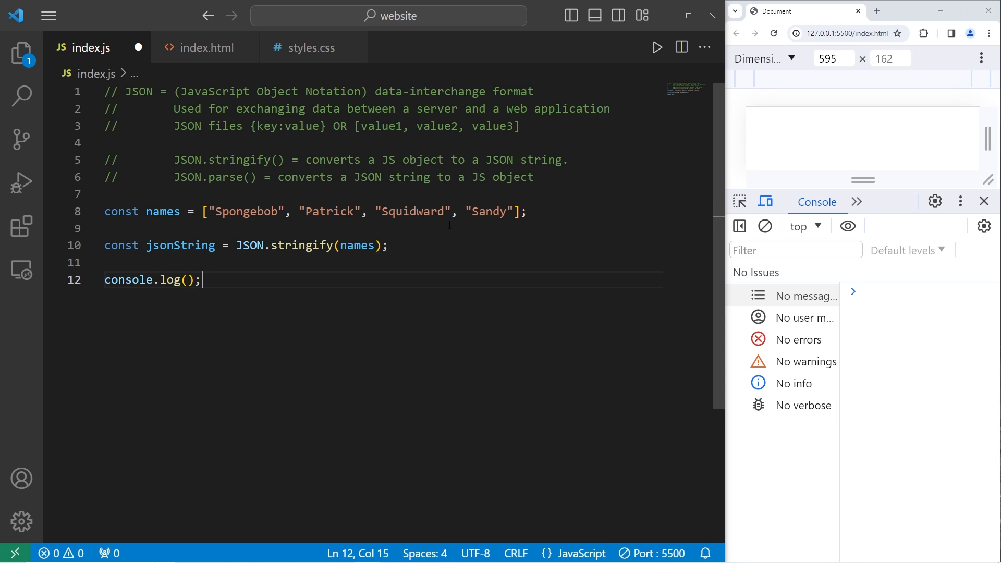
left_click(184, 279)
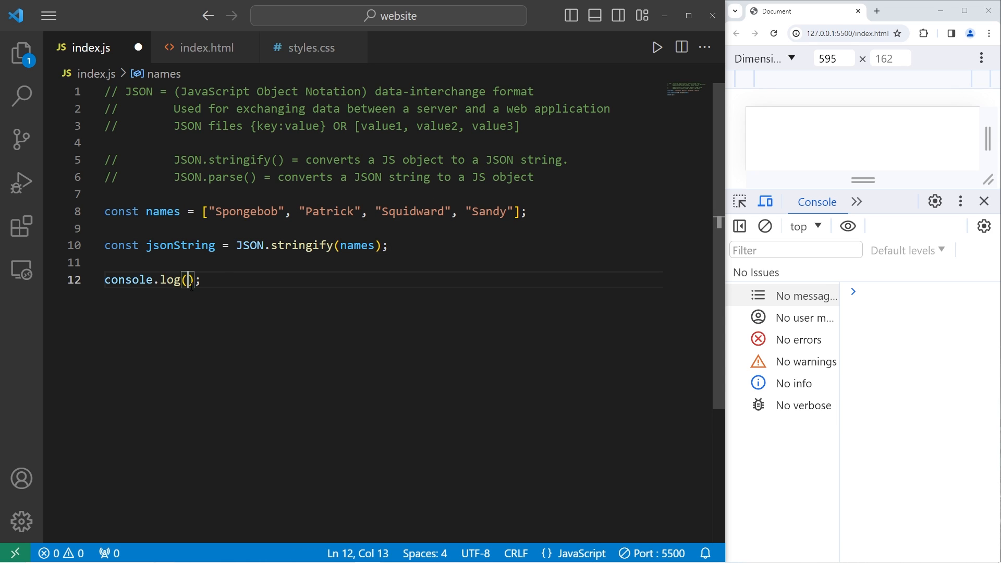
type("names")
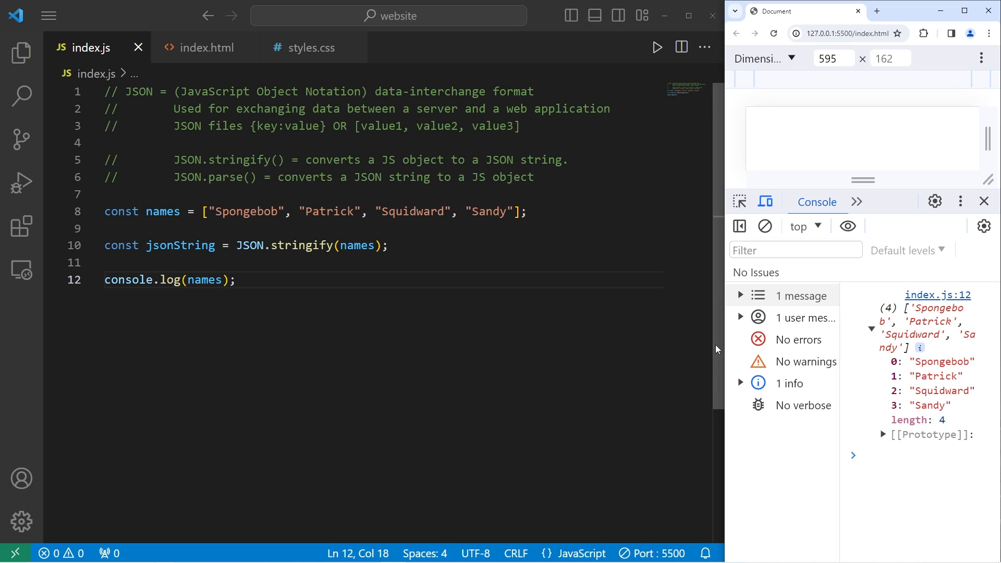
mouse_move(491, 346)
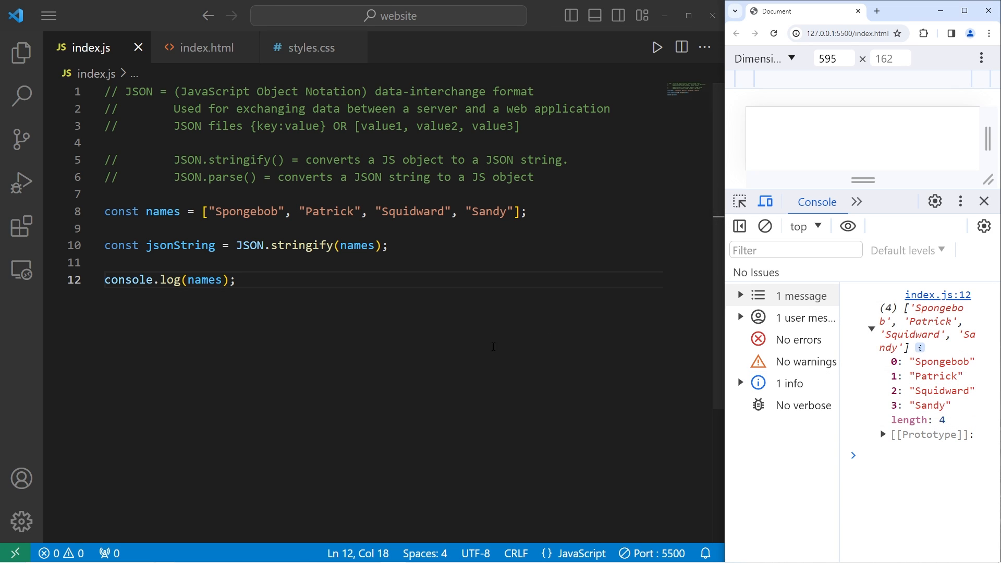
double_click(301, 245)
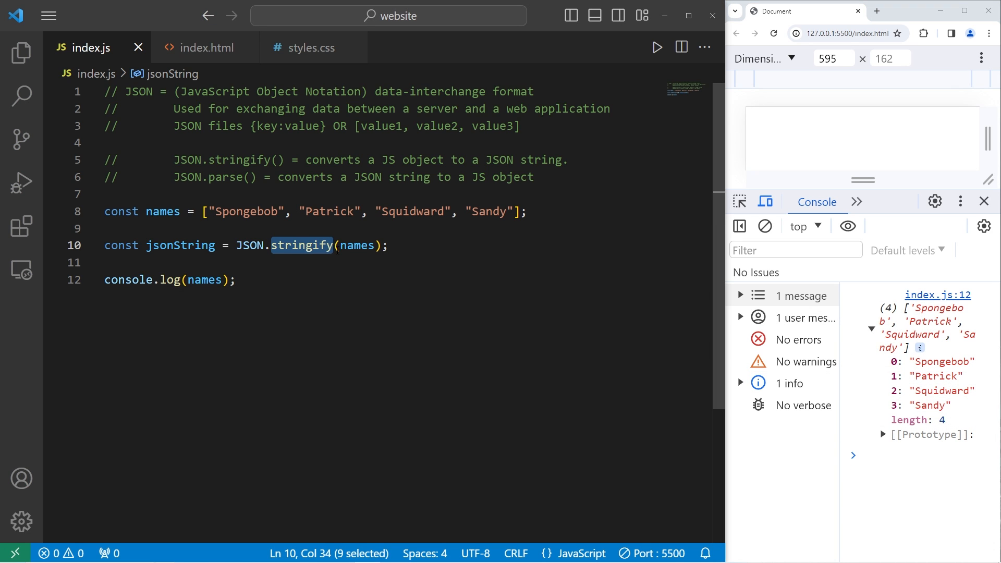
double_click(203, 279)
type("jsonString")
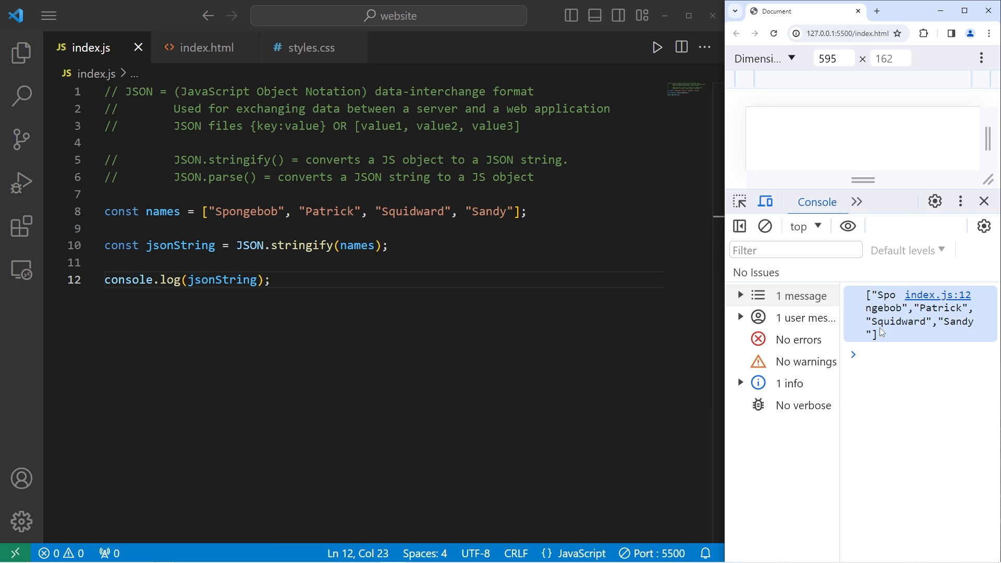
- Paste person.json as const person, stringify person instead of names, and log jsonString
left_click(108, 228)
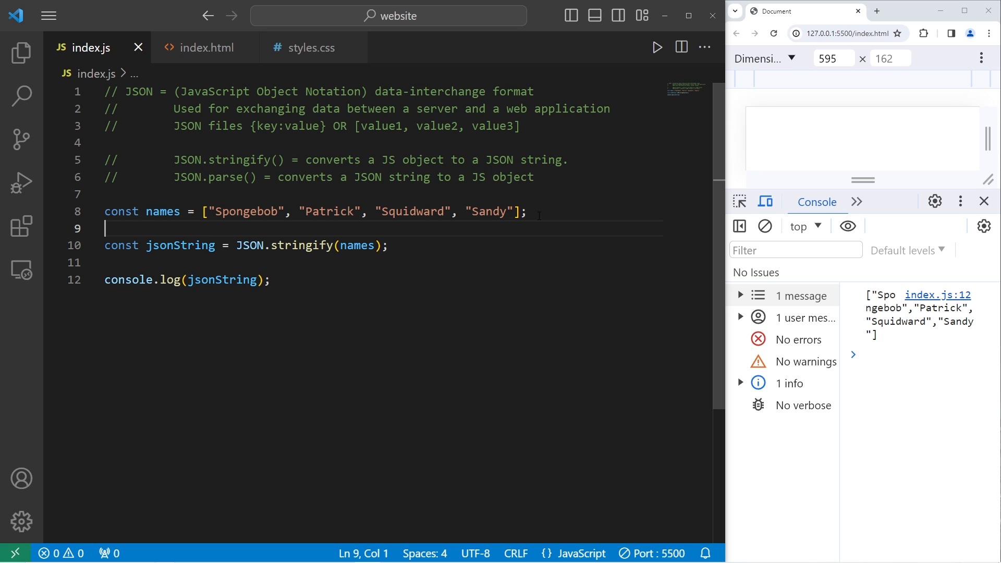
left_click(21, 53)
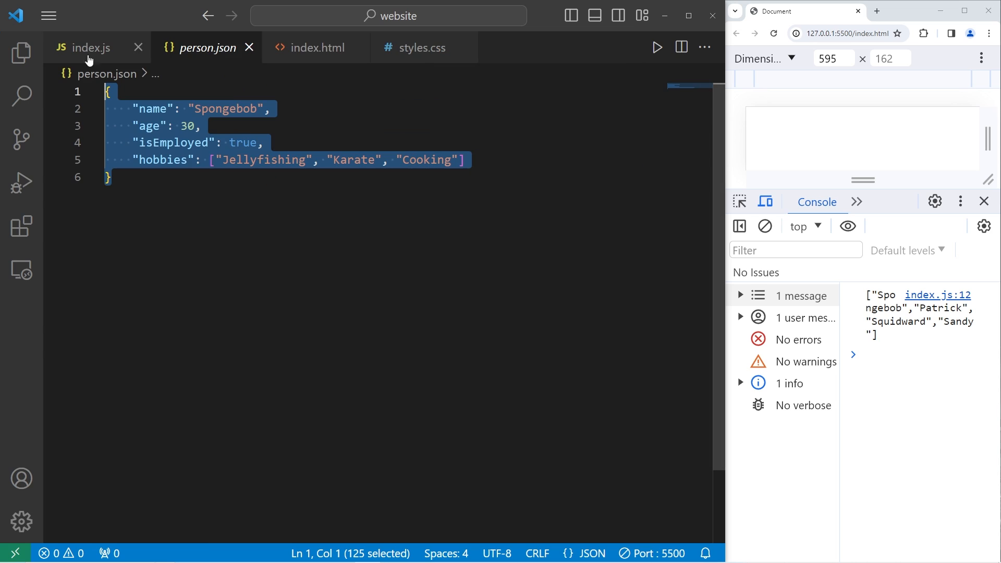
left_click(84, 46)
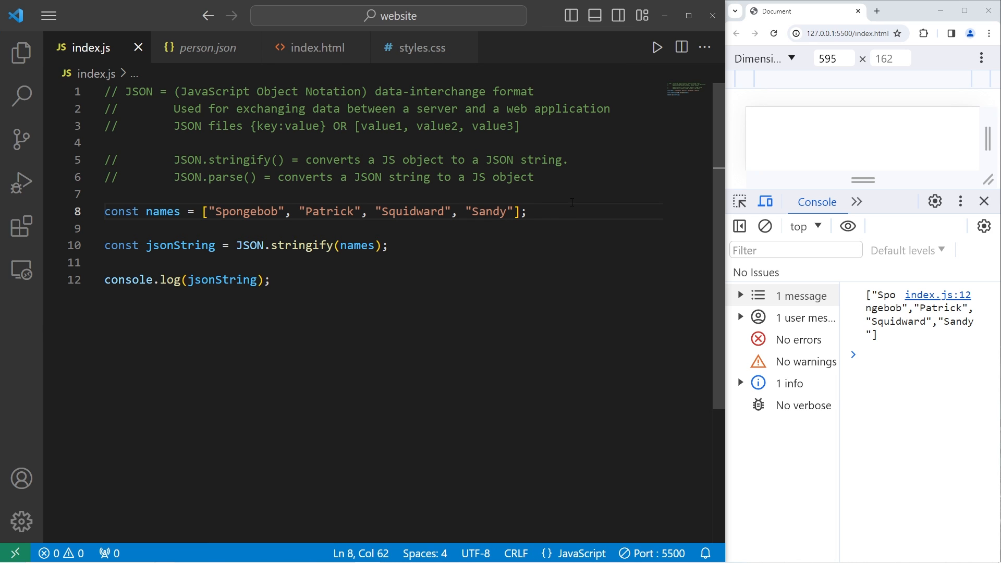
type("const perso")
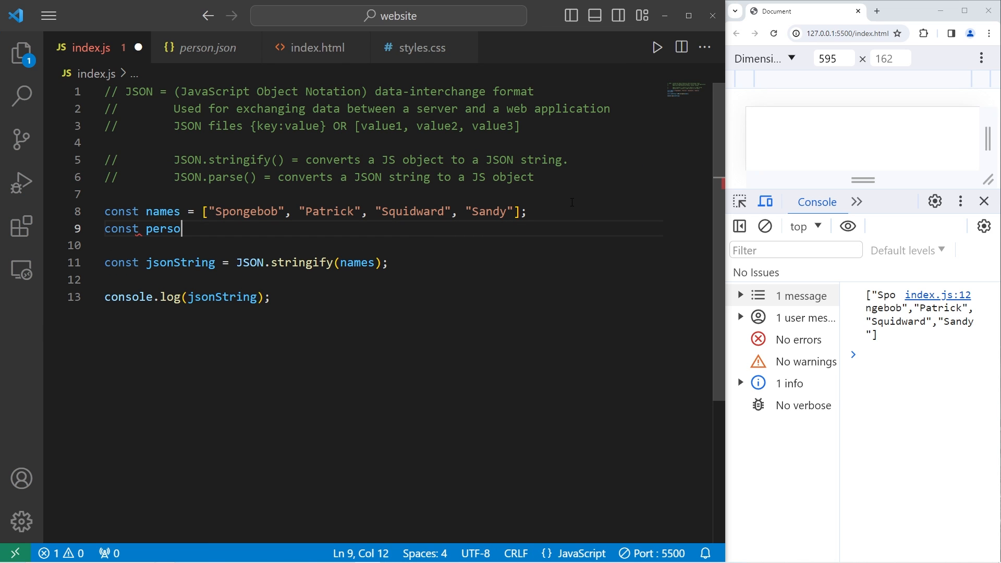
type("n = {")
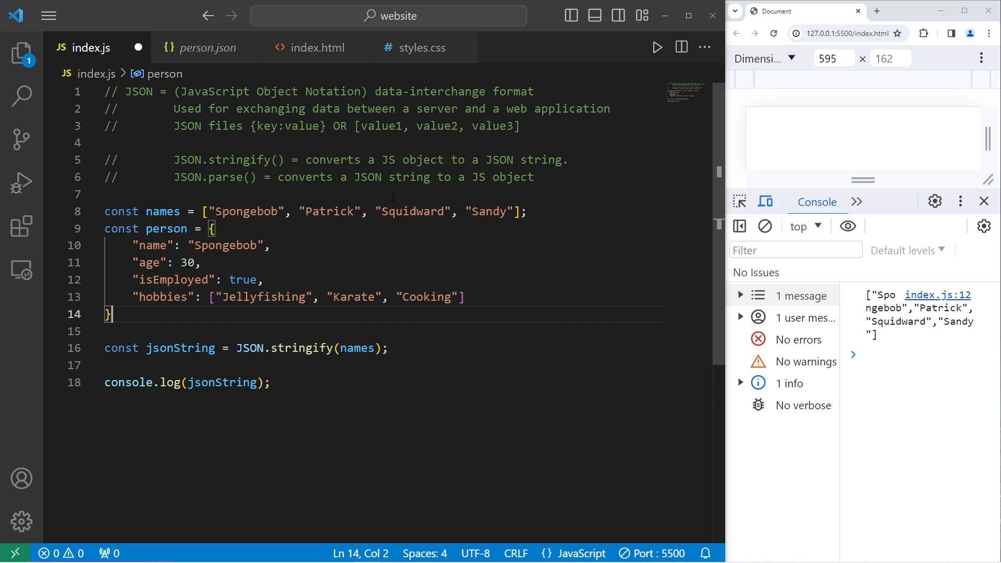
double_click(219, 338)
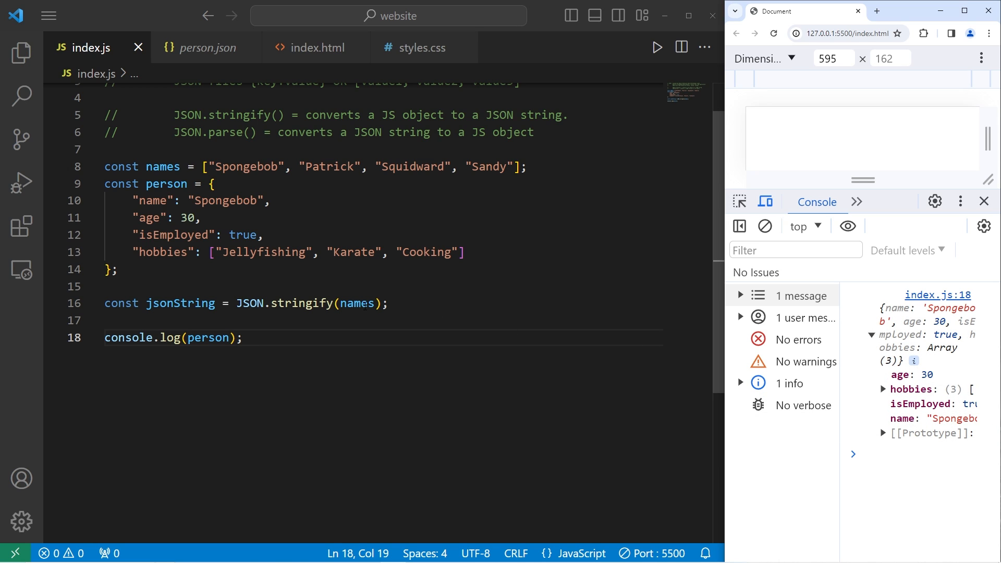
double_click(181, 304)
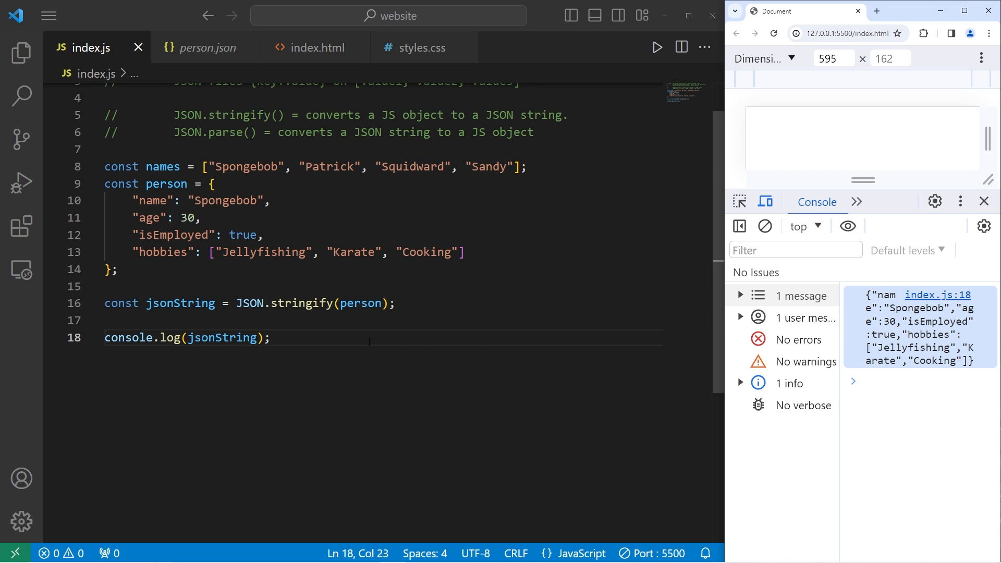
- Copy people.json into index.js as const people and log it, expanding the four objects in the console
left_click(22, 53)
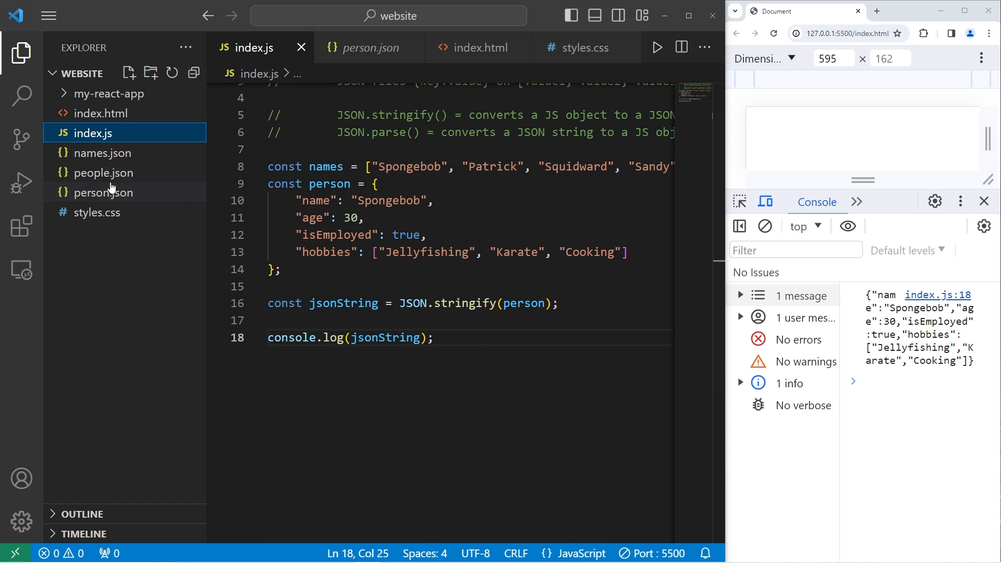
left_click(102, 174)
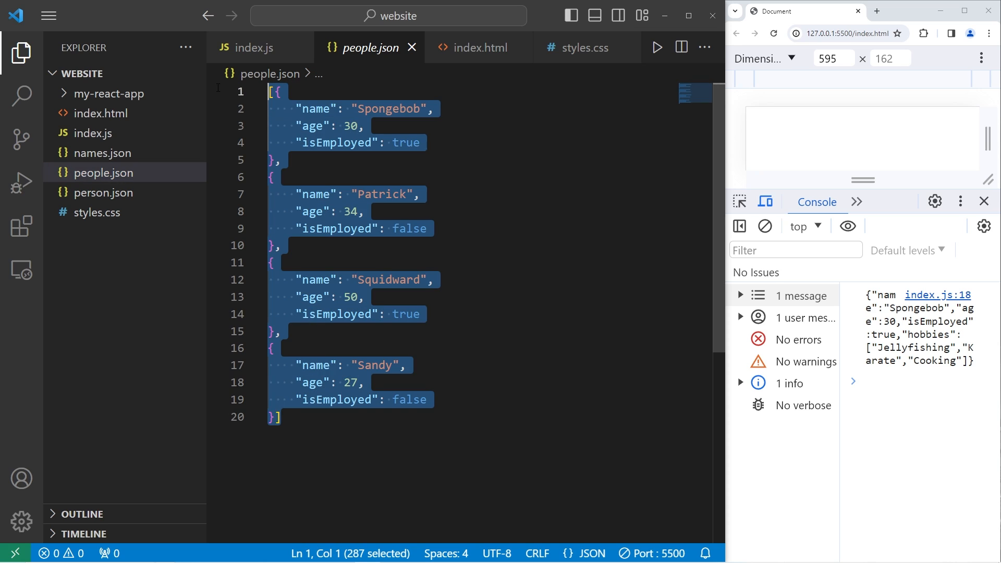
left_click(21, 53)
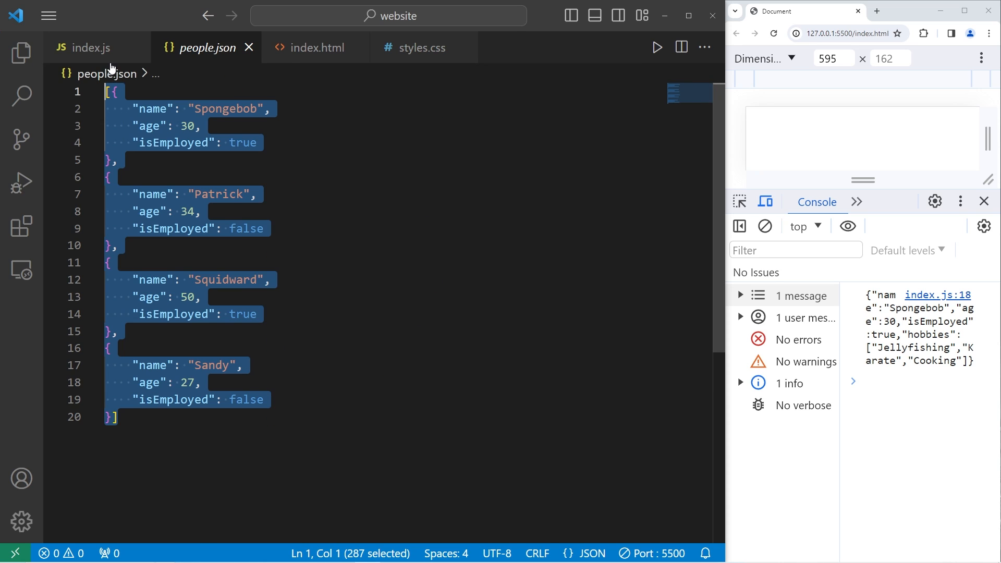
left_click(92, 47)
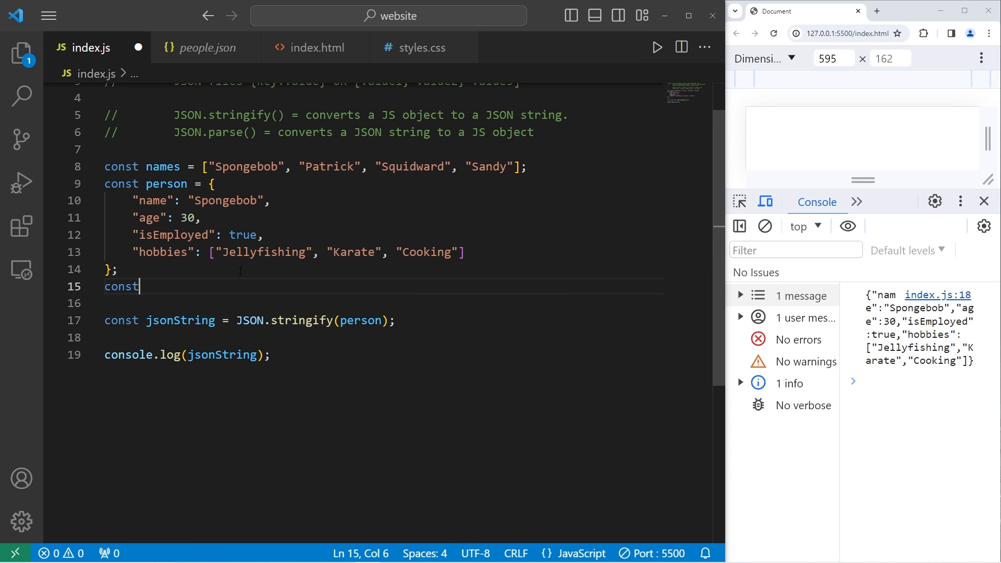
type("people =")
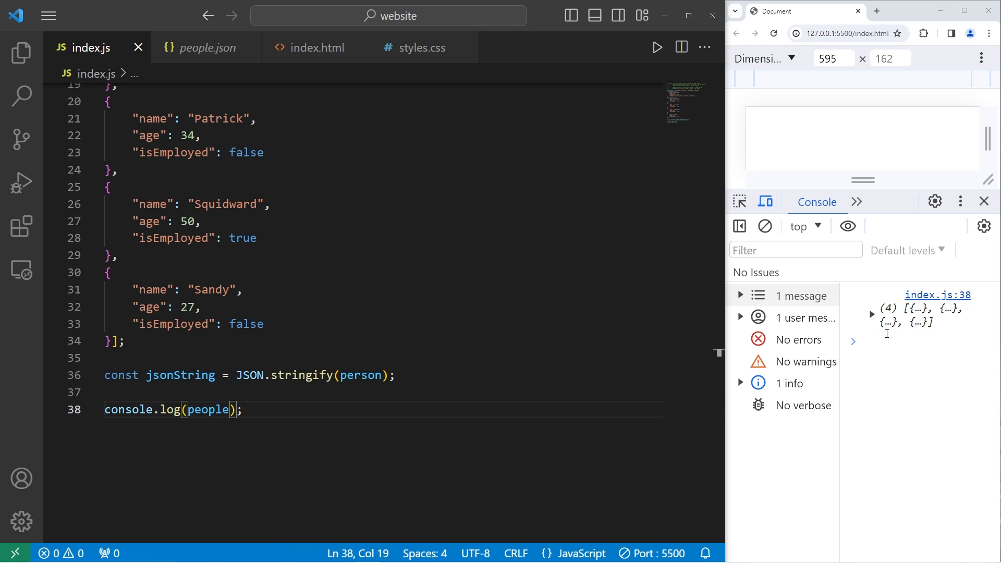
left_click(871, 313)
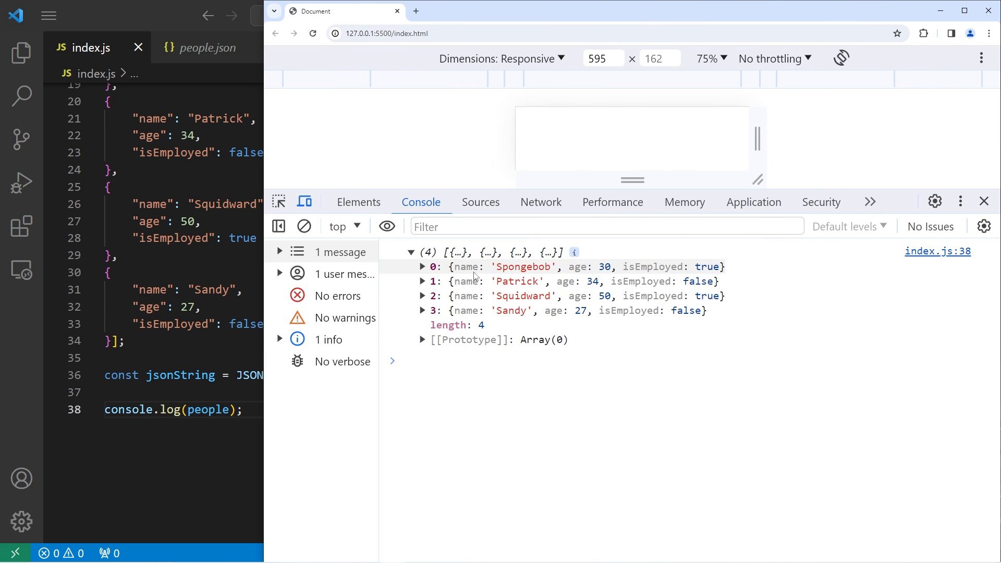
mouse_move(613, 292)
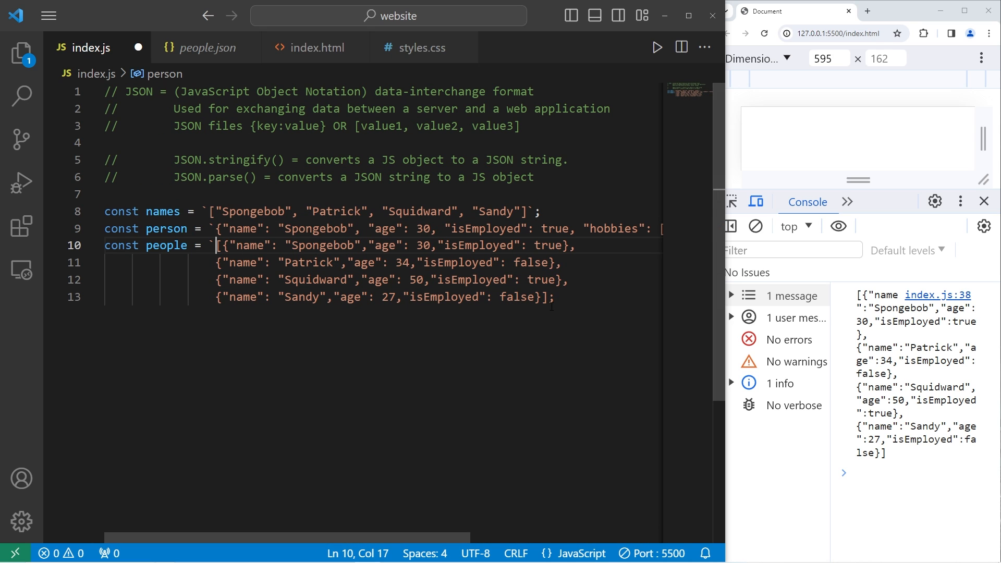
- Rename the backtick-wrapped names, person and people strings to jsonNames, jsonPerson and jsonPeople
double_click(162, 212)
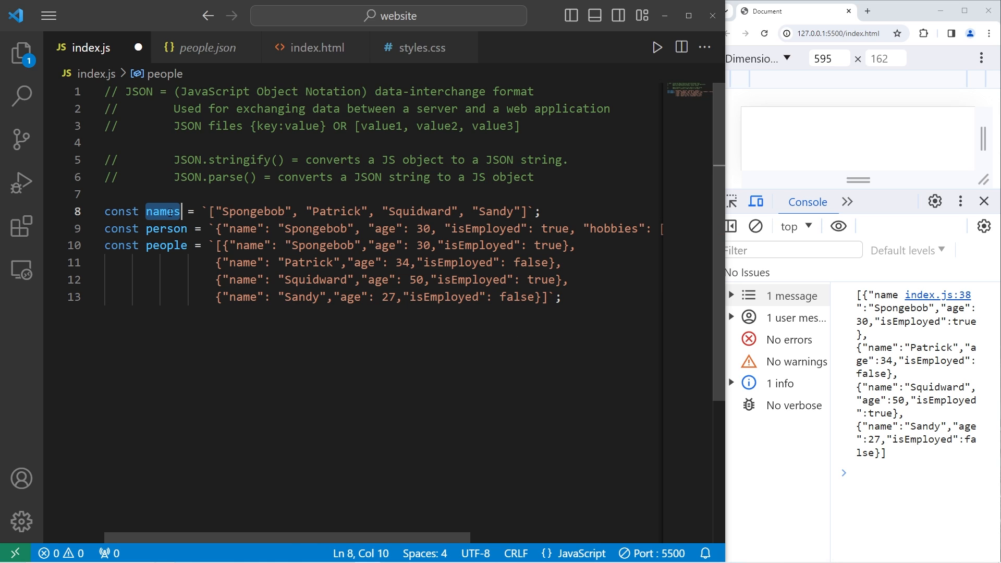
double_click(164, 210)
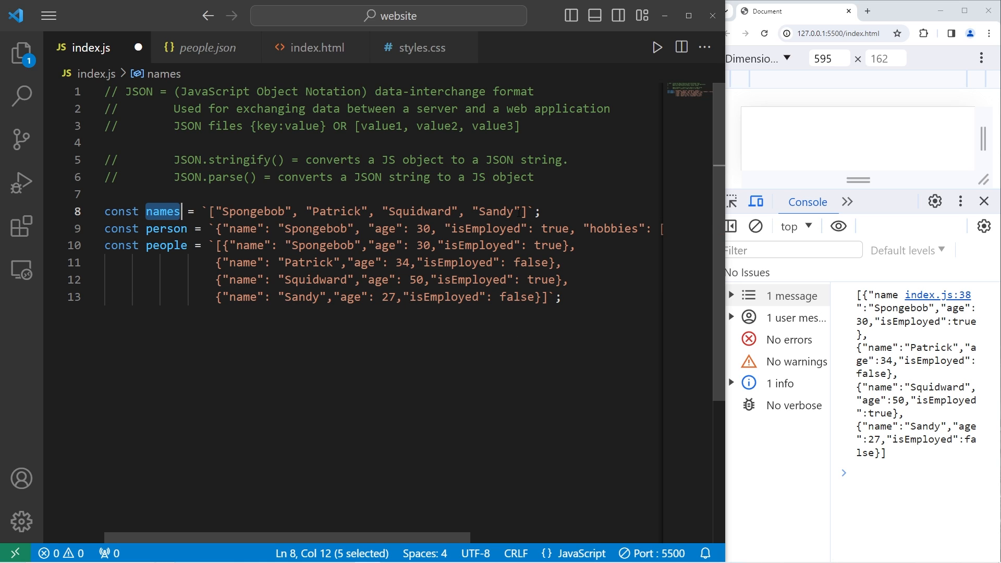
type("jsonN")
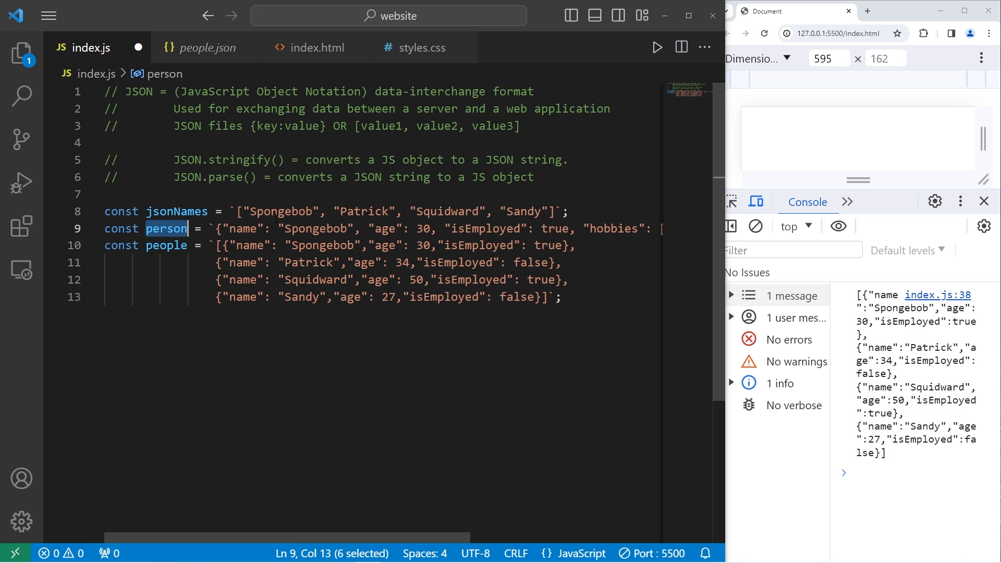
type("jsonPer")
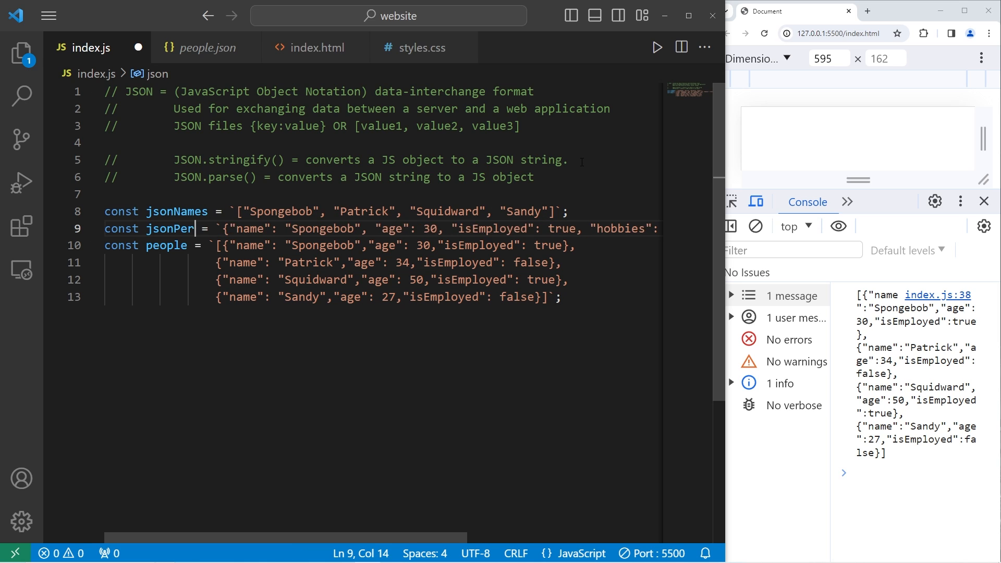
double_click(165, 245)
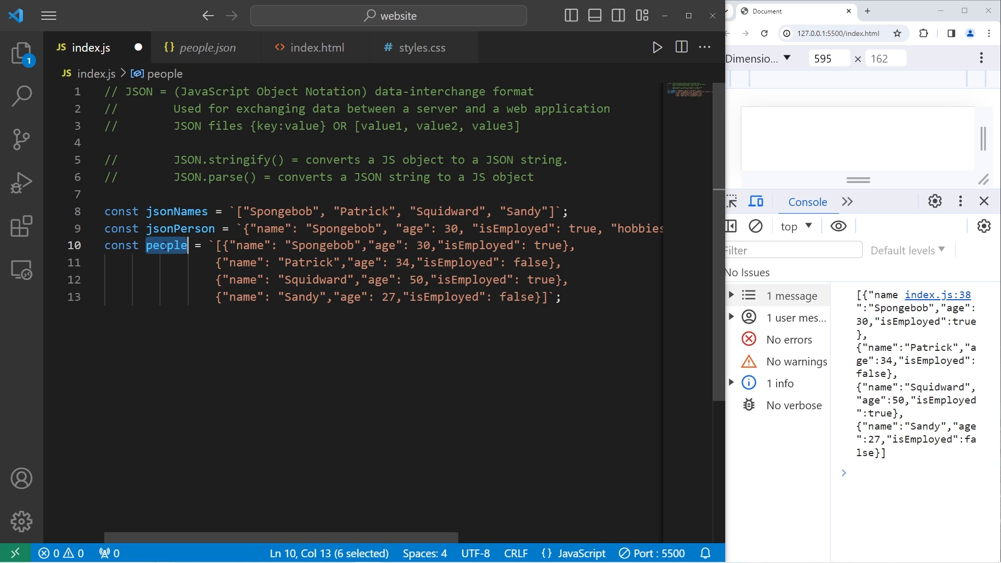
type("jsonPeople")
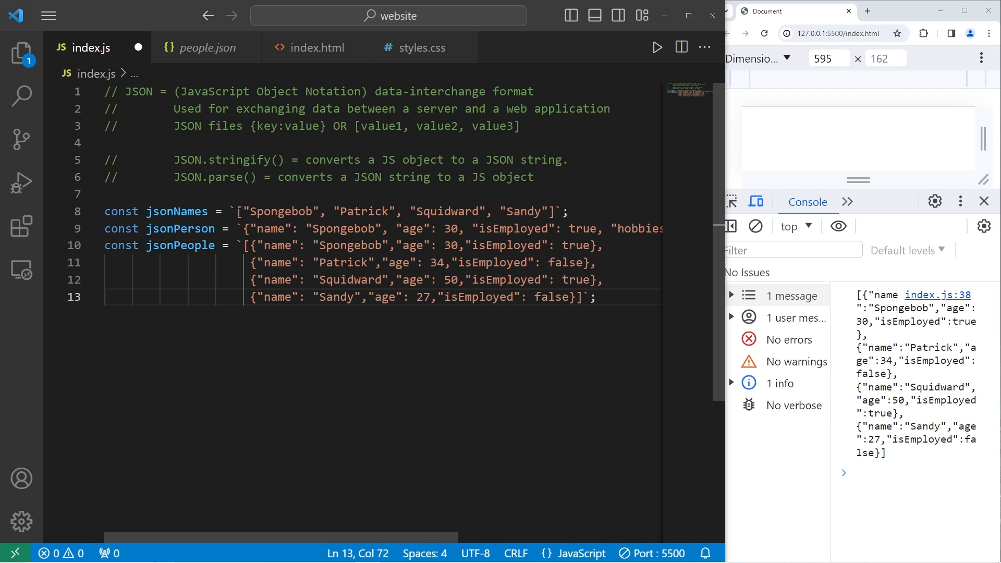
key("Enter")
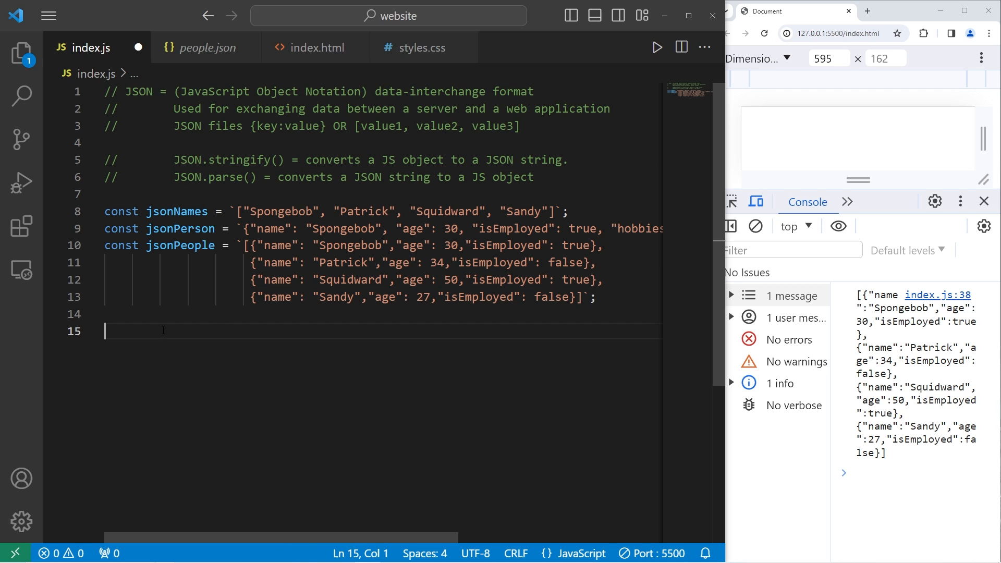
- Add const parsedData = JSON.parse(jsonNames) and a console.log statement below it
type("const p")
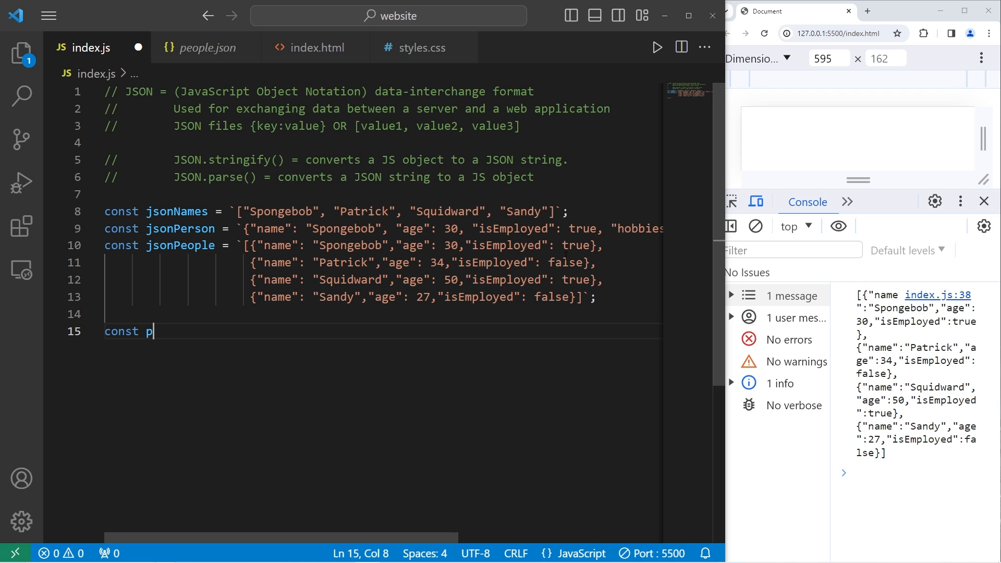
type("arsedData = JSON")
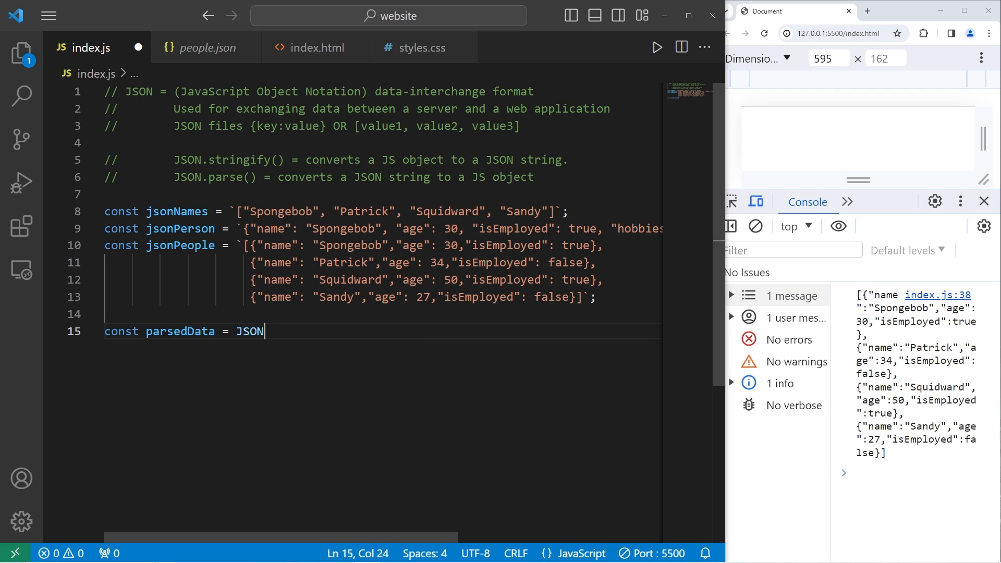
type(".pars")
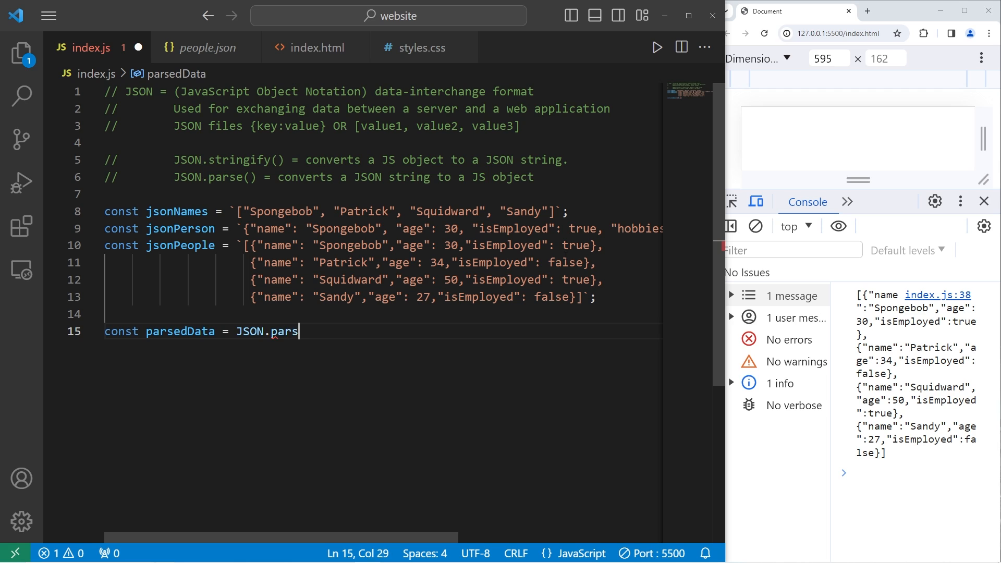
type("e();")
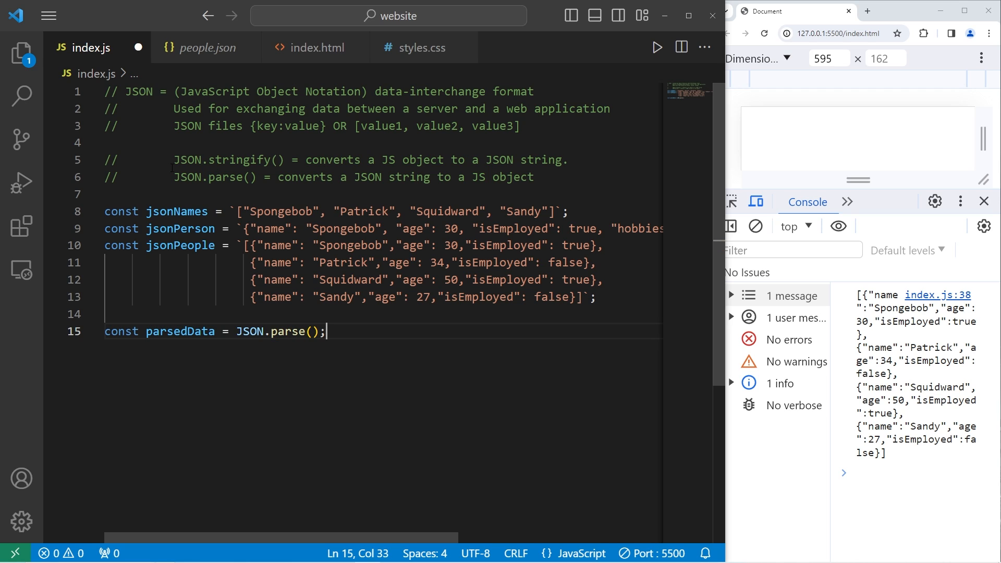
left_click(310, 331)
type("jsonNames")
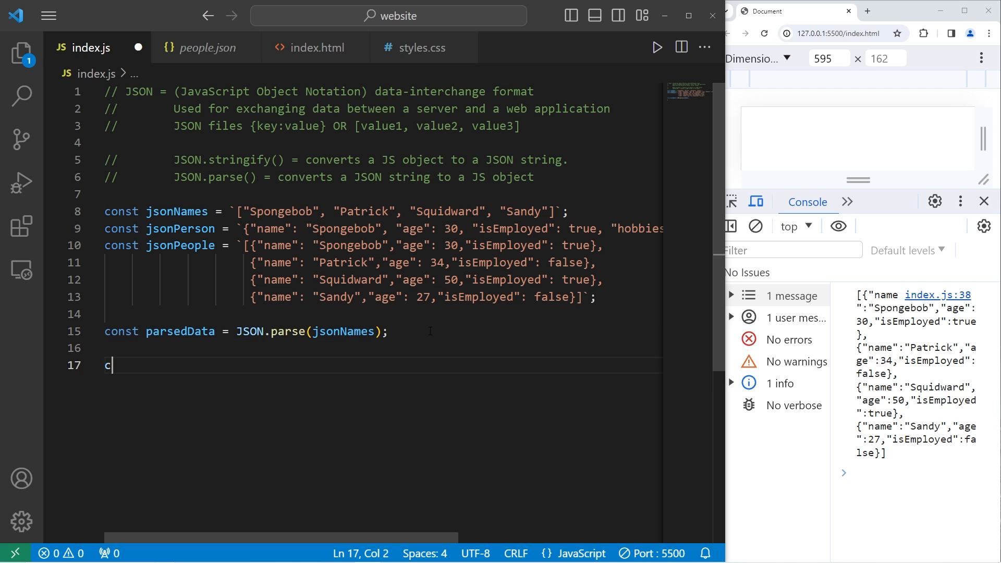
type("onsole.log")
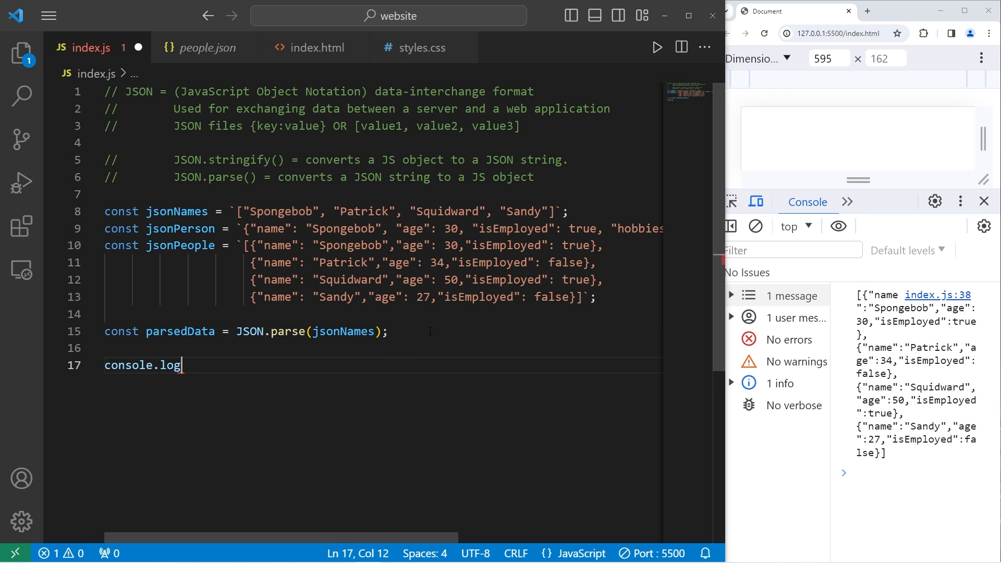
type("(jsonNames);")
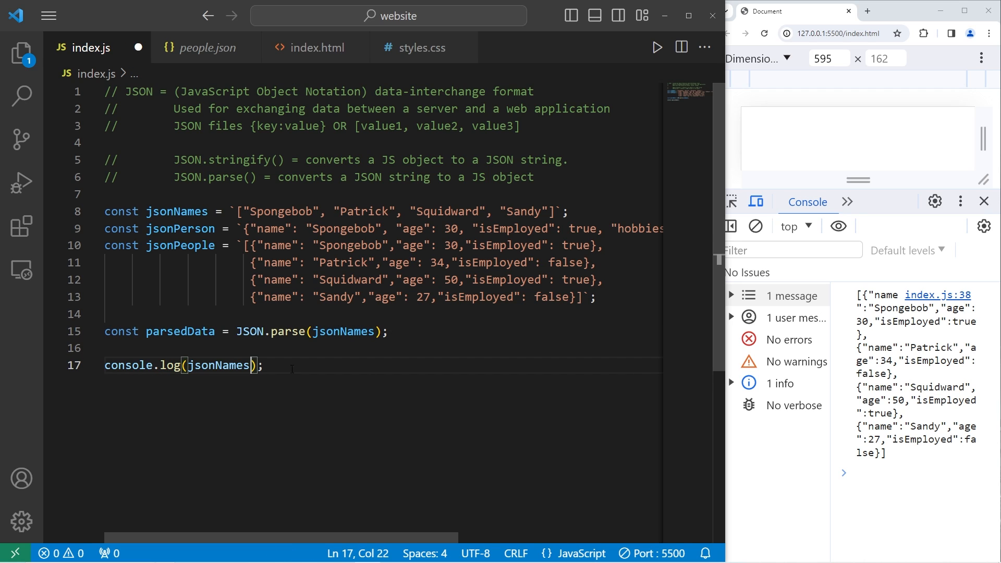
- Log parsedData instead and confirm the four-name array in the browser console
left_click(655, 47)
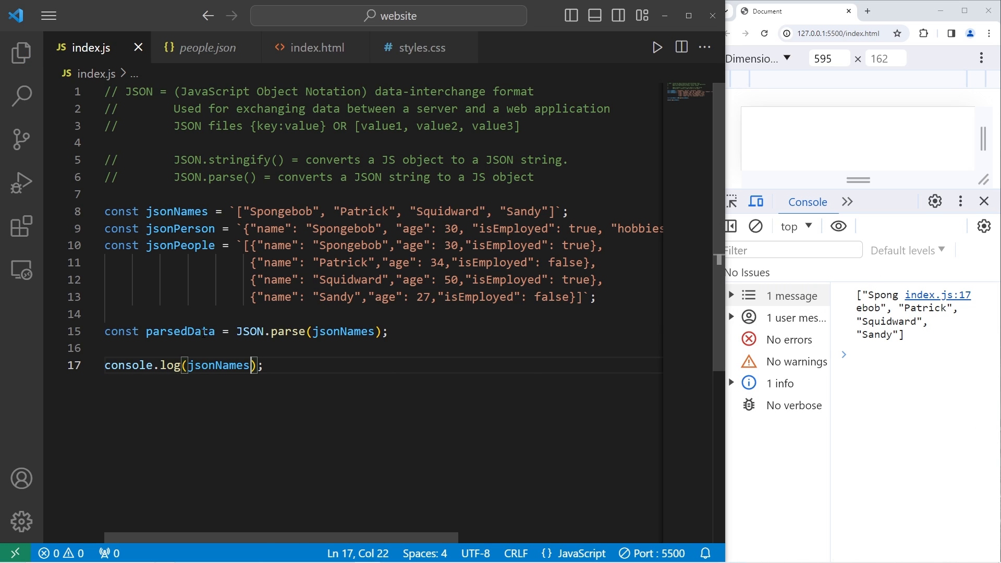
type("parsedData")
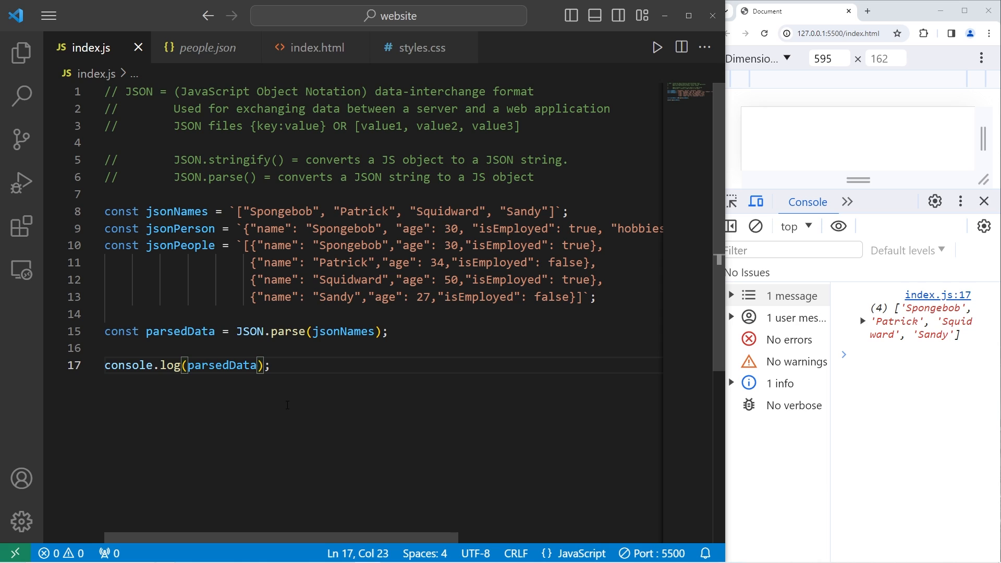
left_click(862, 321)
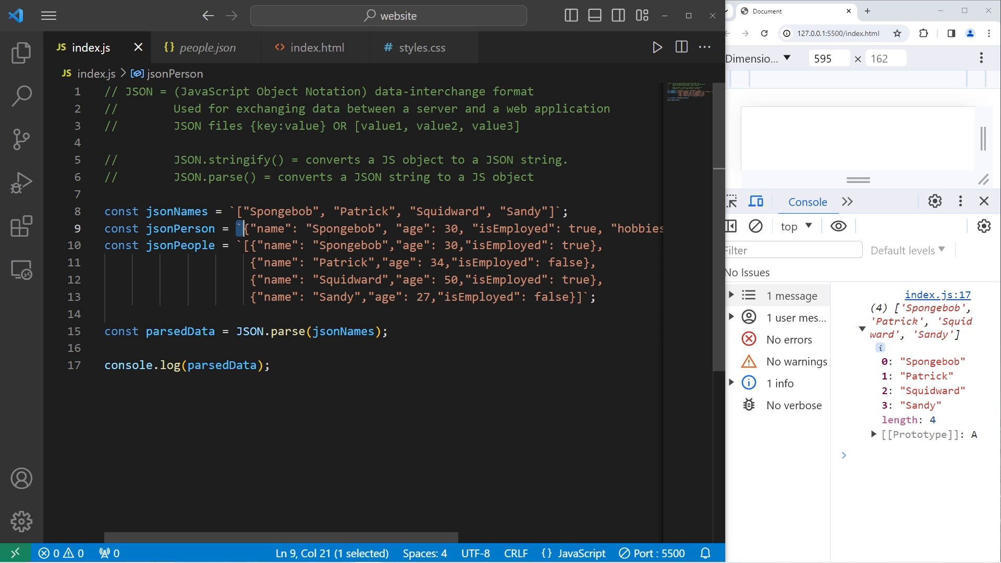
- Swap jsonPerson then jsonPeople into JSON.parse and the log, checking each result in the console
type("jsonPerson")
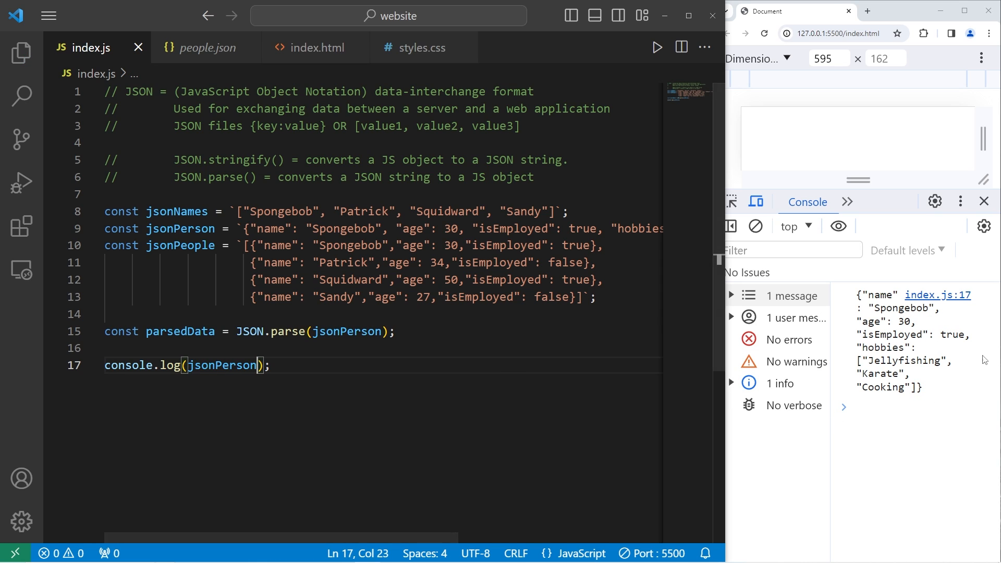
double_click(222, 364)
type("parsedData")
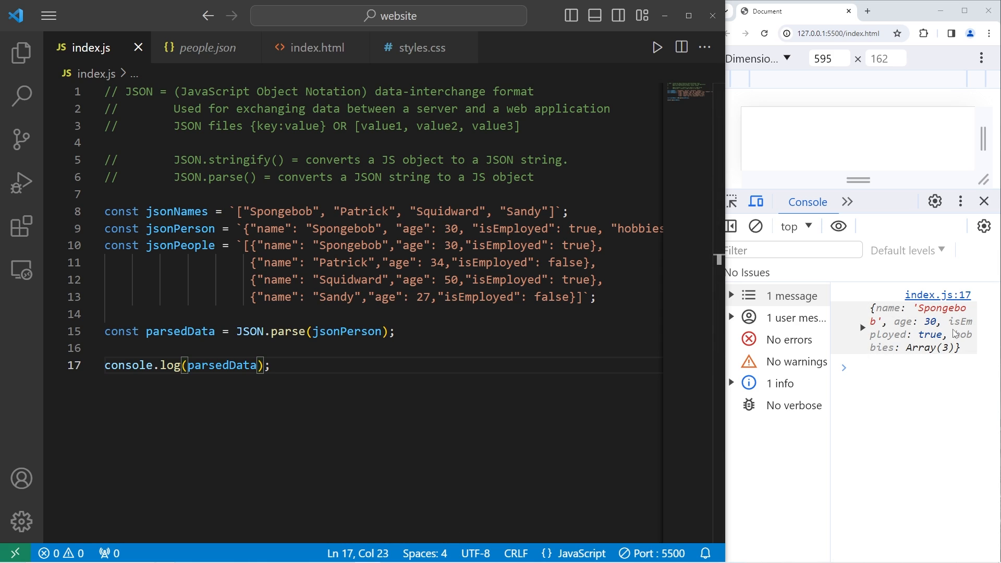
left_click(362, 331)
type("jsonPeopl")
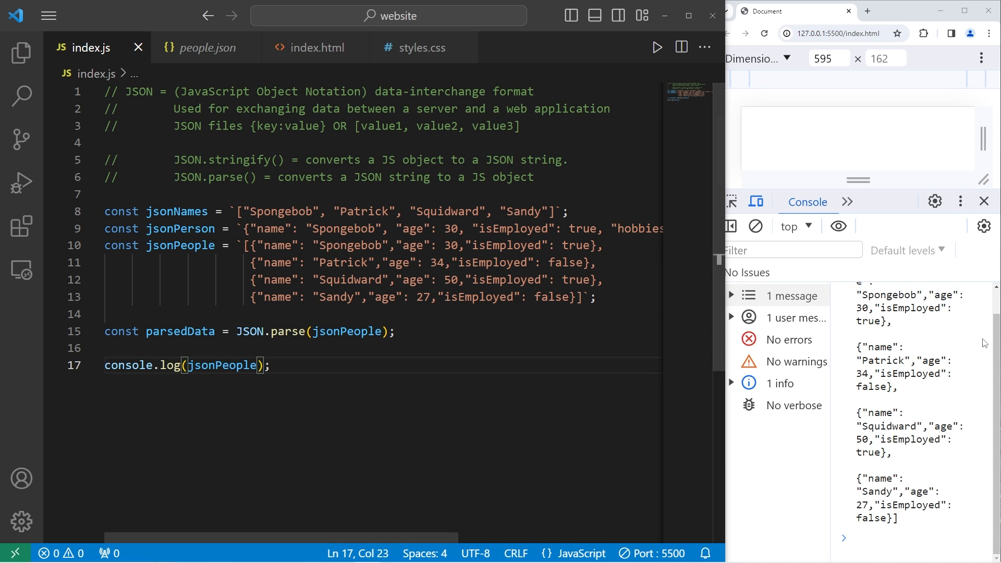
double_click(180, 331)
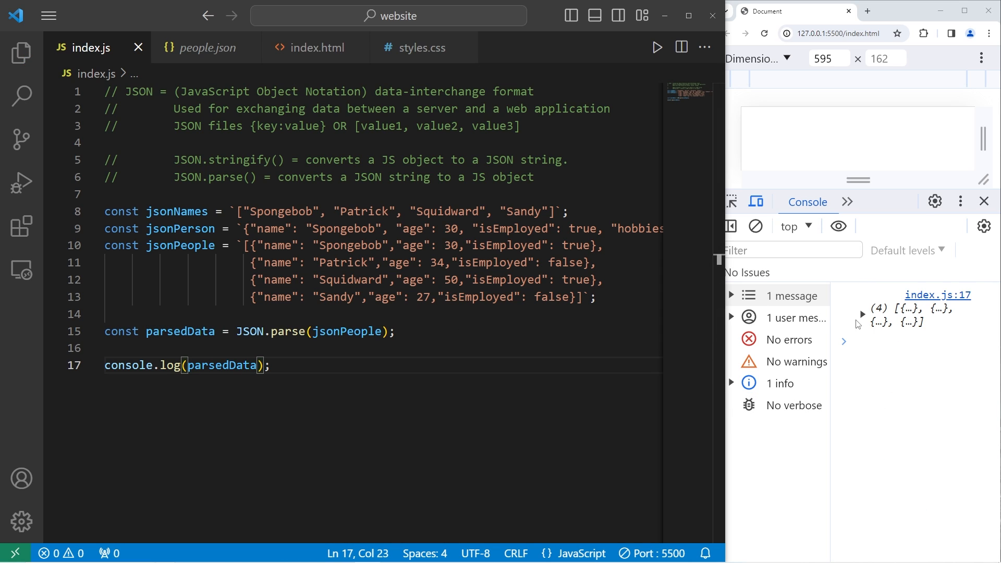
left_click(861, 314)
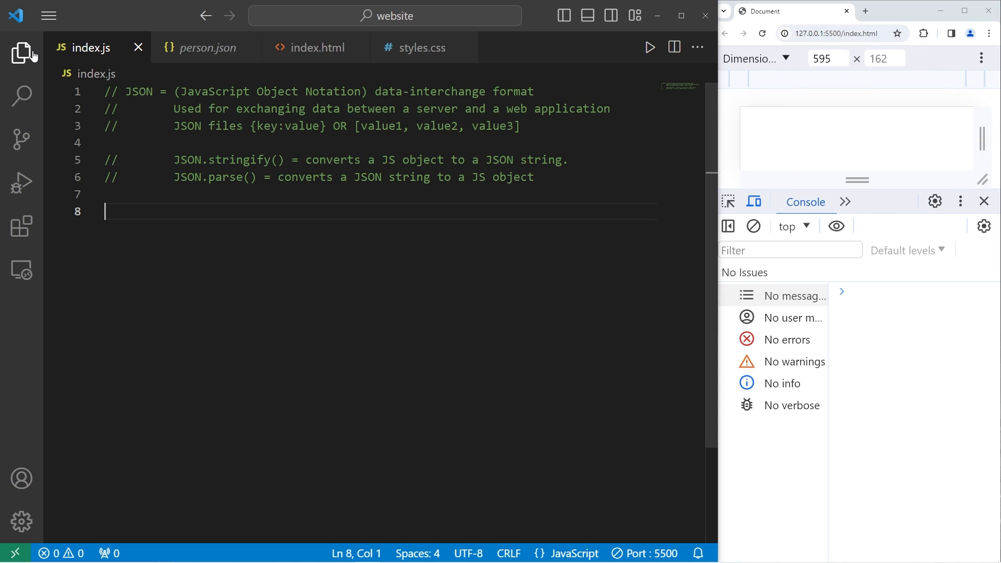
- Start a fetch("person.json") call after checking the file name in the Explorer sidebar
left_click(22, 53)
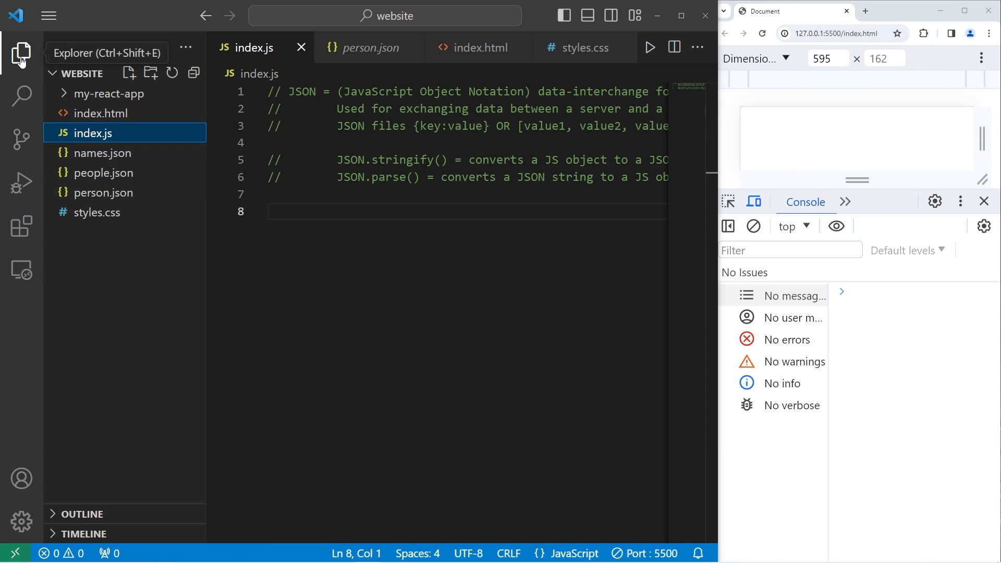
left_click(22, 53)
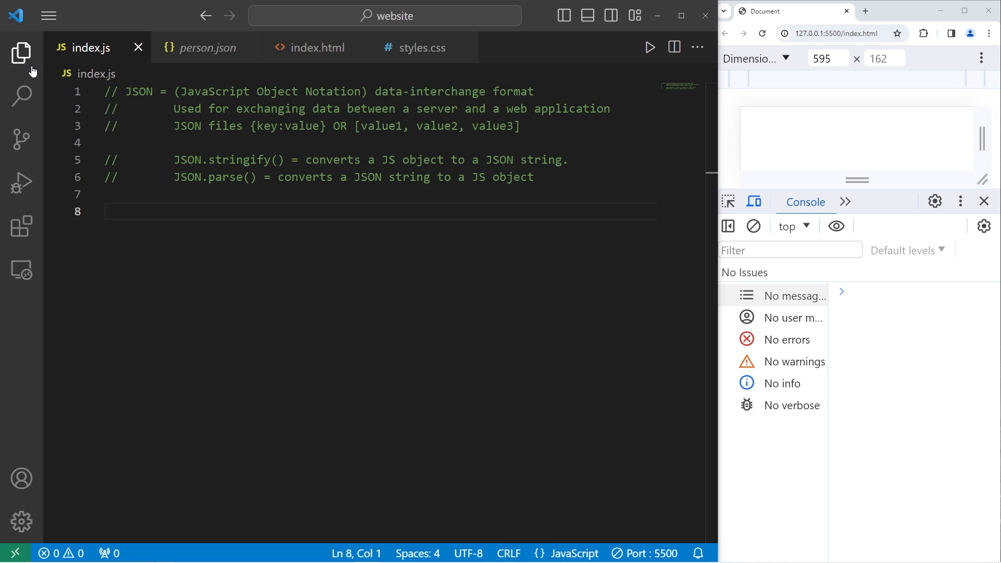
type("fetch")
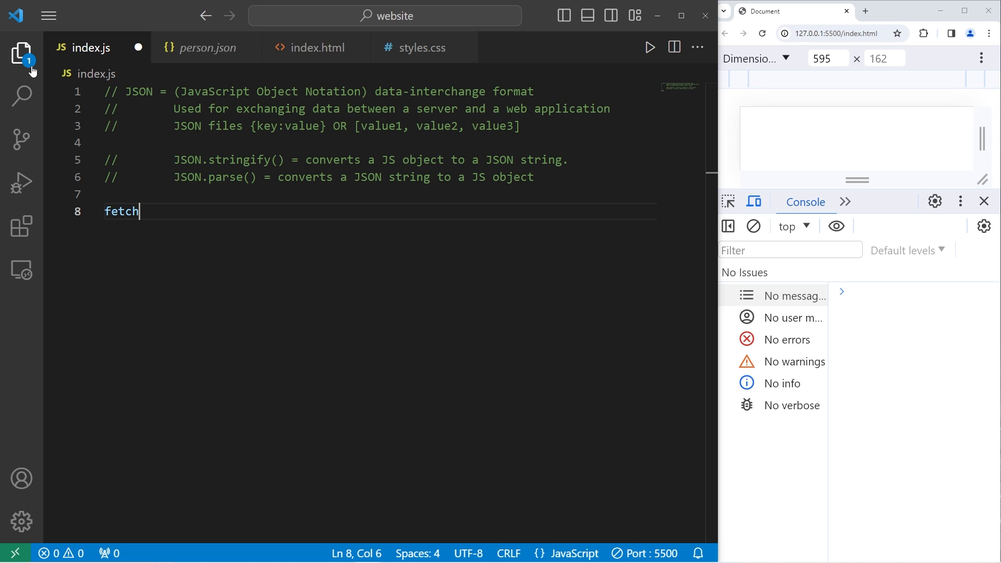
type("()")
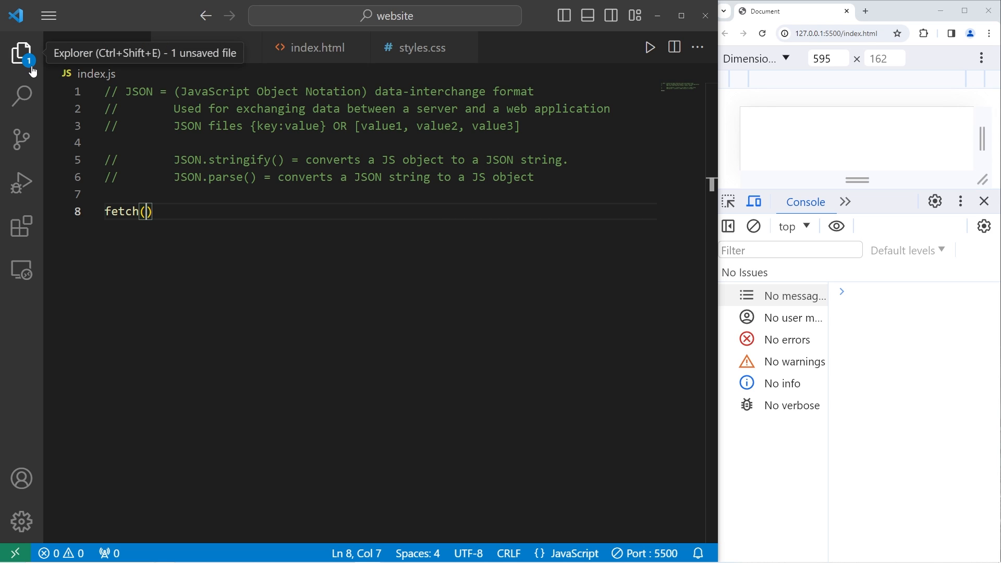
type("\"\"")
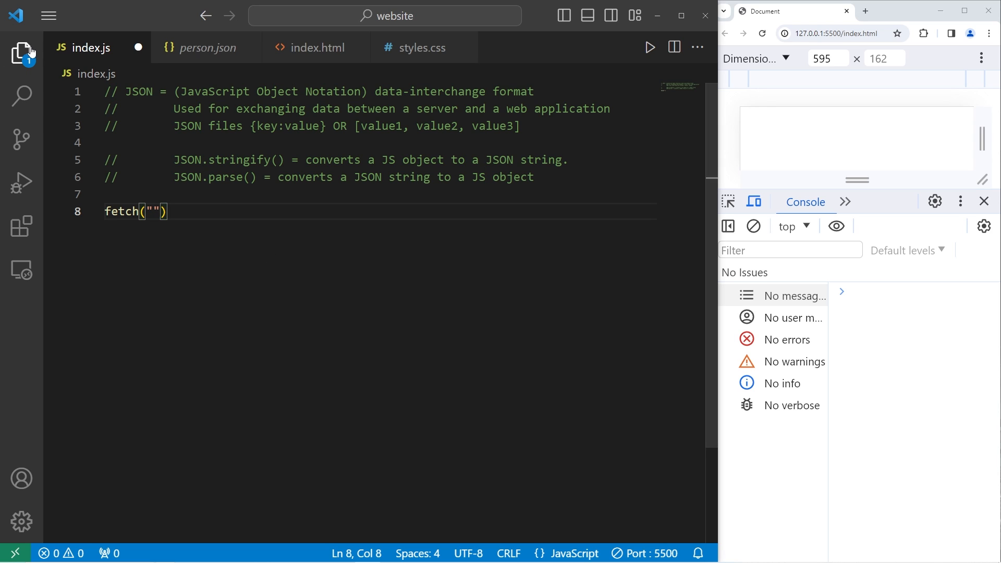
left_click(22, 53)
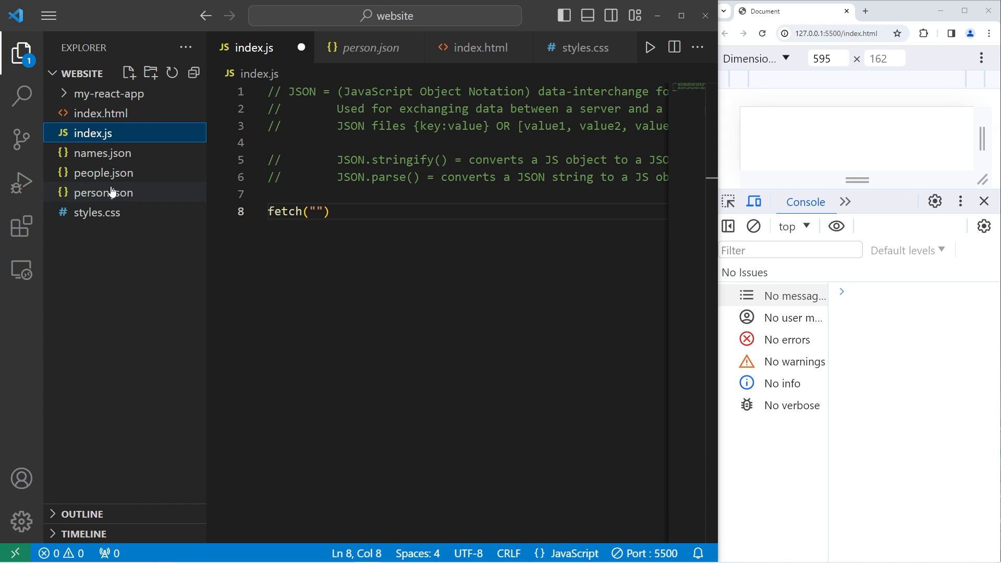
mouse_move(94, 198)
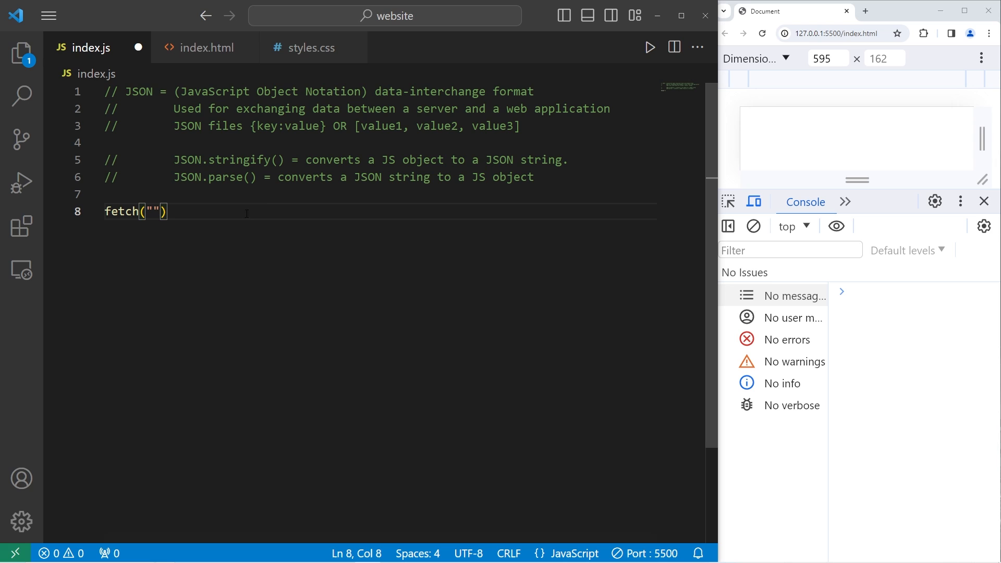
mouse_move(270, 212)
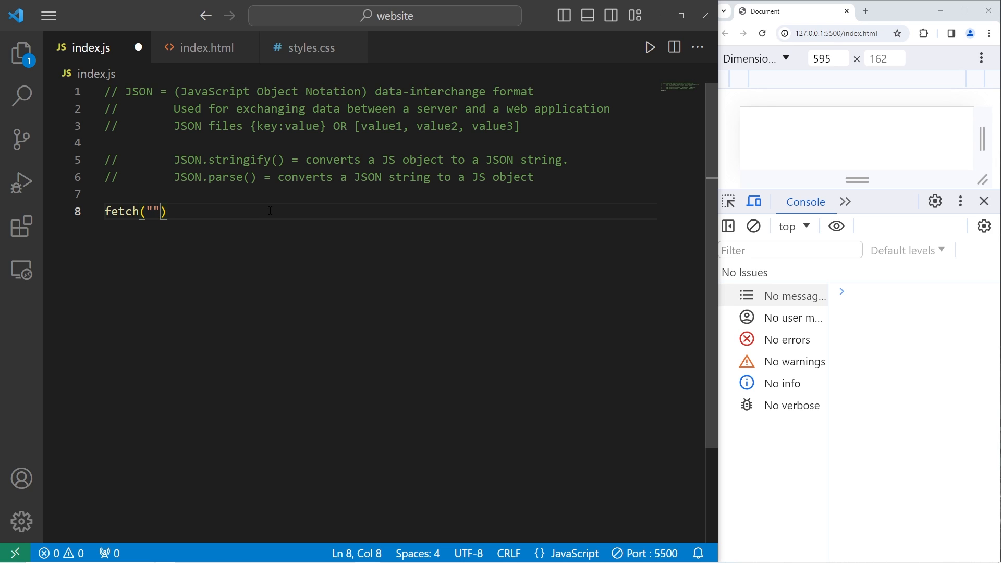
type("person.")
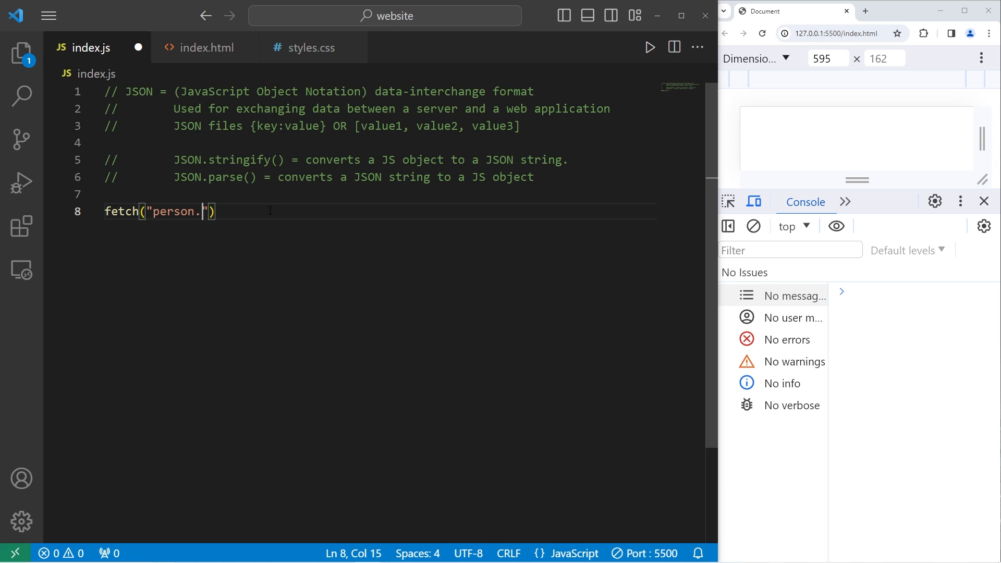
type("json")
type(".then(")
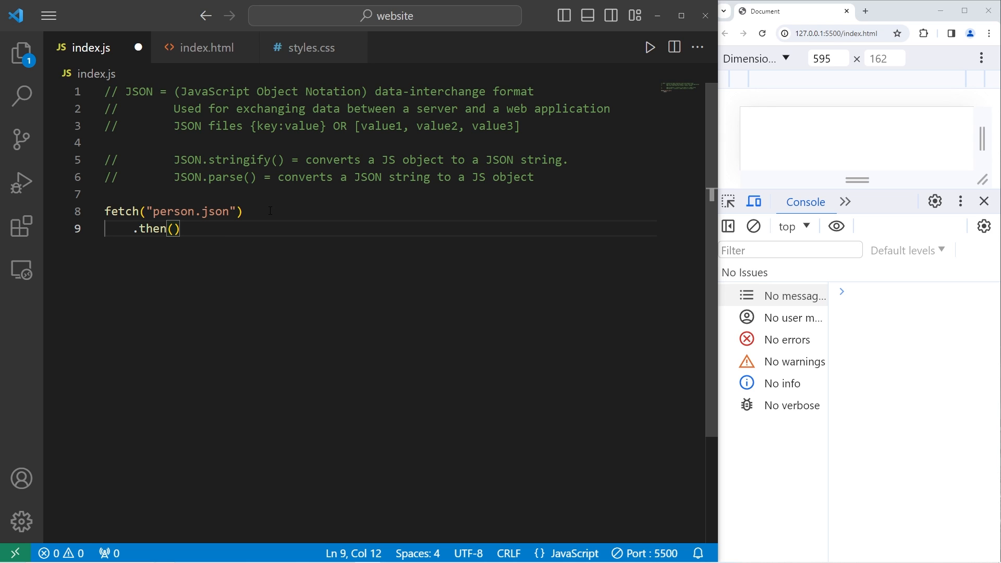
- Chain .then(response => response.json()) and .then(value => console.log(value)) to show Spongebob's object
type("respons")
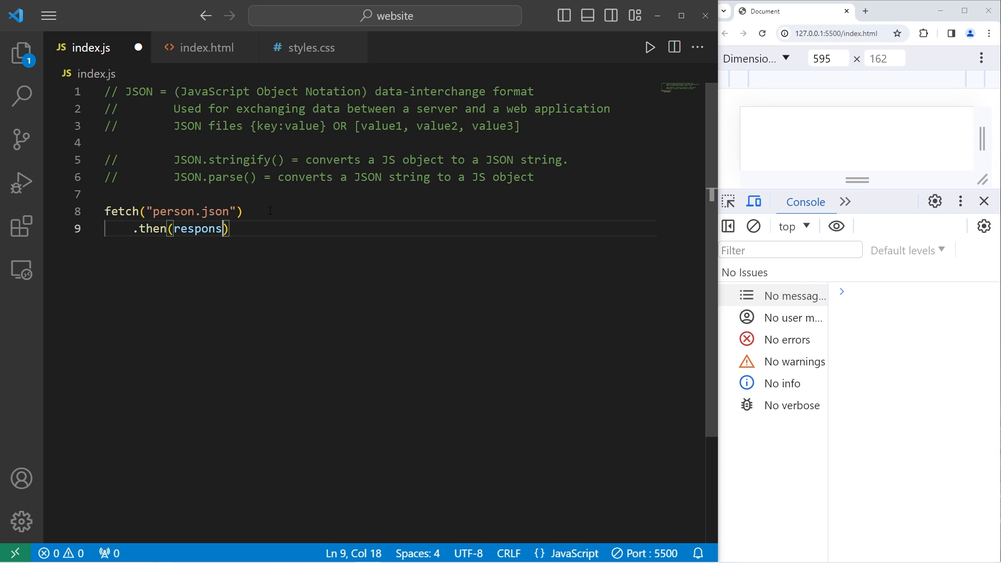
type("e =")
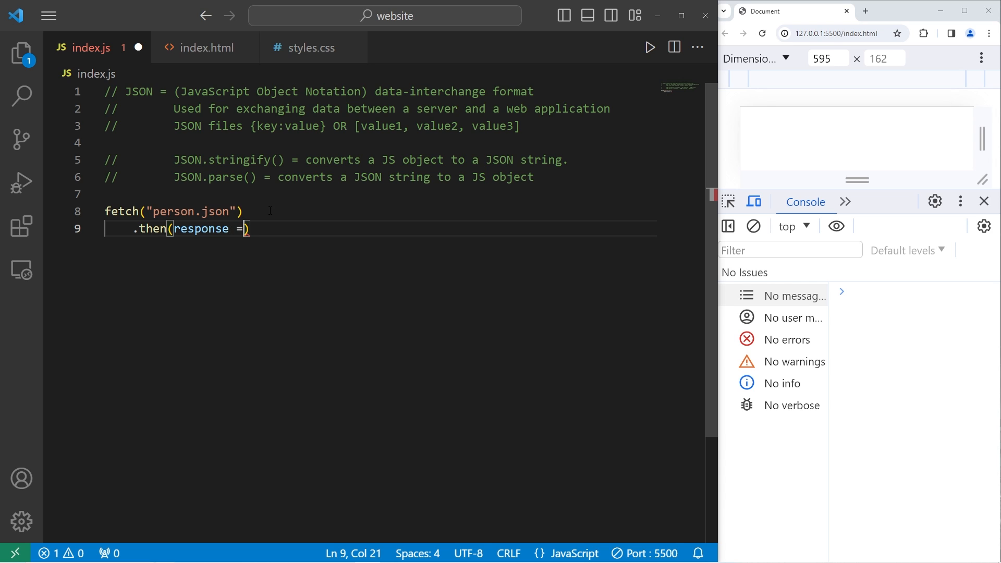
type("> response.")
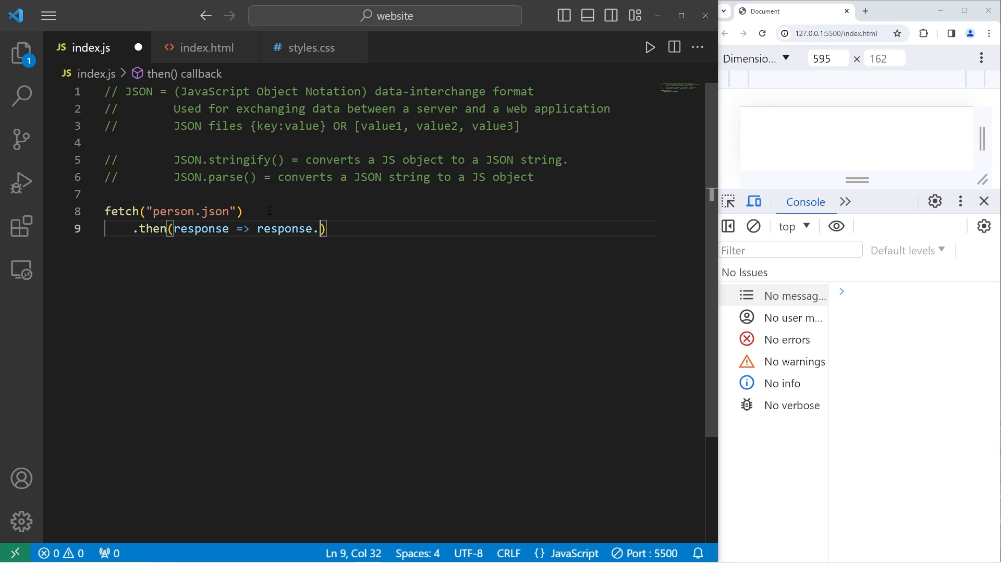
type("json")
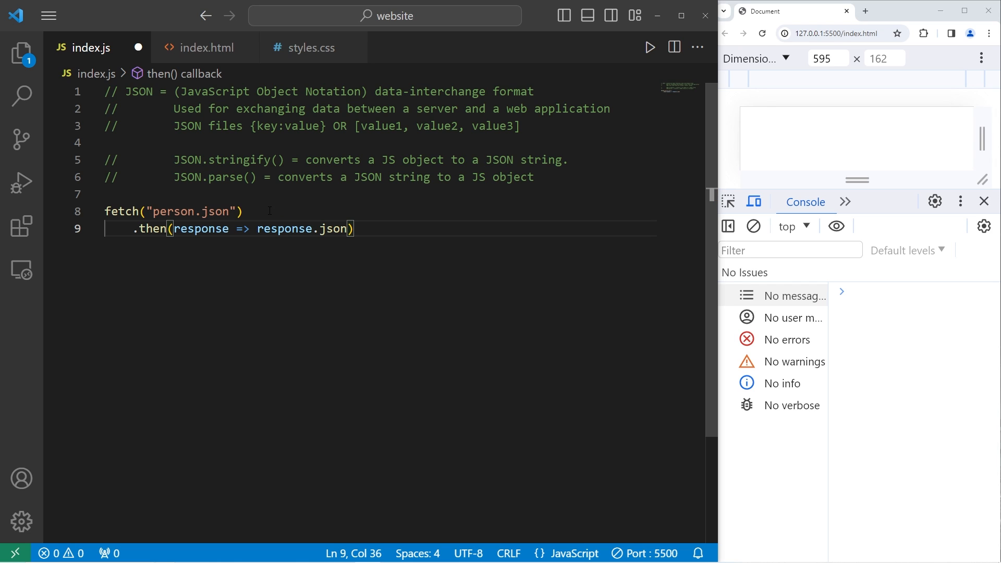
type("()")
type(".then")
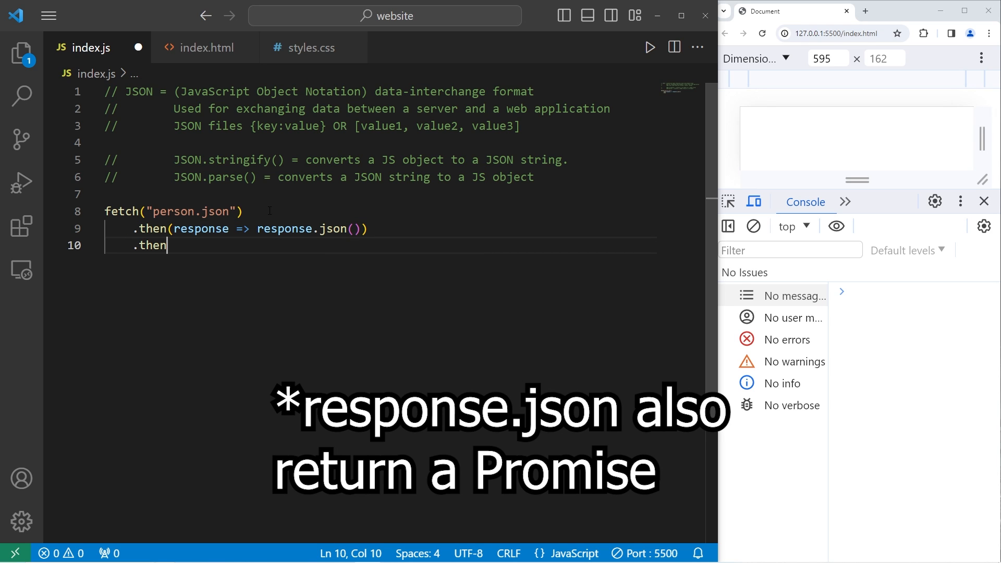
type("()")
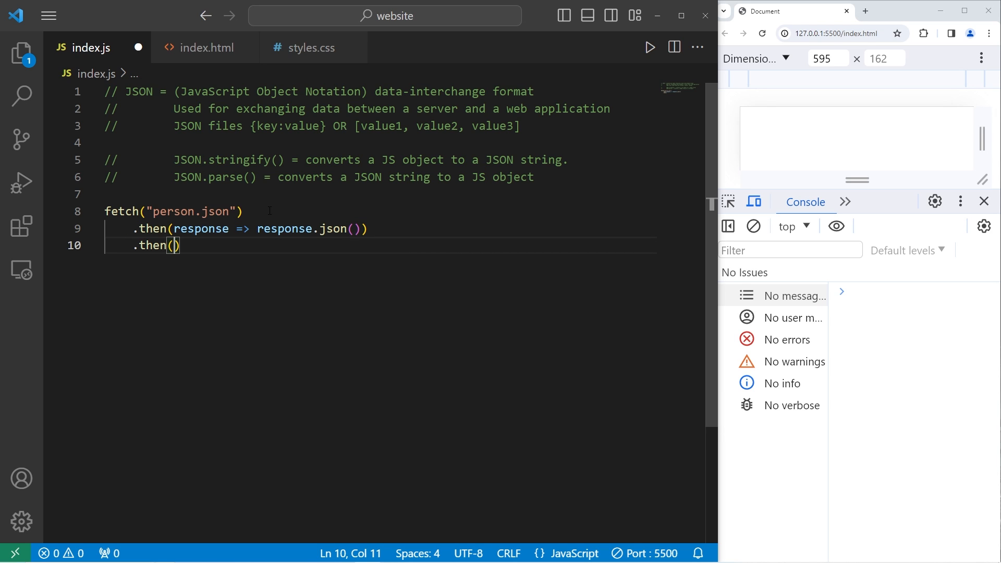
type("value =>")
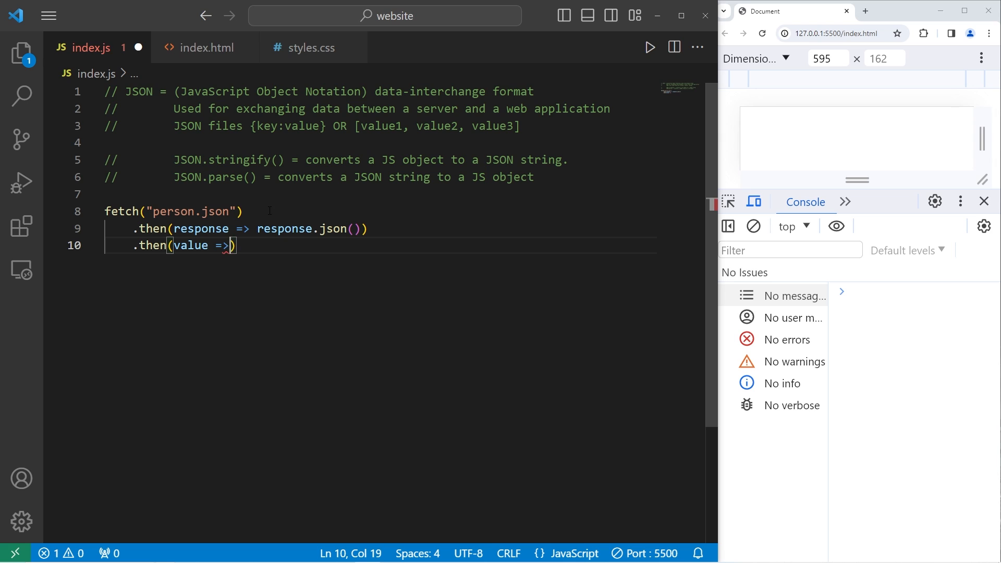
type("console.log")
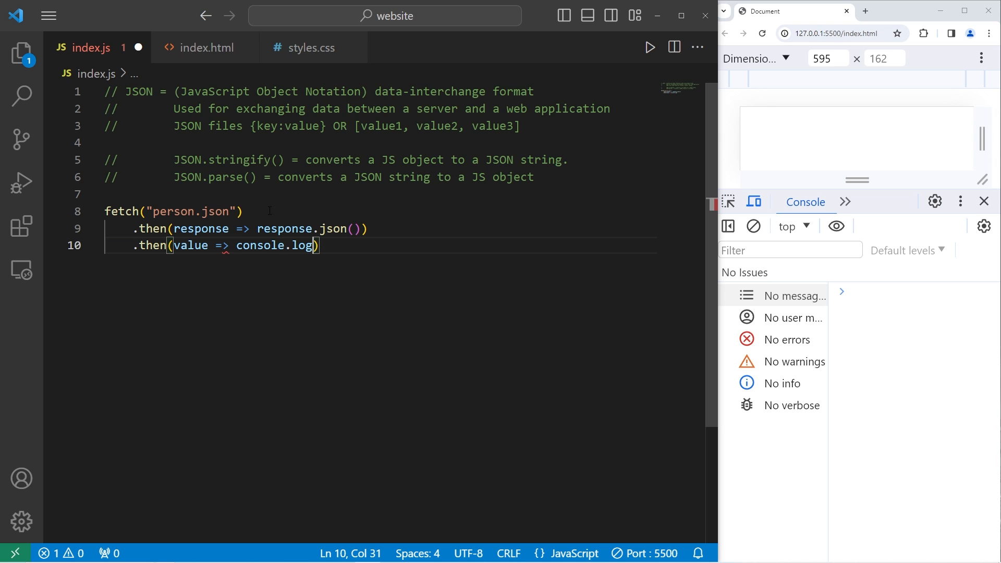
type("(value")
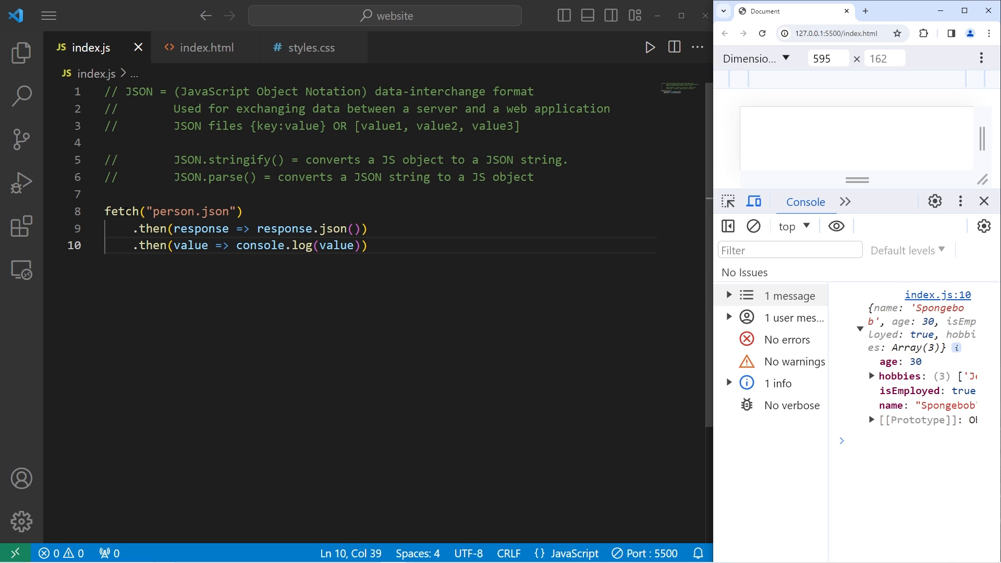
- Point the fetch at names then people.json and expand the logged array of four people
double_click(173, 212)
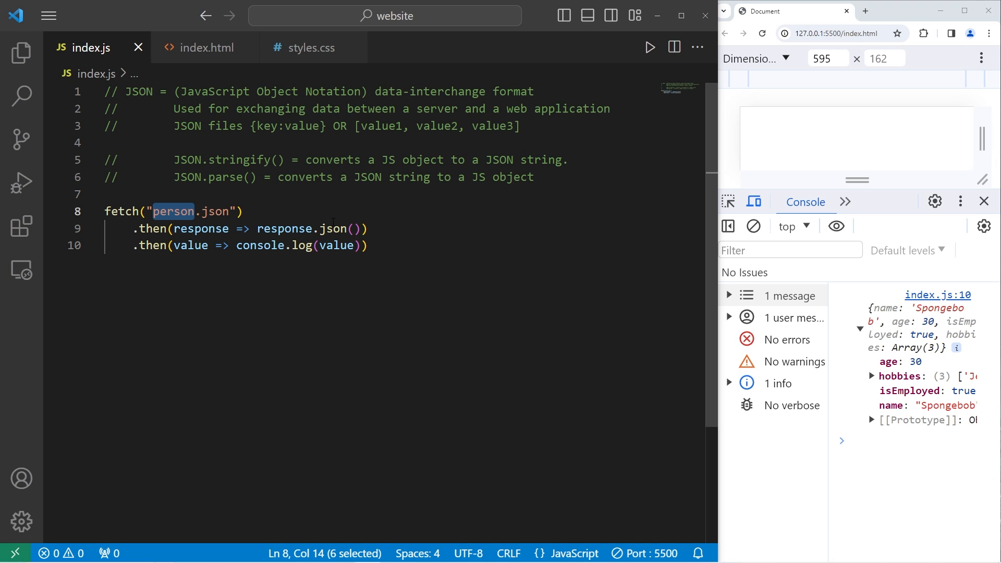
type("names")
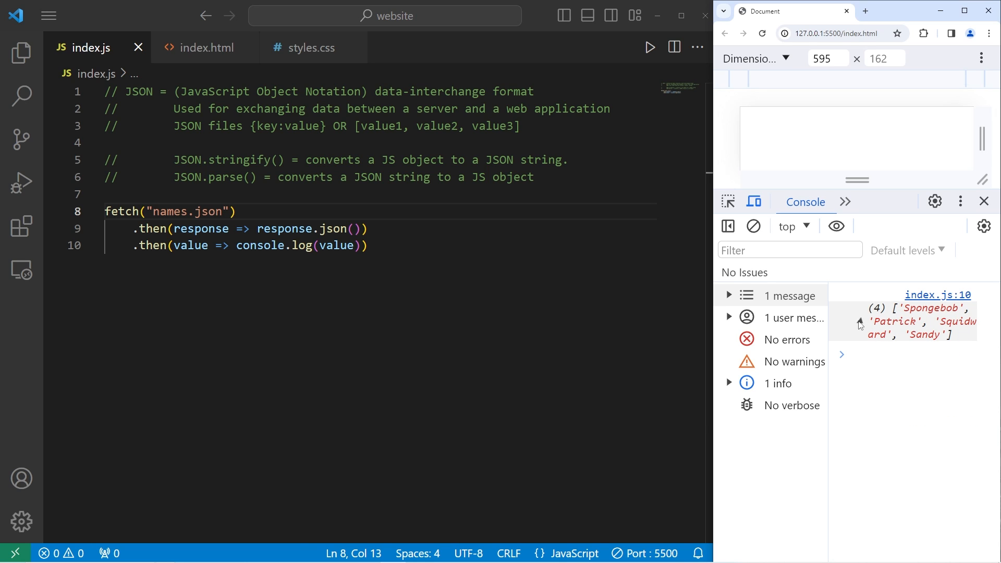
type("people")
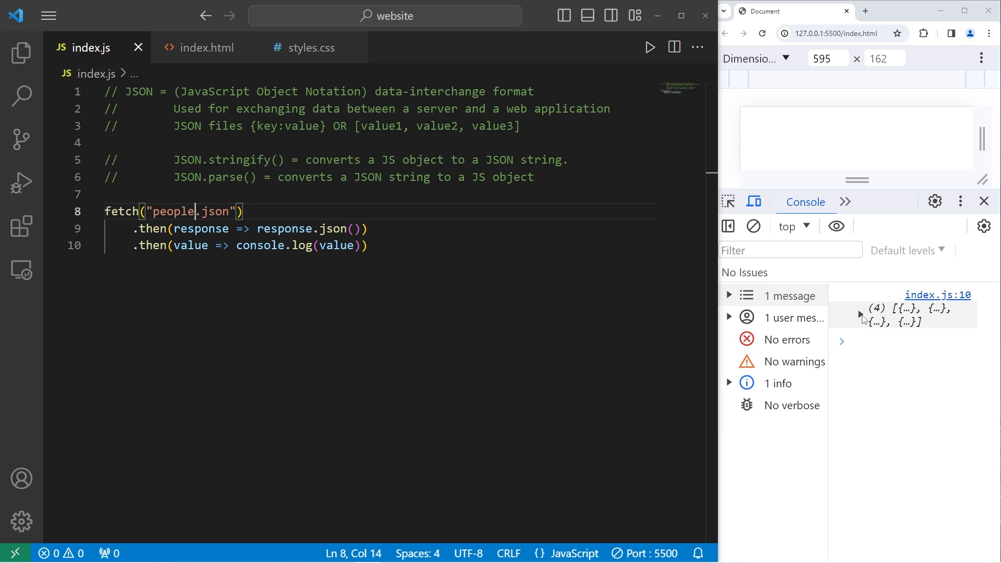
left_click(860, 315)
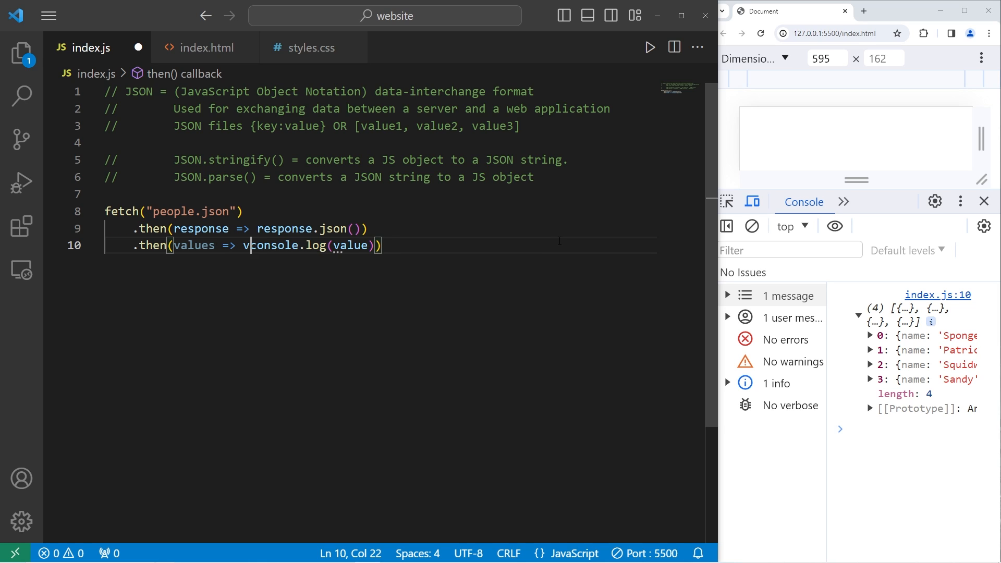
- Rewrite the callback as values.forEach(value => console.log(value))
type("alues.for")
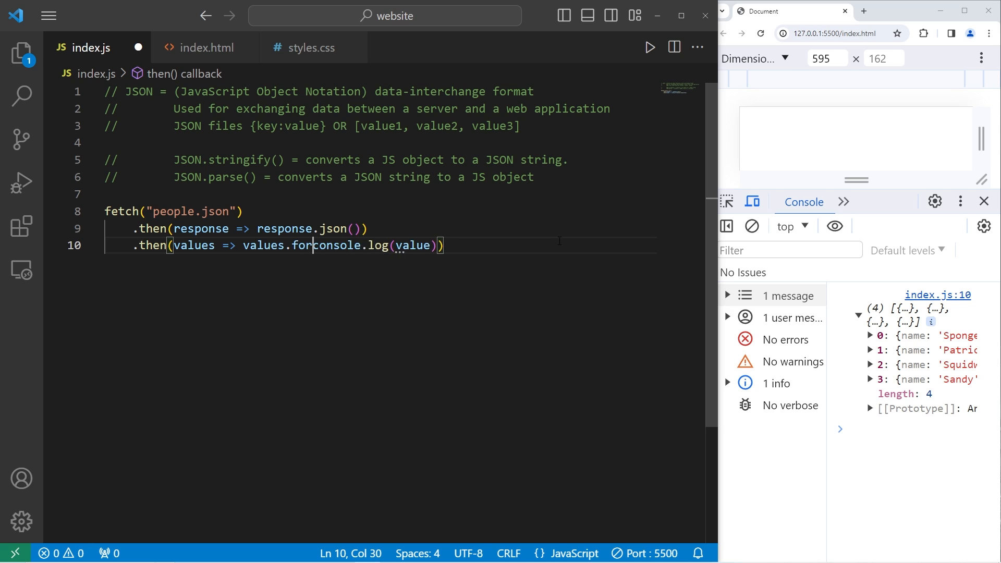
type("Each()")
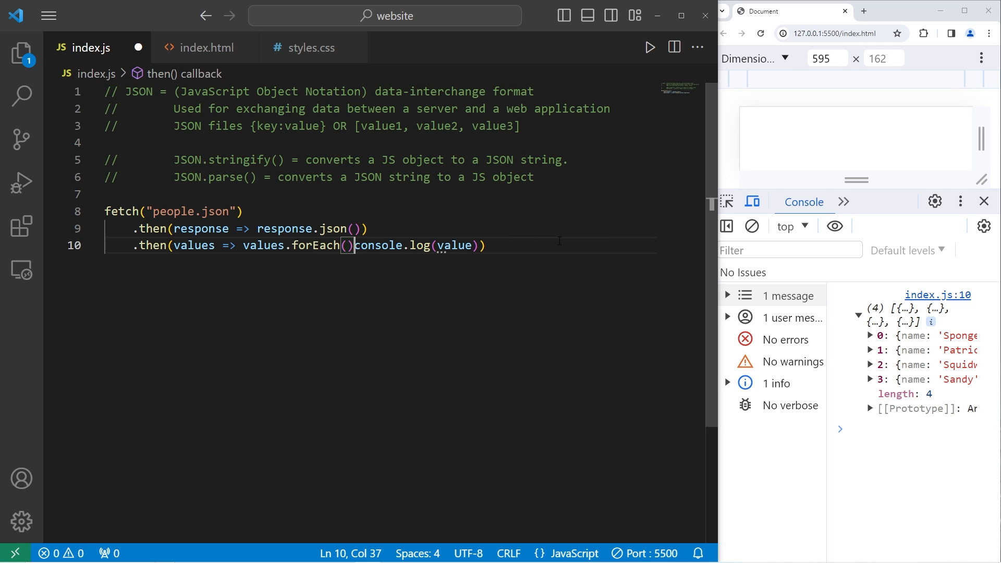
type("value")
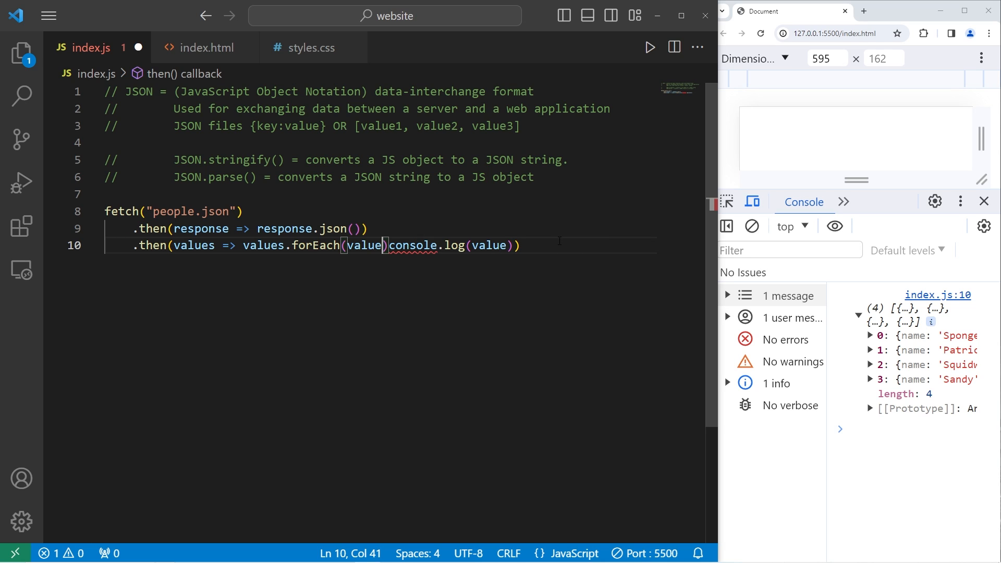
type("=>")
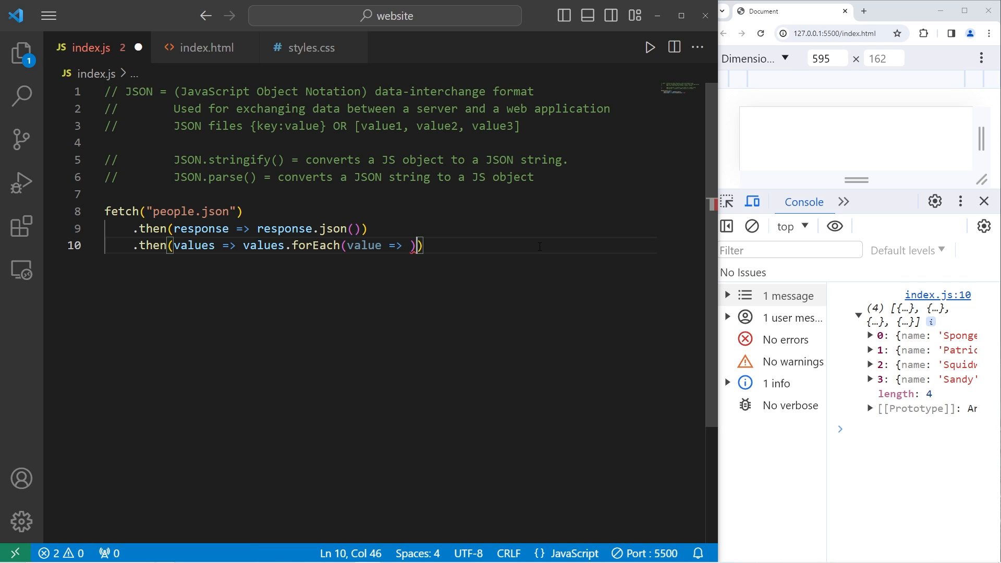
type("console.log(value)")
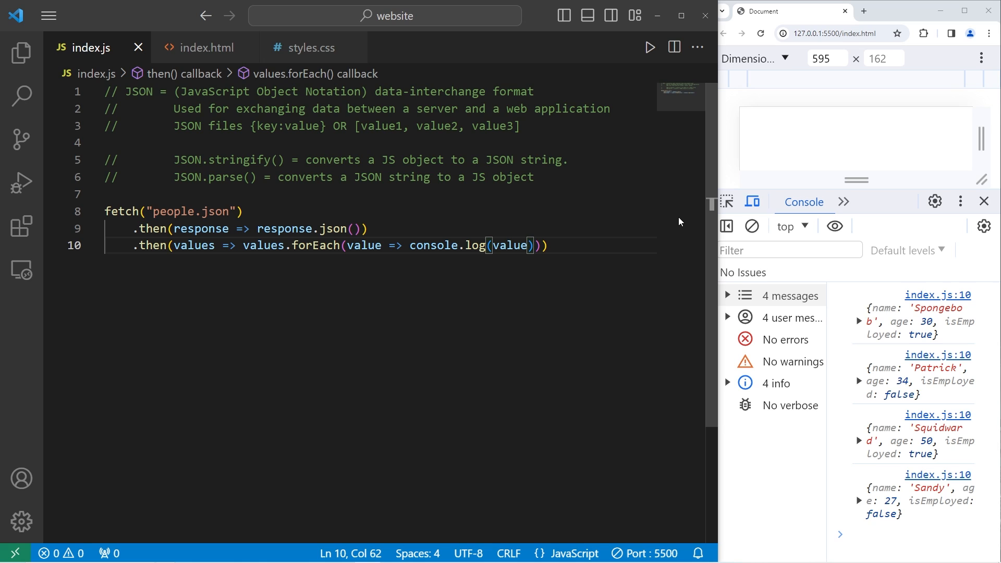
- Log value.name, then value.age, then value.isEmployed so the console shows true, false, true, false
type(".")
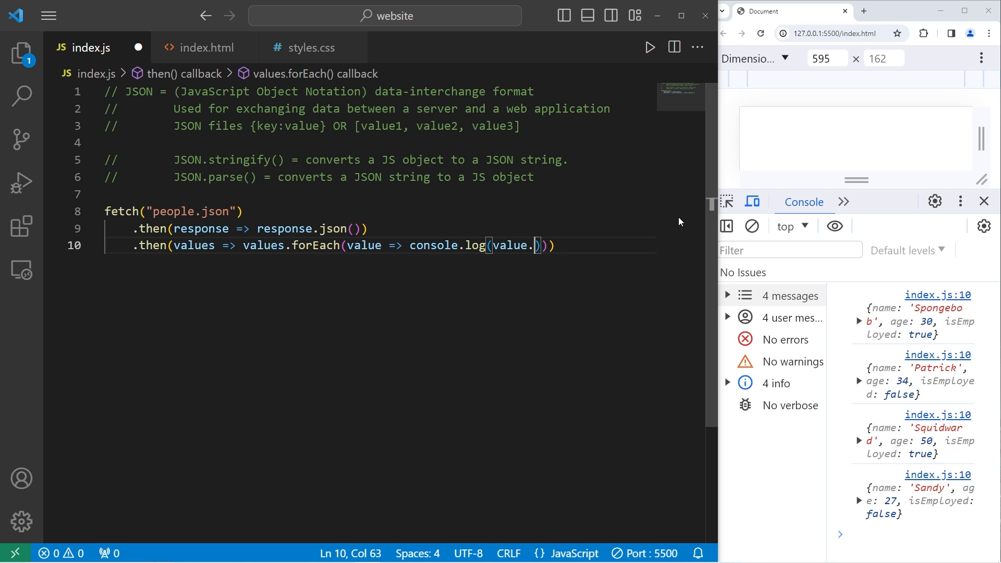
type("name")
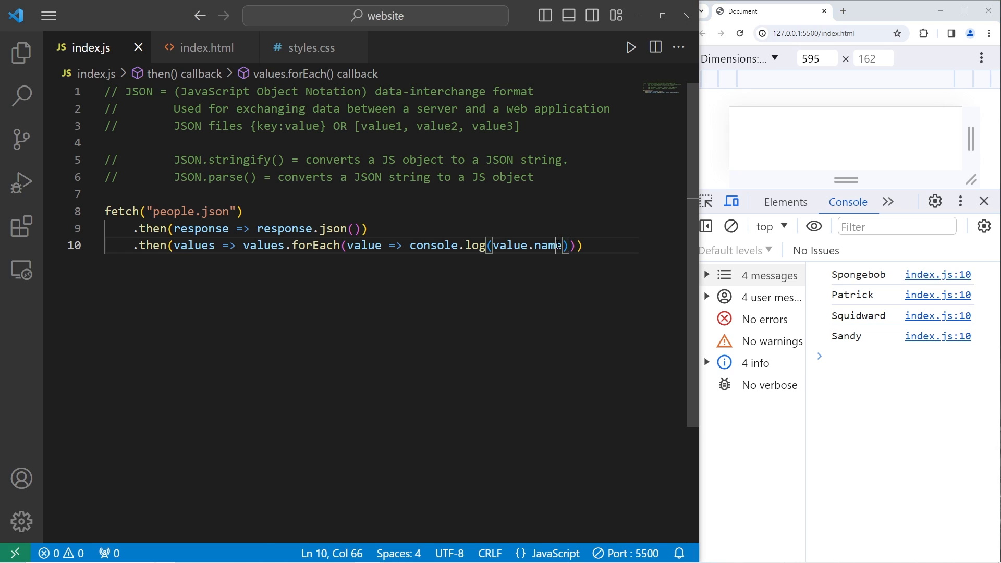
type("age")
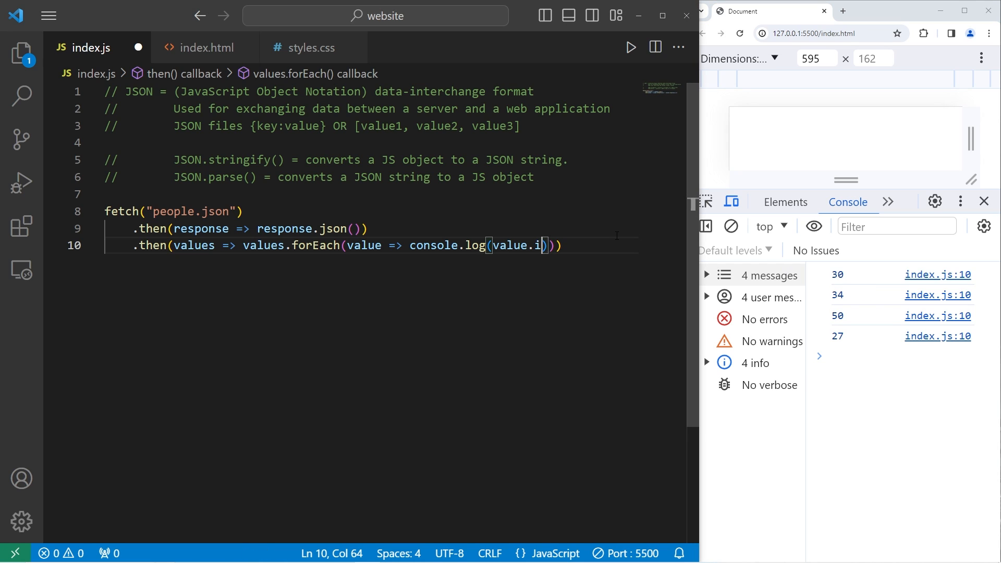
type("sEmployed")
type(".catc")
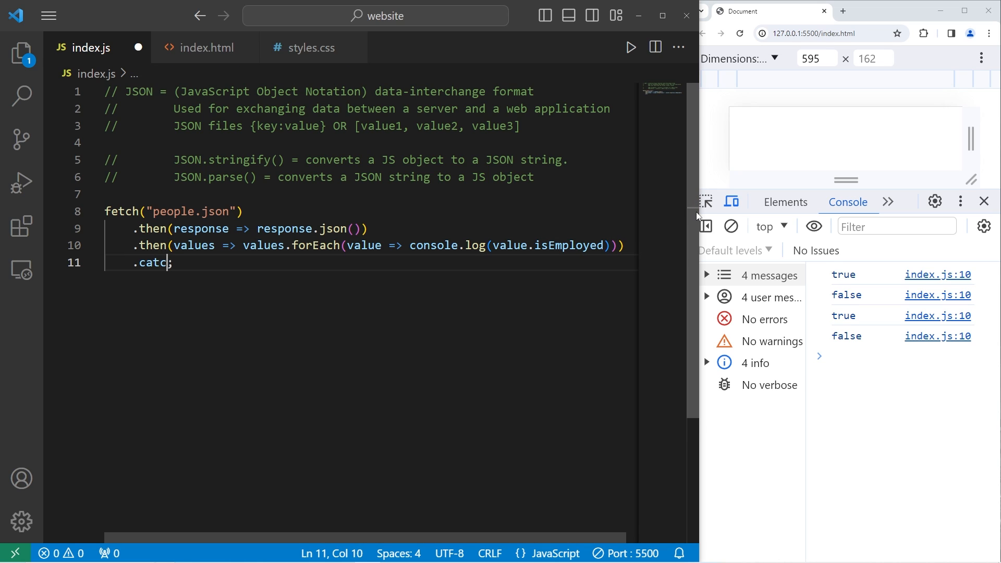
- Write a .catch(error => console.error(error)) clause at the end of the fetch chain
type("()")
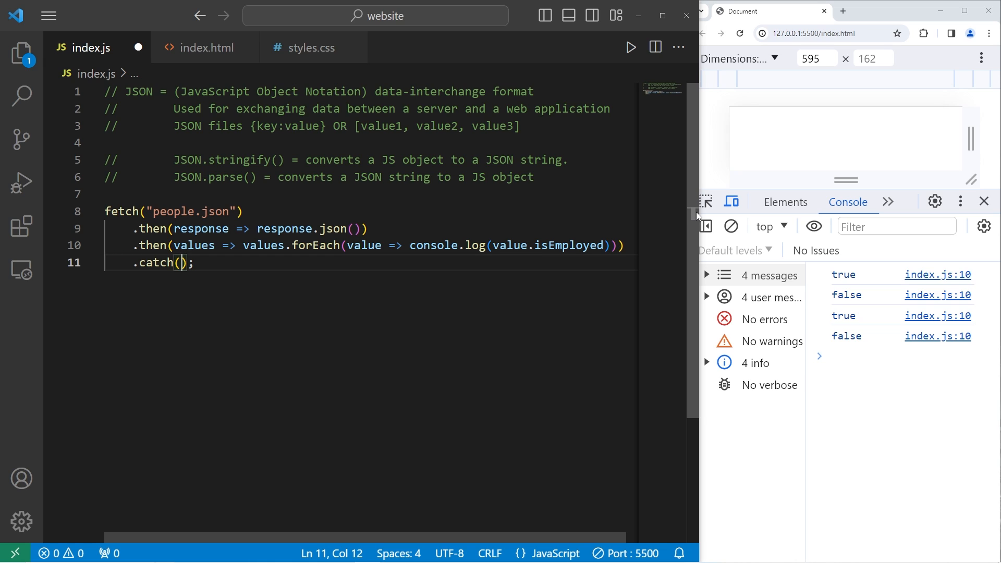
type("error => conso")
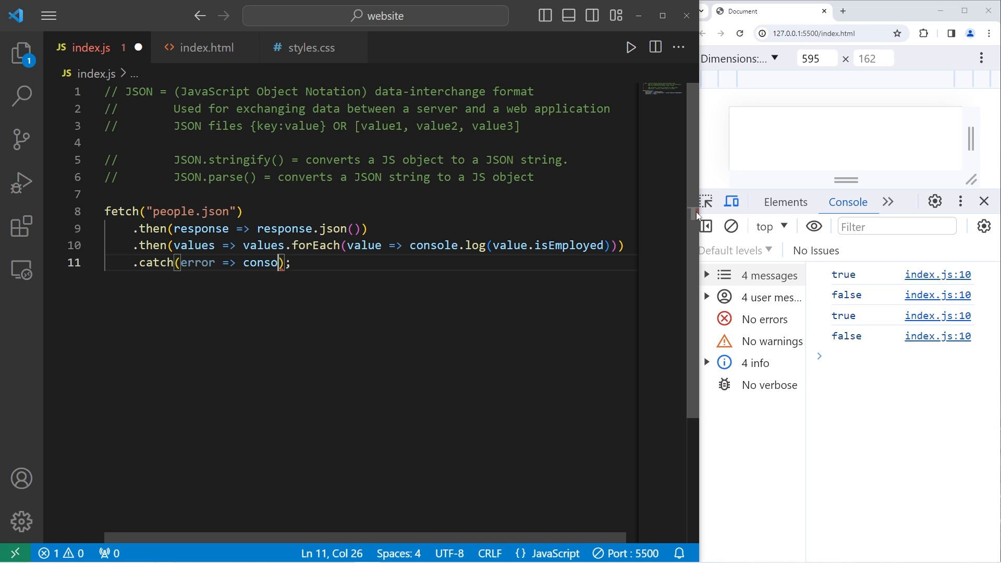
type("le.lo")
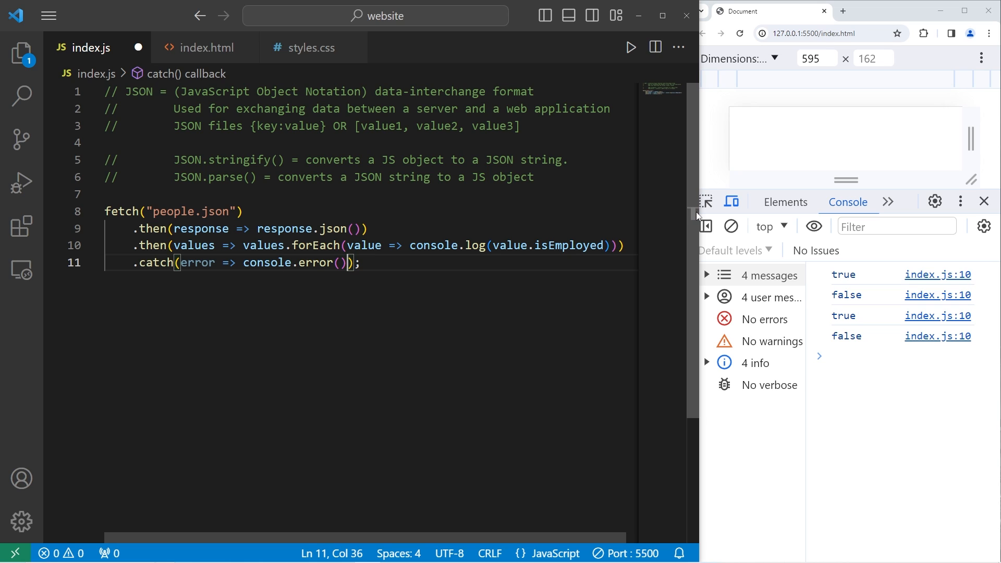
type("error")
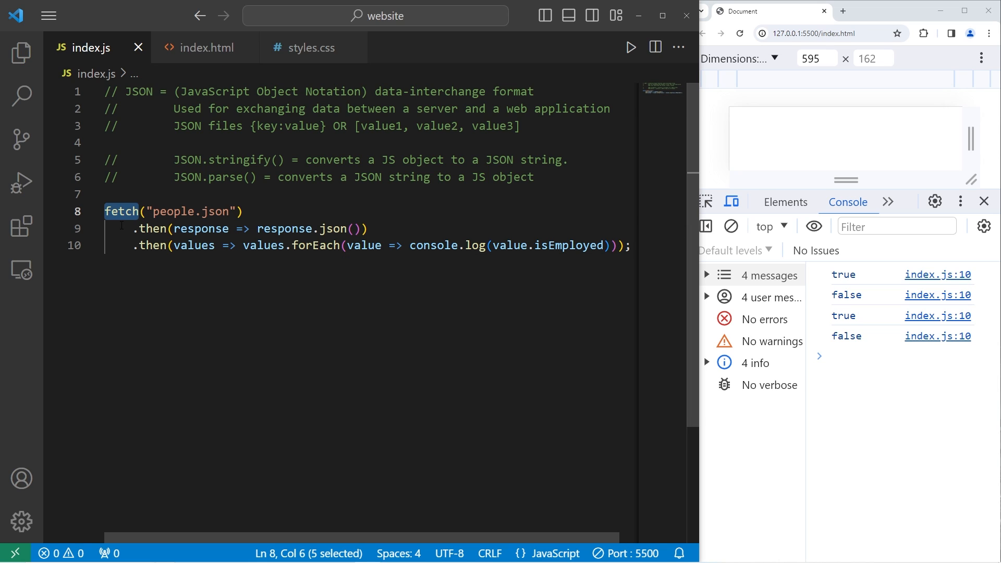
double_click(138, 92)
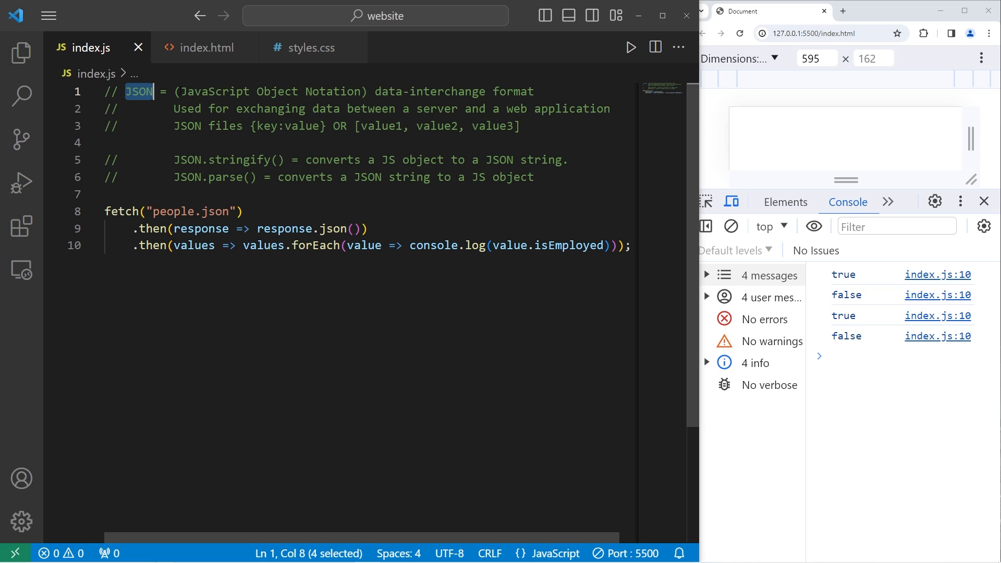
double_click(332, 92)
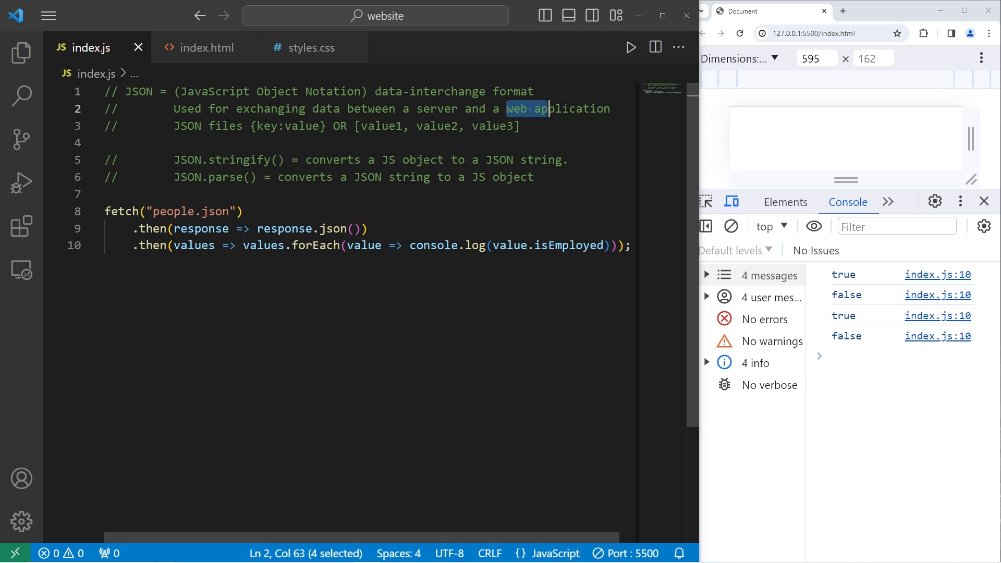
left_click(377, 92)
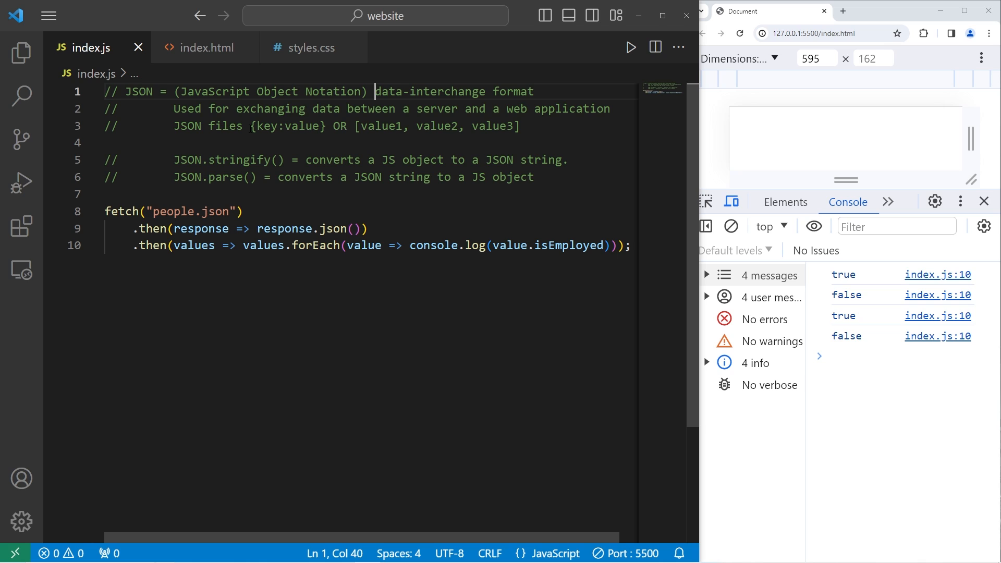
left_click(355, 126)
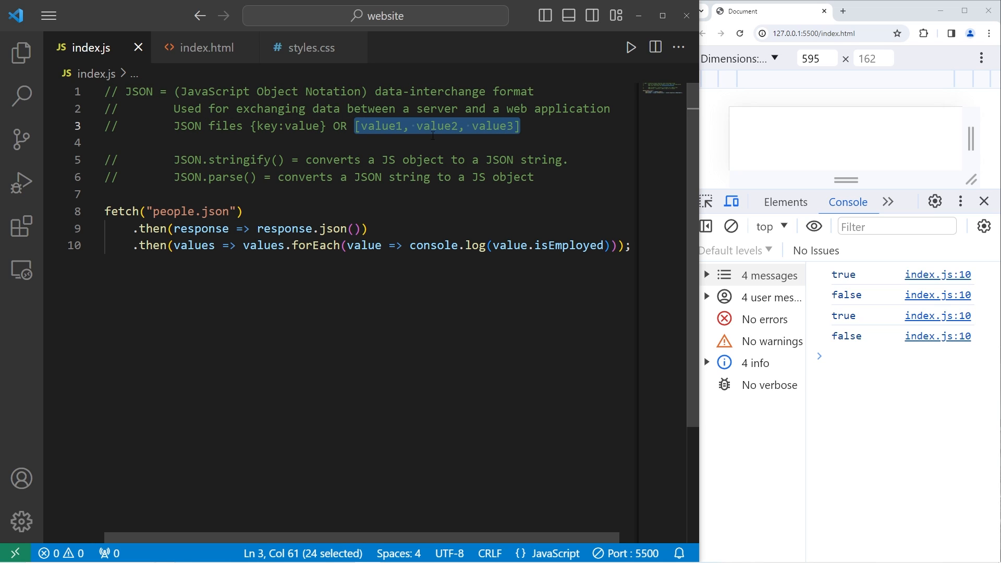
double_click(412, 160)
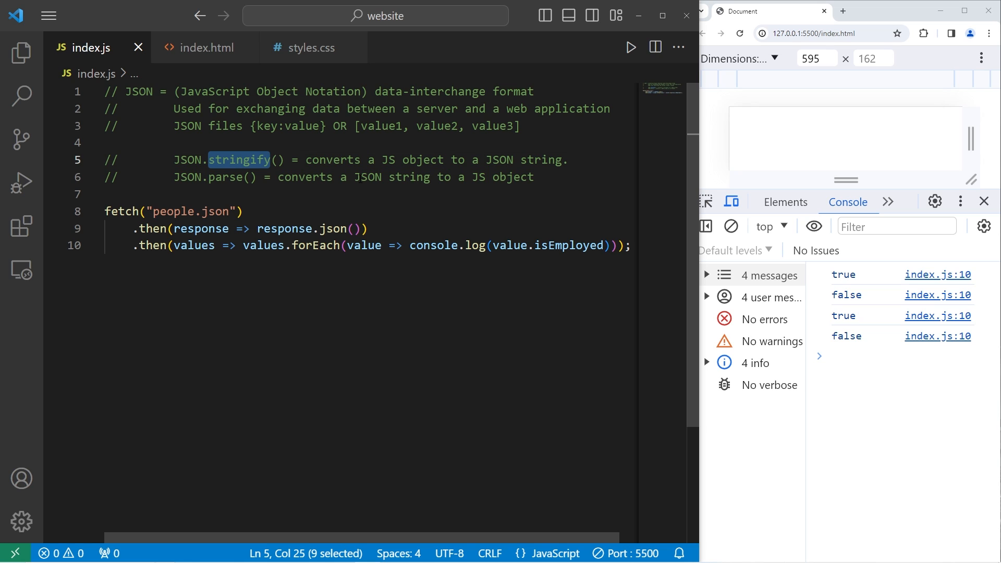
left_click(501, 177)
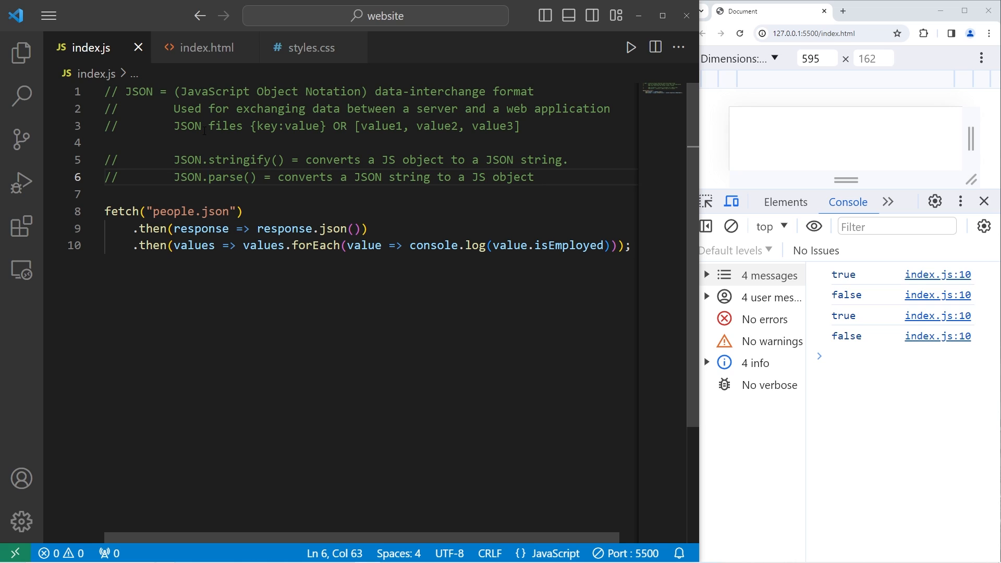
double_click(120, 212)
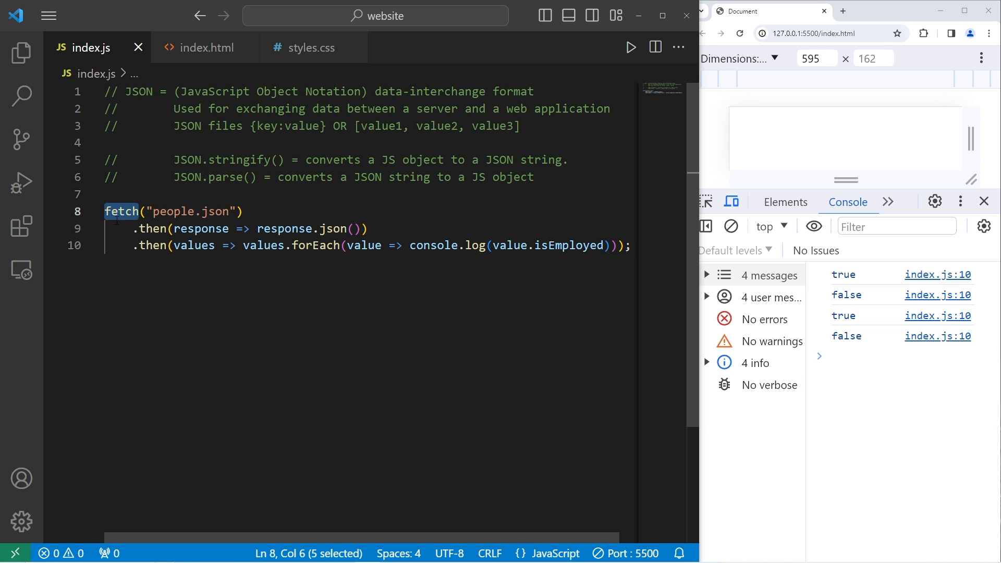
mouse_move(292, 199)
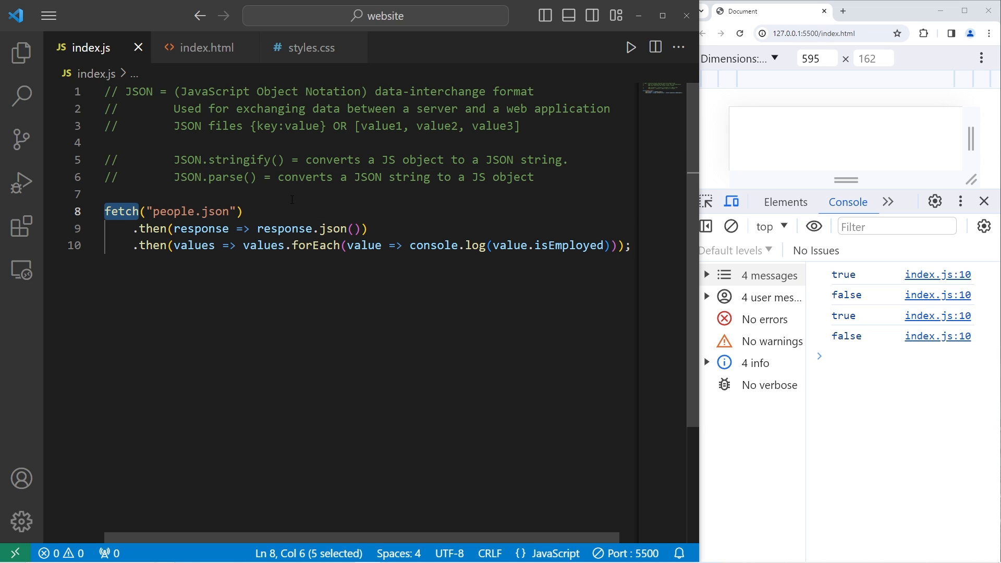
mouse_move(162, 74)
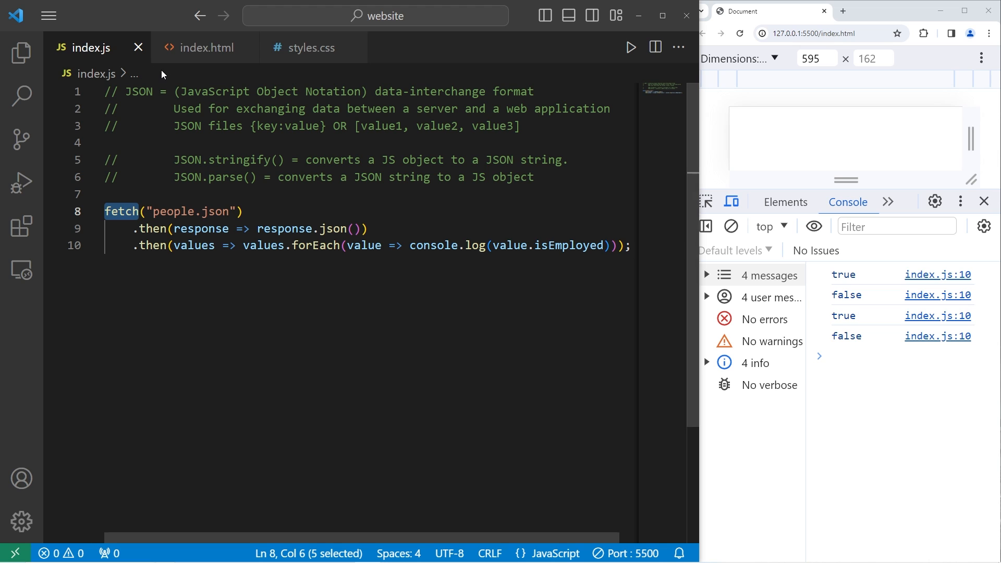
double_click(139, 92)
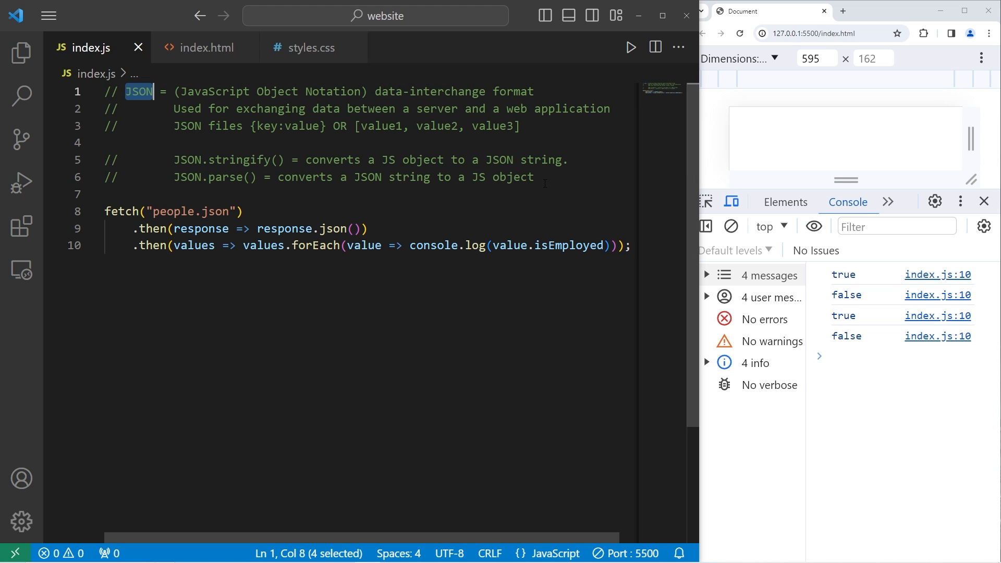